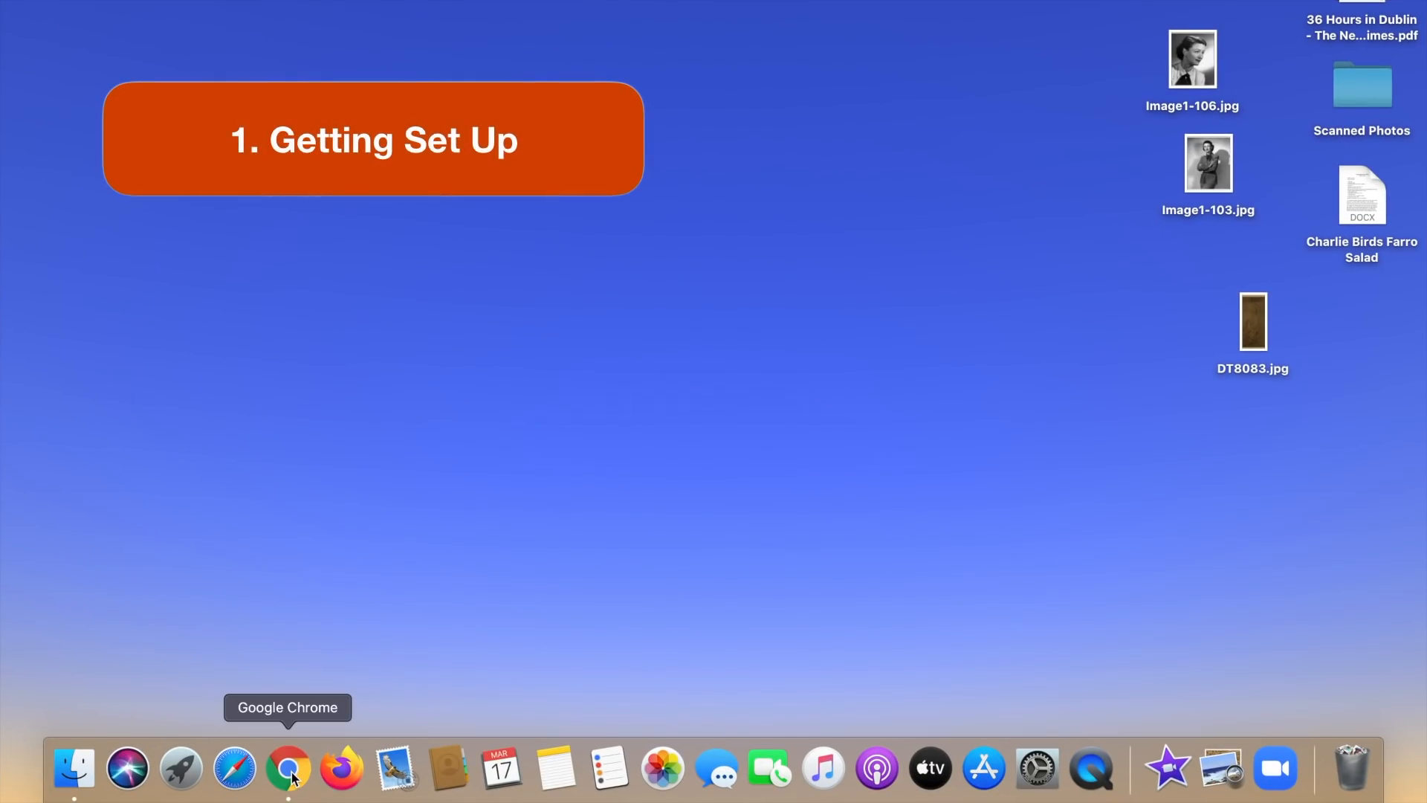
# Launch Google Chrome and load the zoom.us homepage.
pyautogui.click(288, 768)
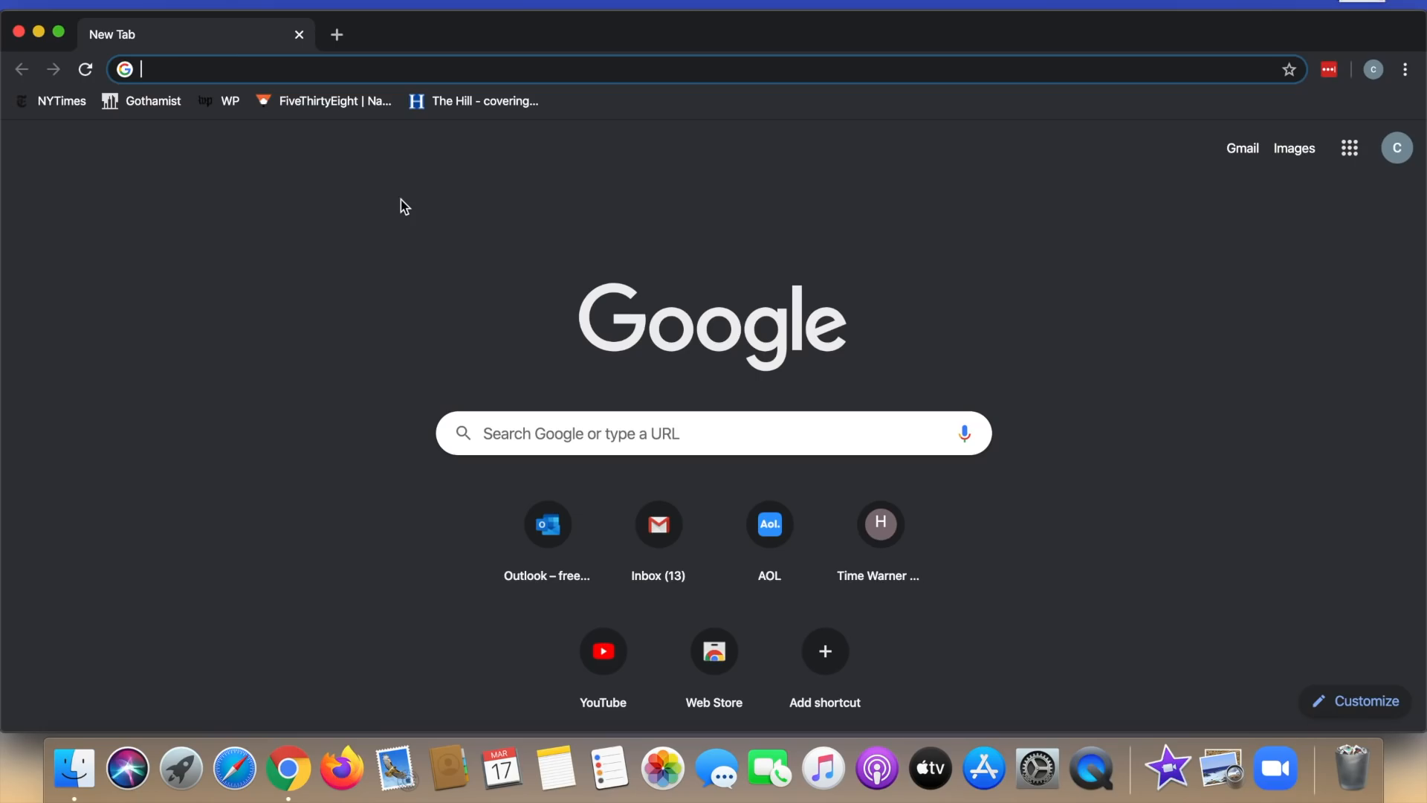
pyautogui.write('zoom.us')
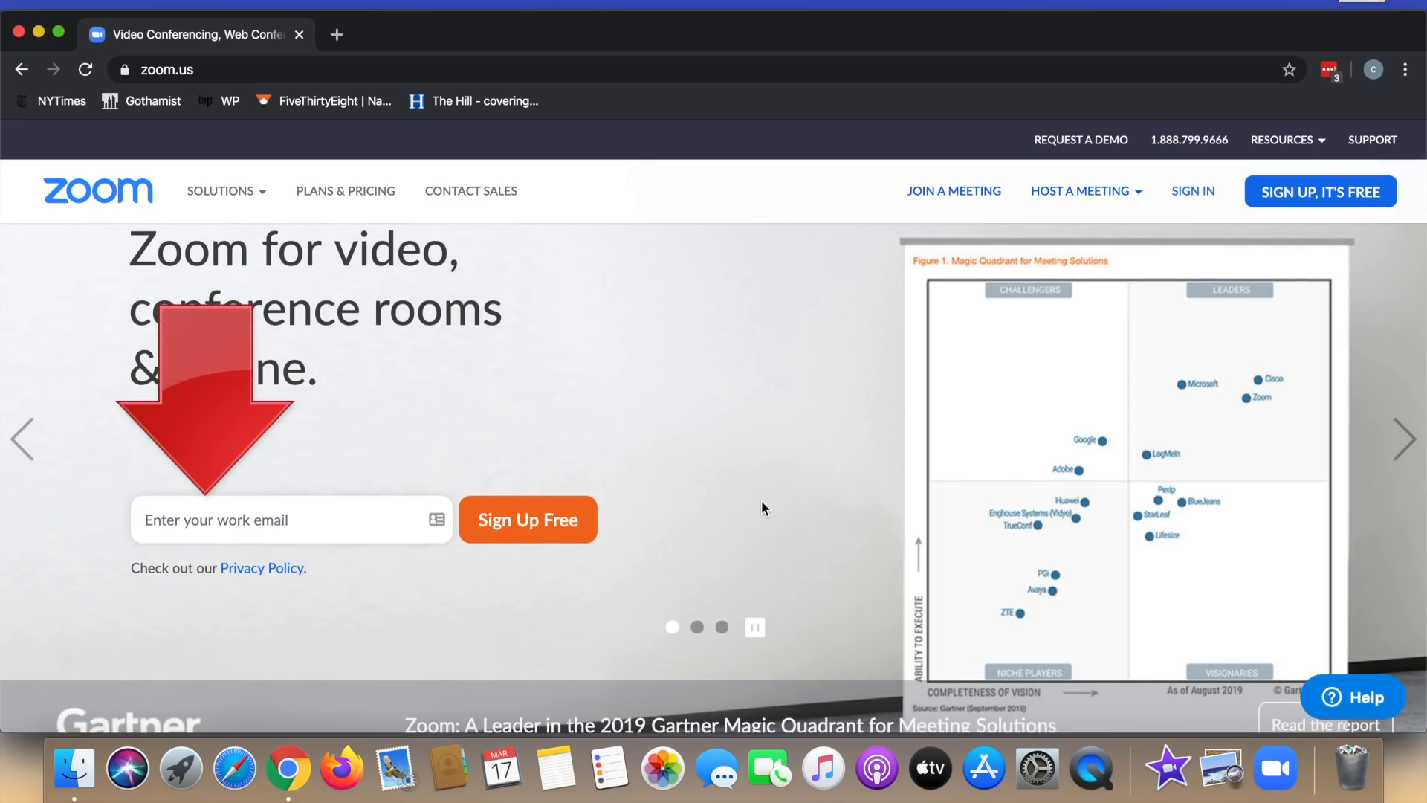
# Sign up for a free Zoom account with an email address and confirm it.
pyautogui.click(258, 520)
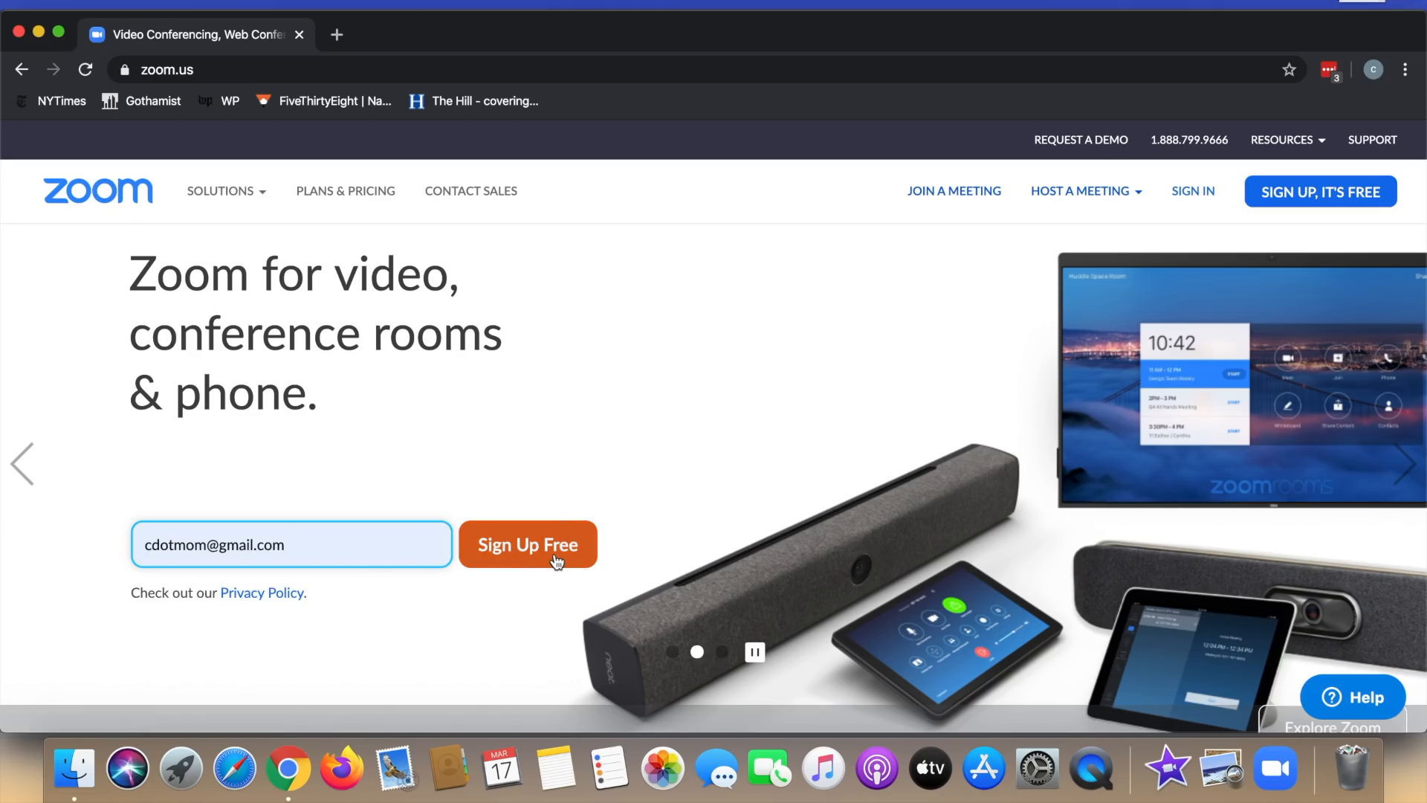
pyautogui.click(528, 544)
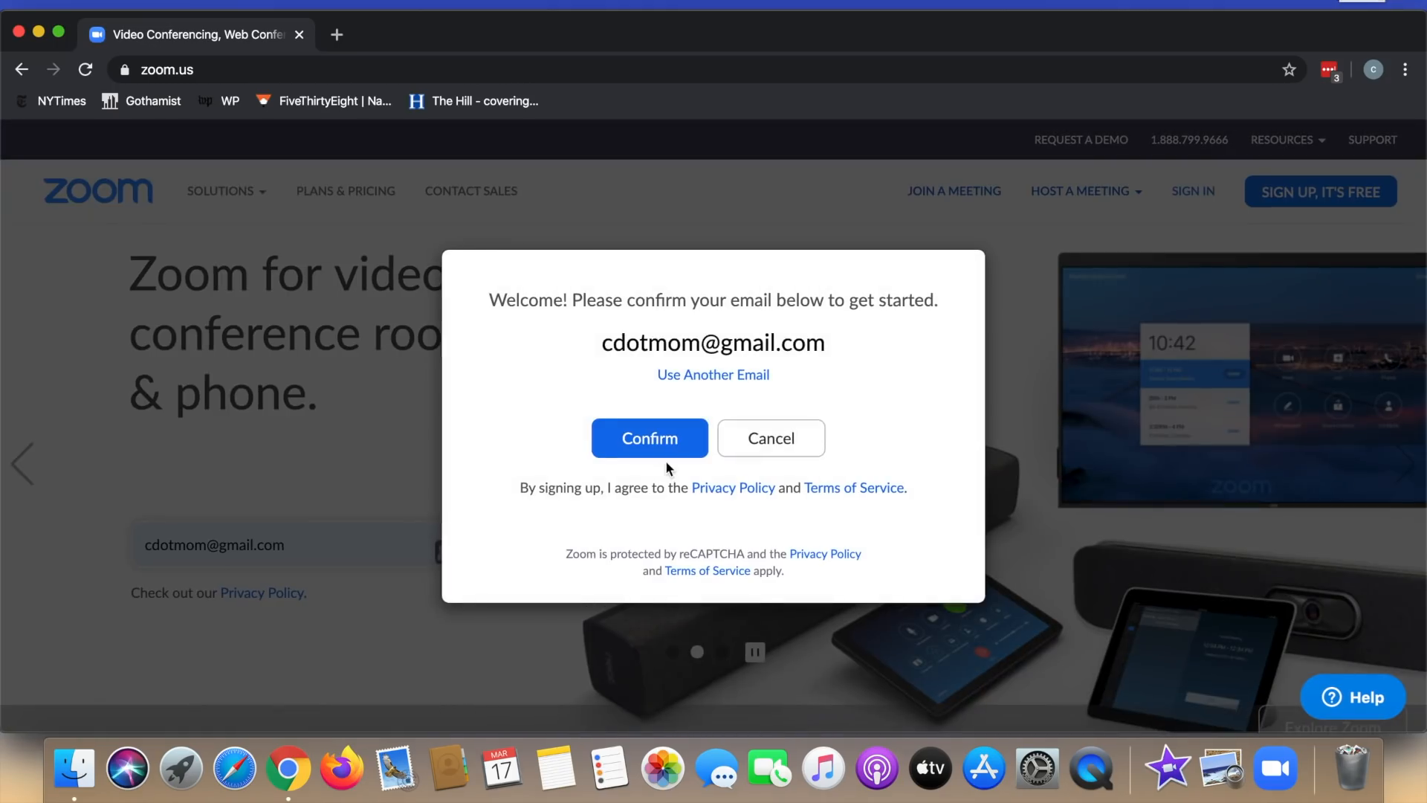
pyautogui.click(650, 438)
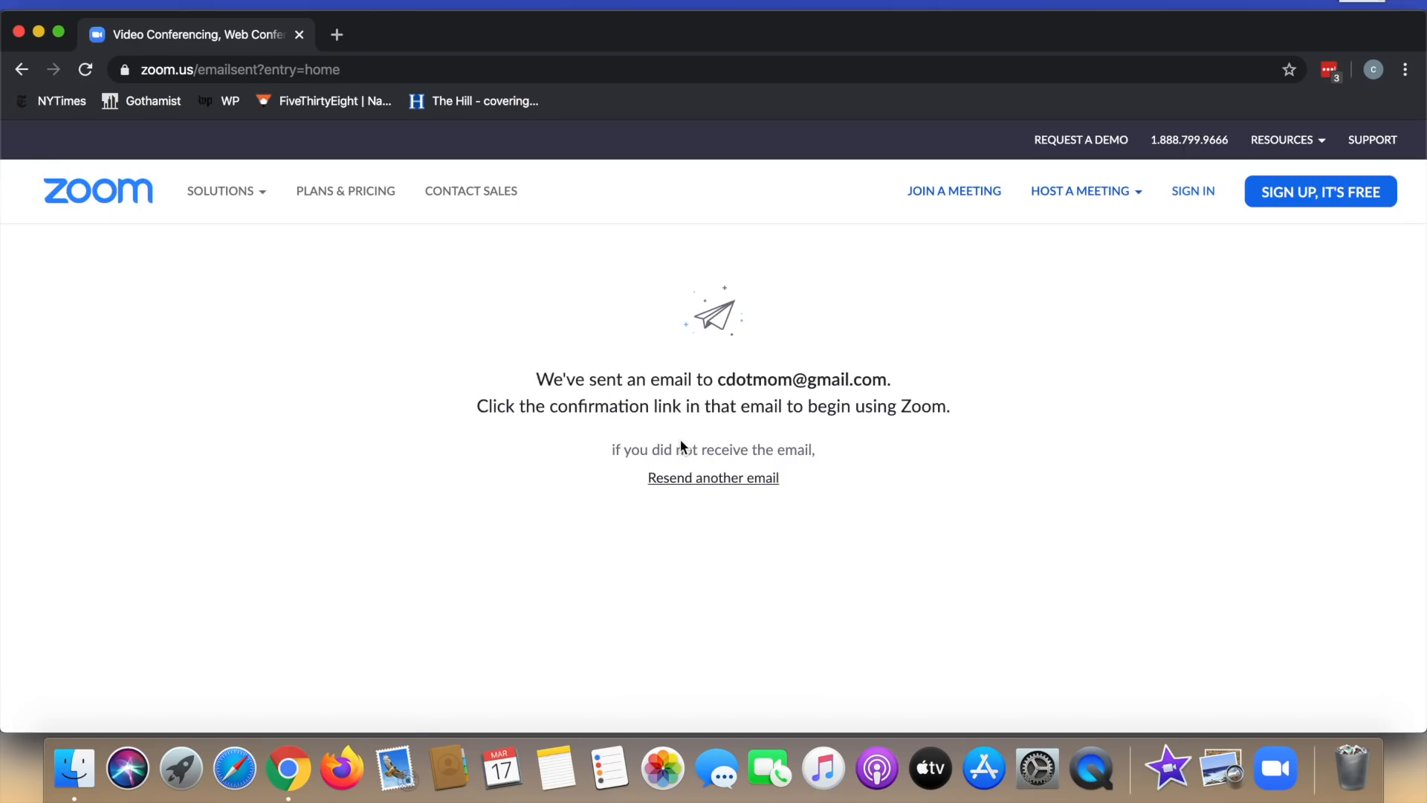
# Activate the Zoom account from the confirmation email in Mail.
pyautogui.click(394, 770)
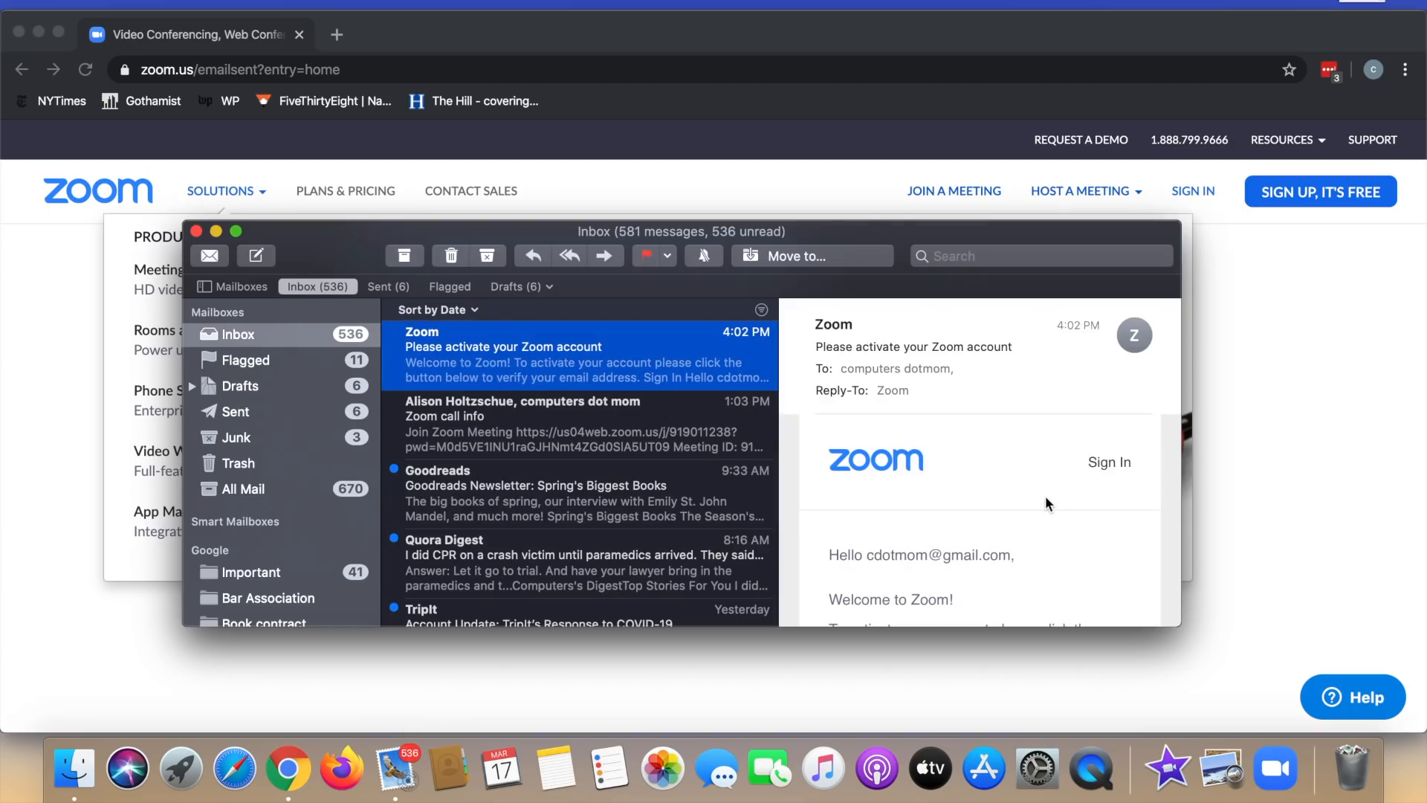
pyautogui.scroll(-3)
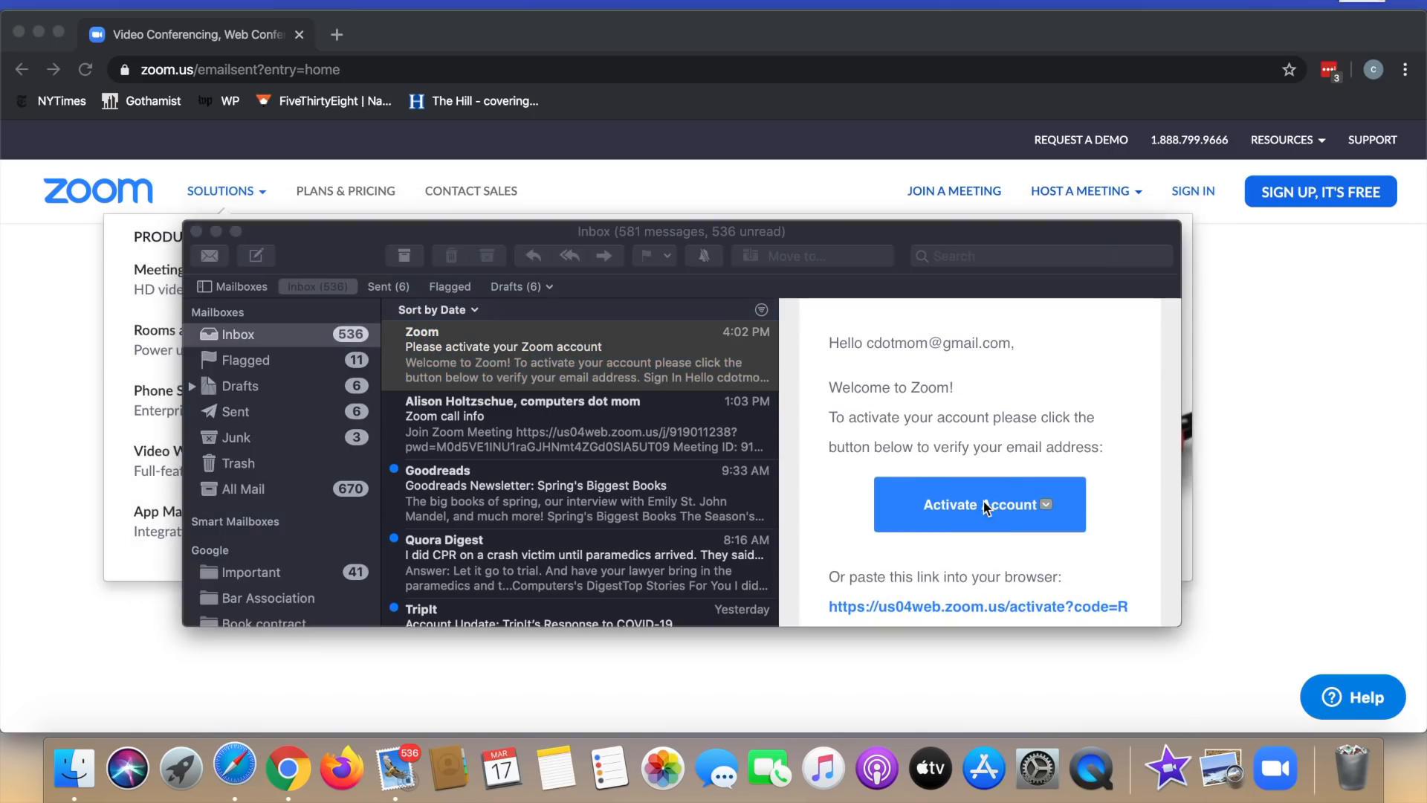
pyautogui.click(979, 505)
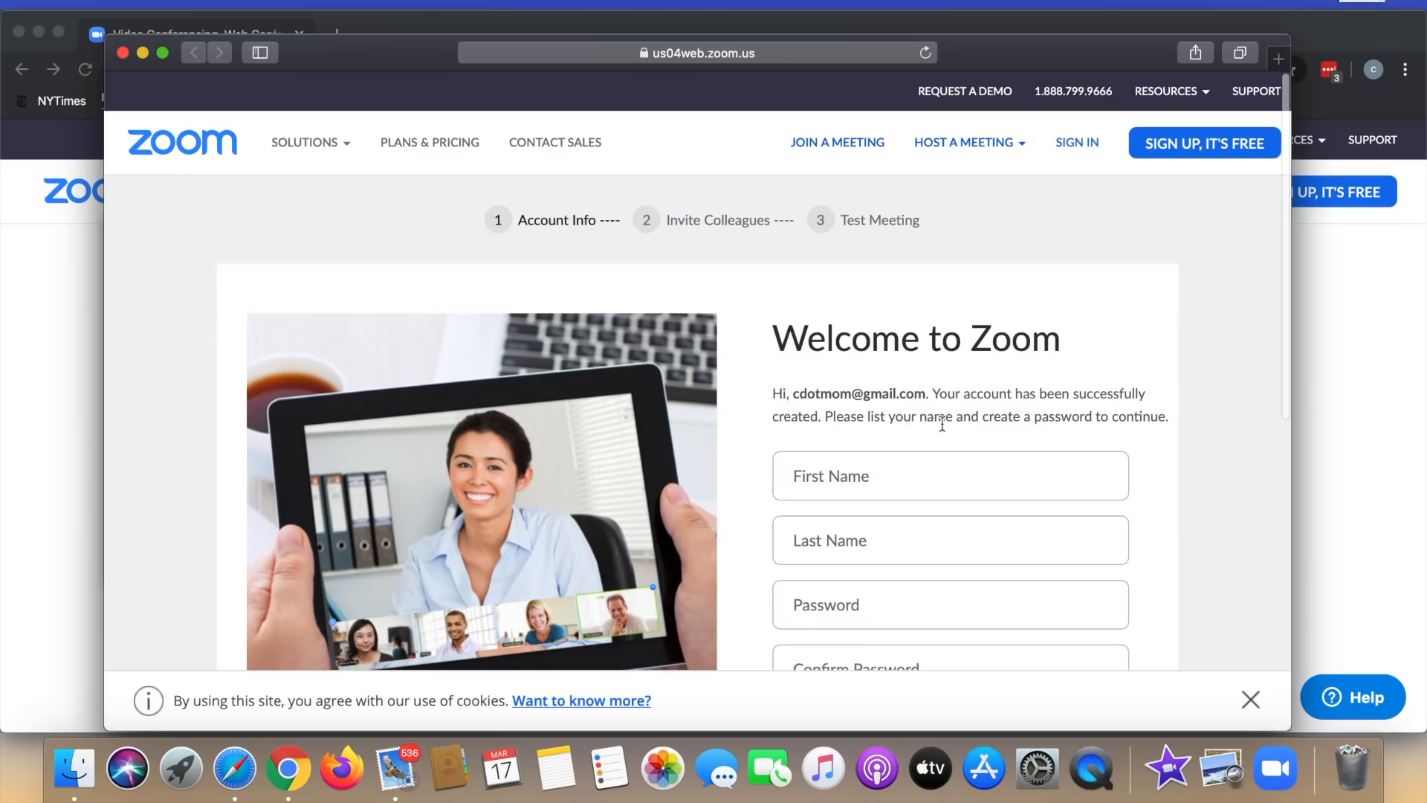
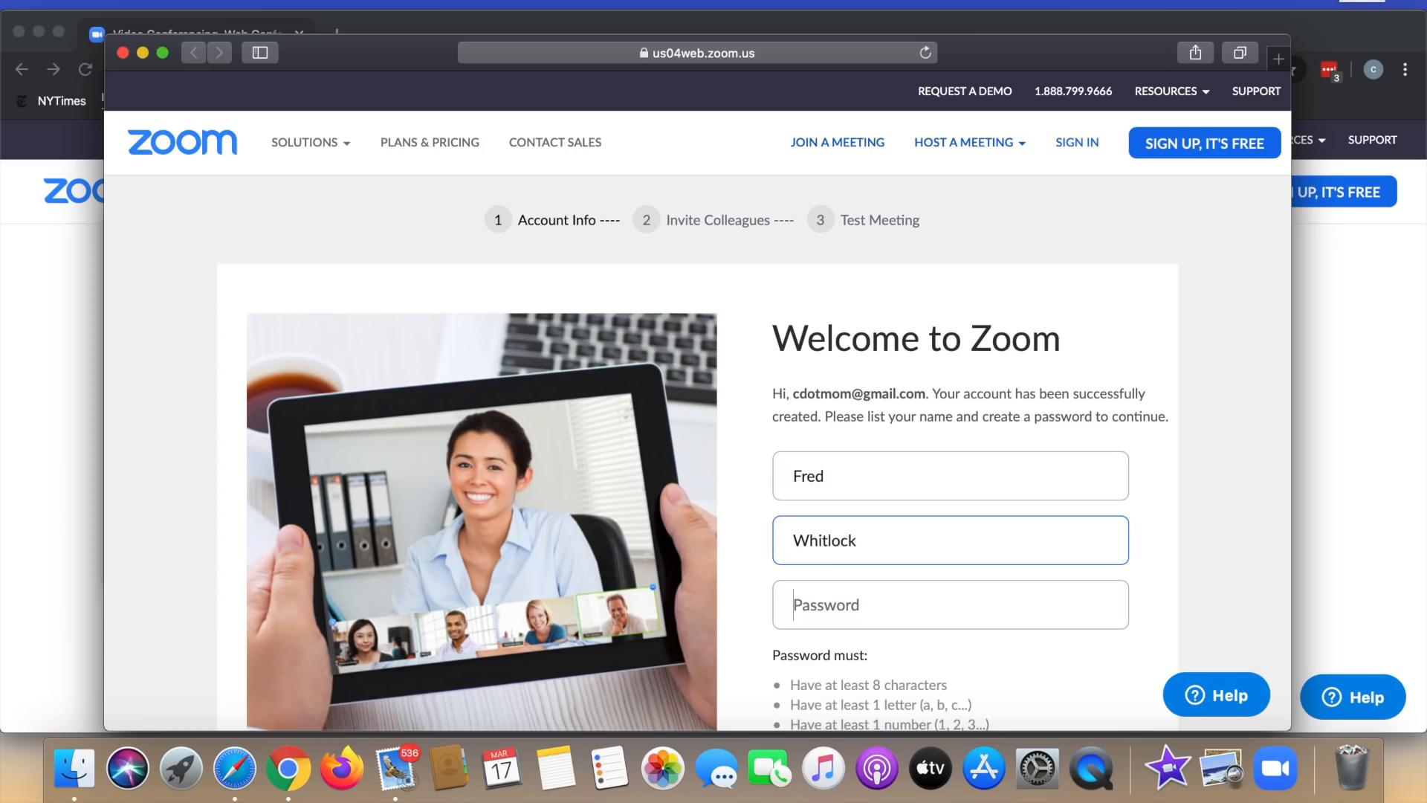
# Set and confirm a password, declining Safari's suggestion, and submit the details.
pyautogui.click(950, 605)
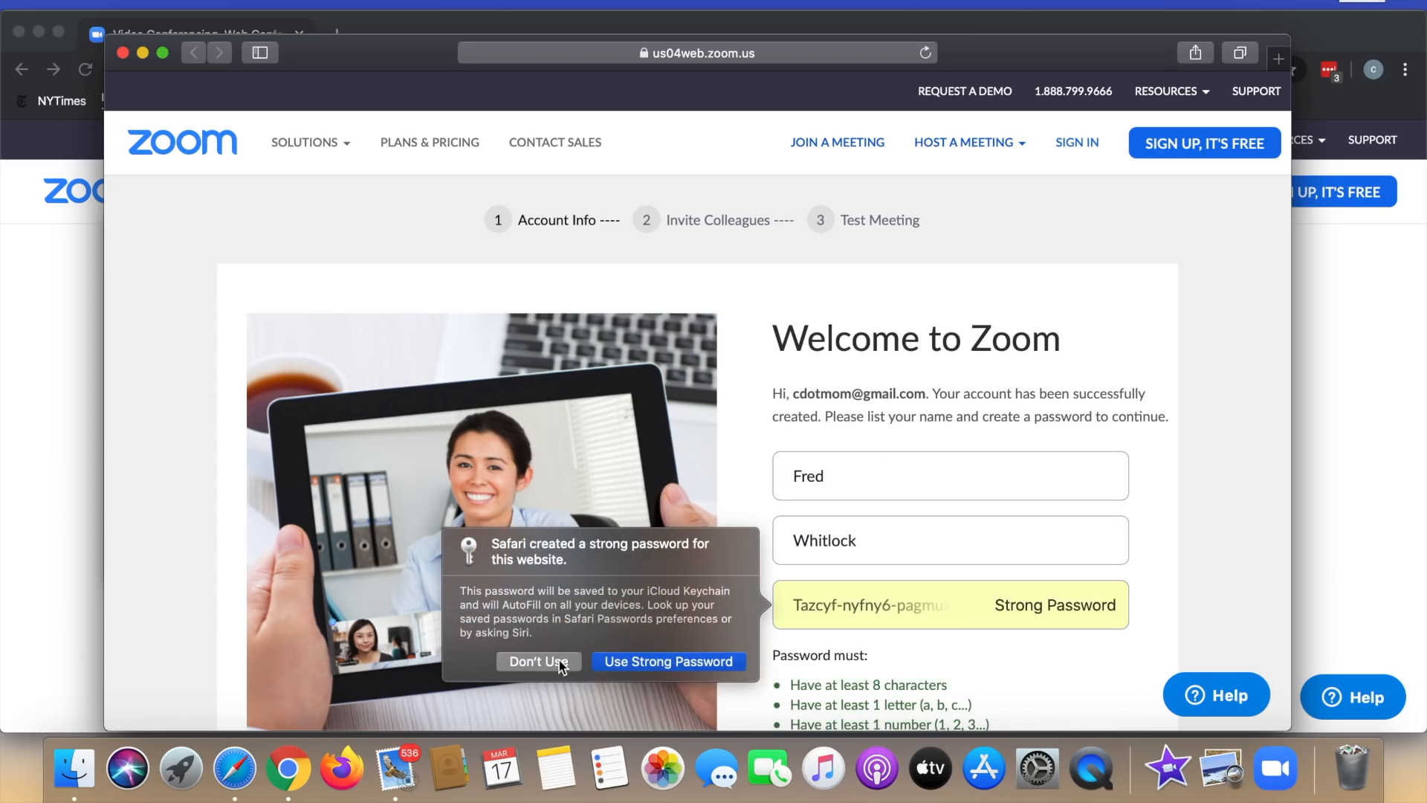
pyautogui.click(538, 662)
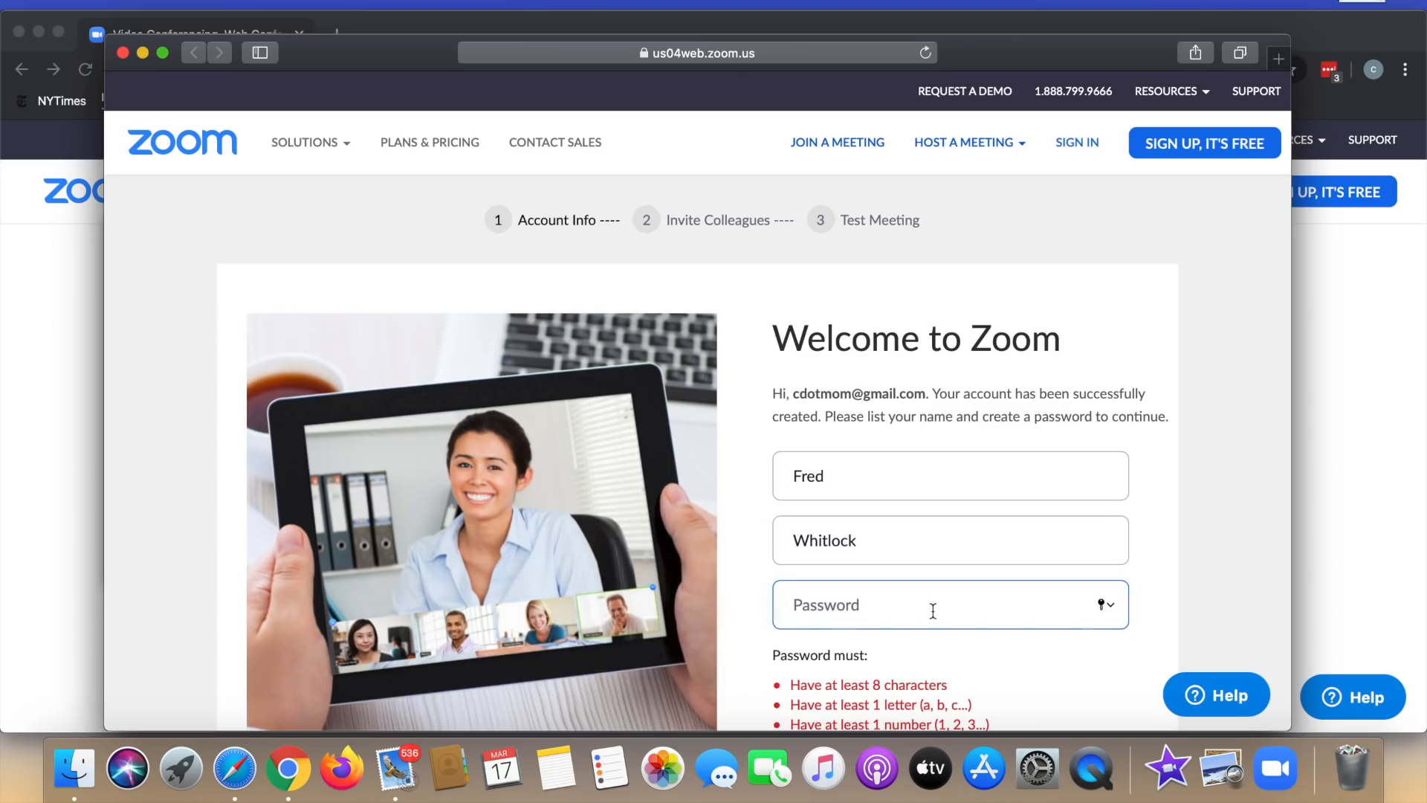
pyautogui.write('••••')
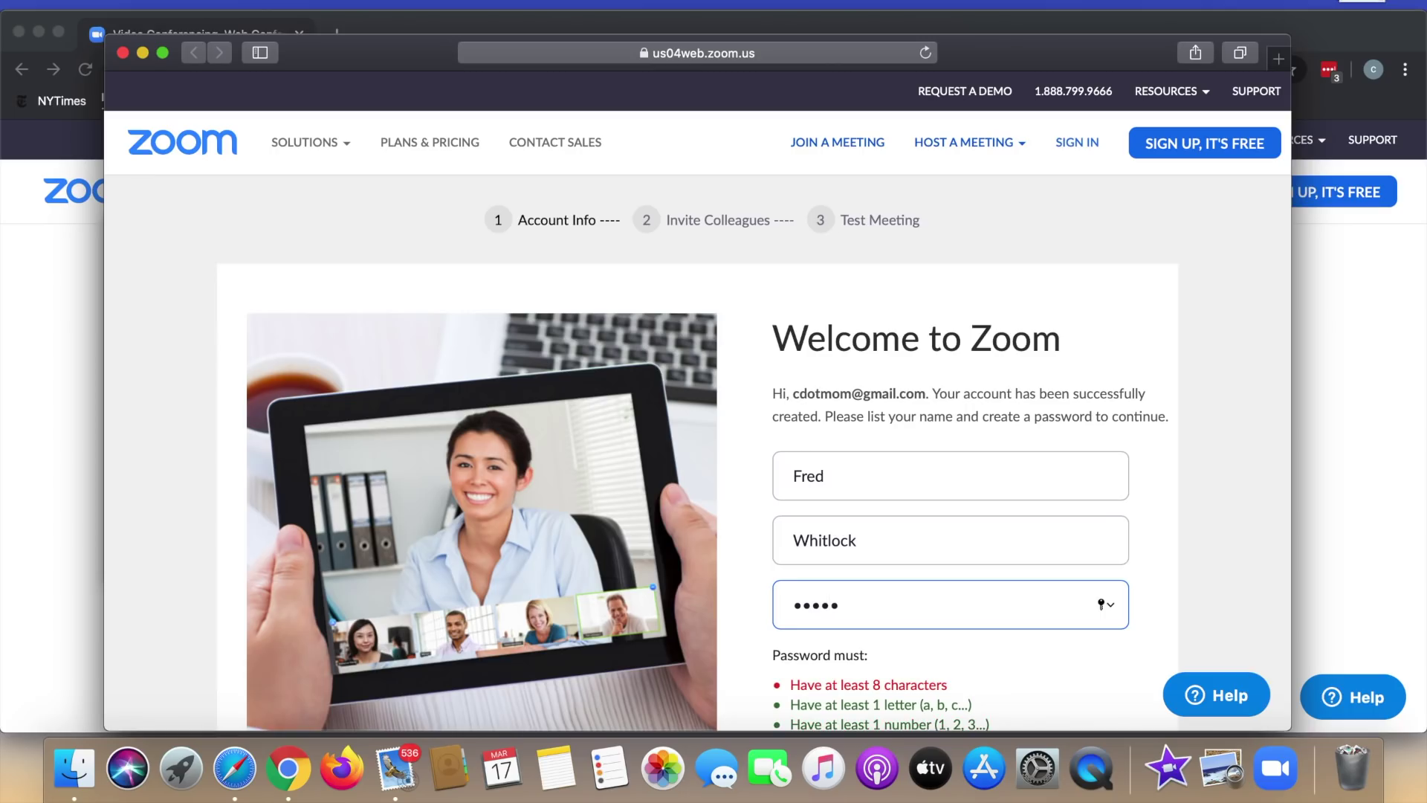
pyautogui.write('••')
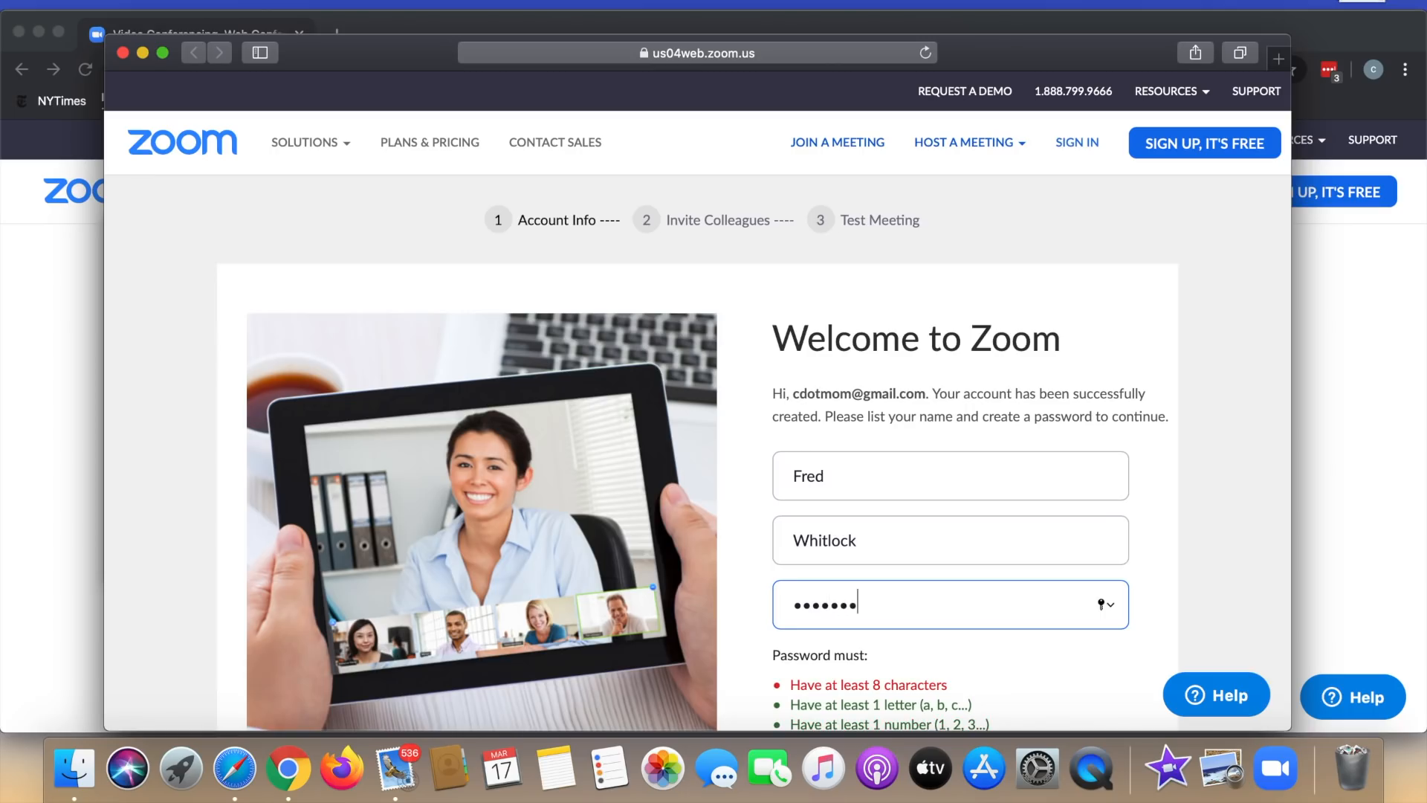
pyautogui.write('•')
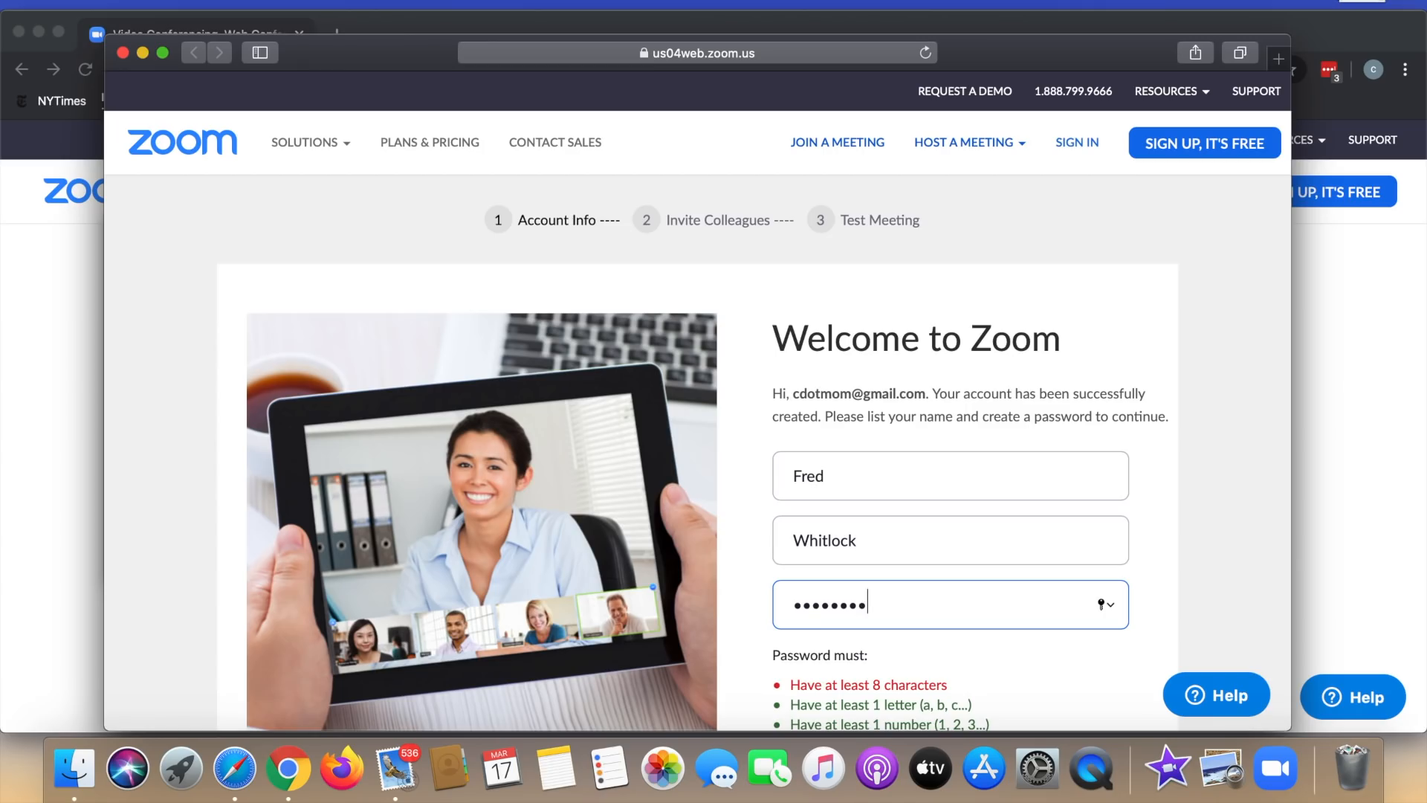
pyautogui.scroll(-3)
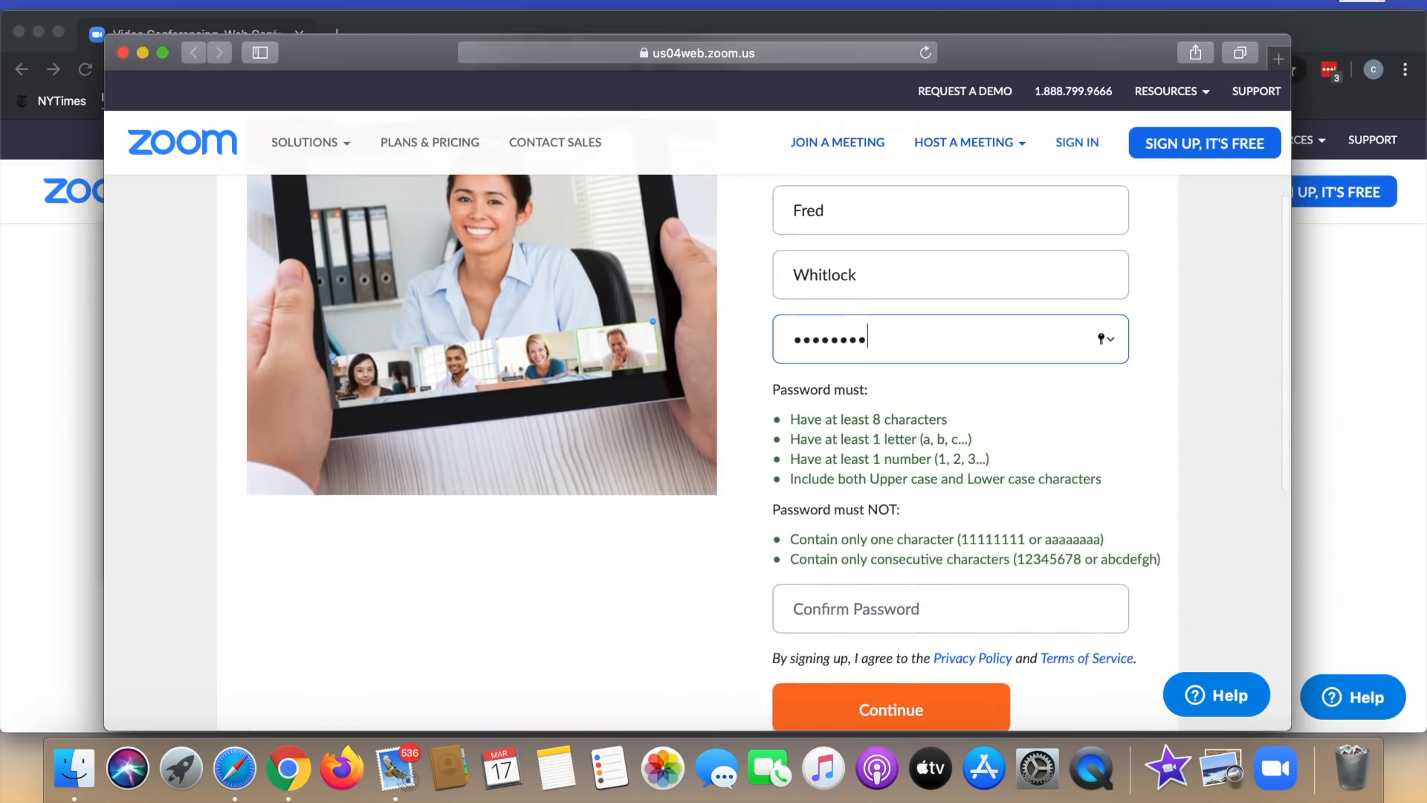
pyautogui.write('•')
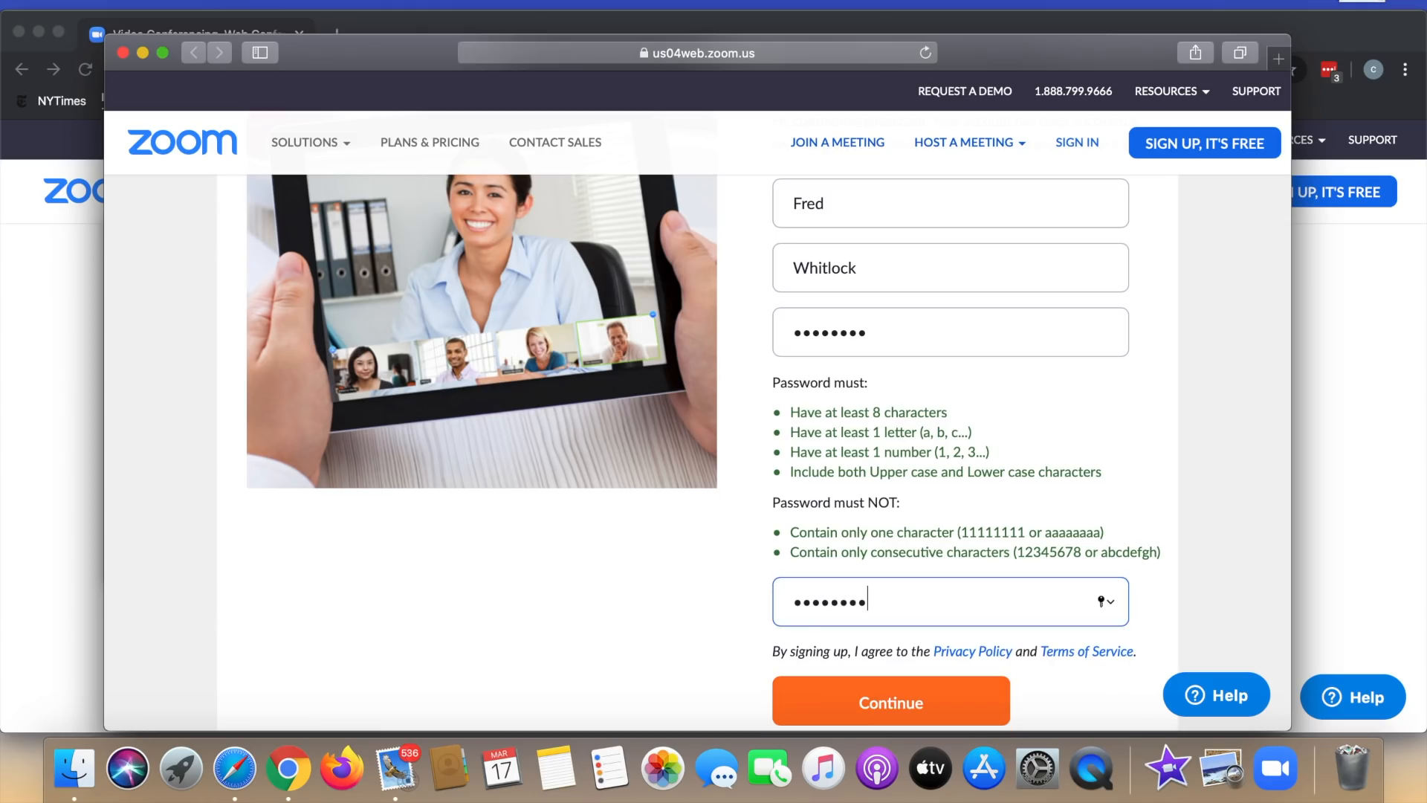
pyautogui.click(891, 702)
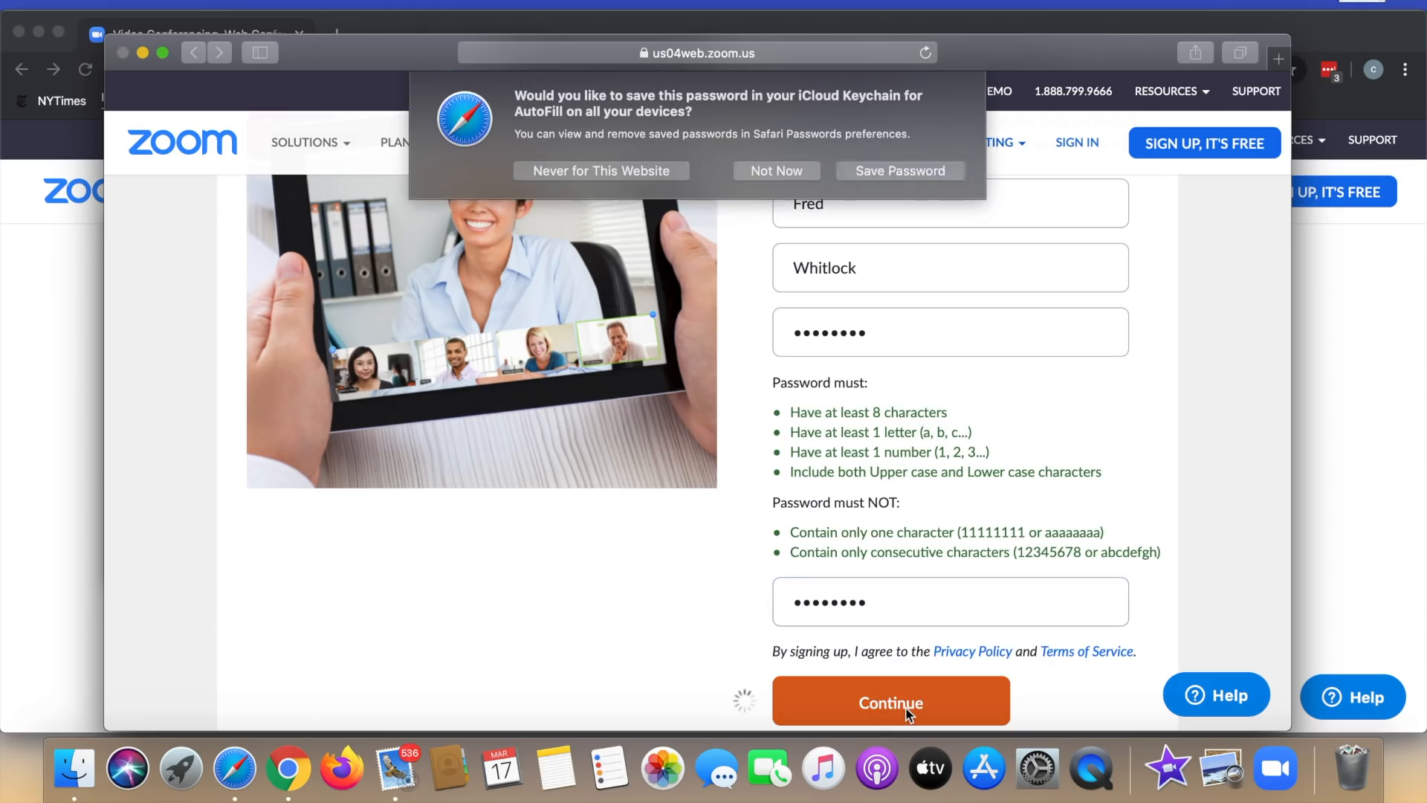
# Decline saving the password and skip inviting colleagues to reach the test meeting page.
pyautogui.click(892, 701)
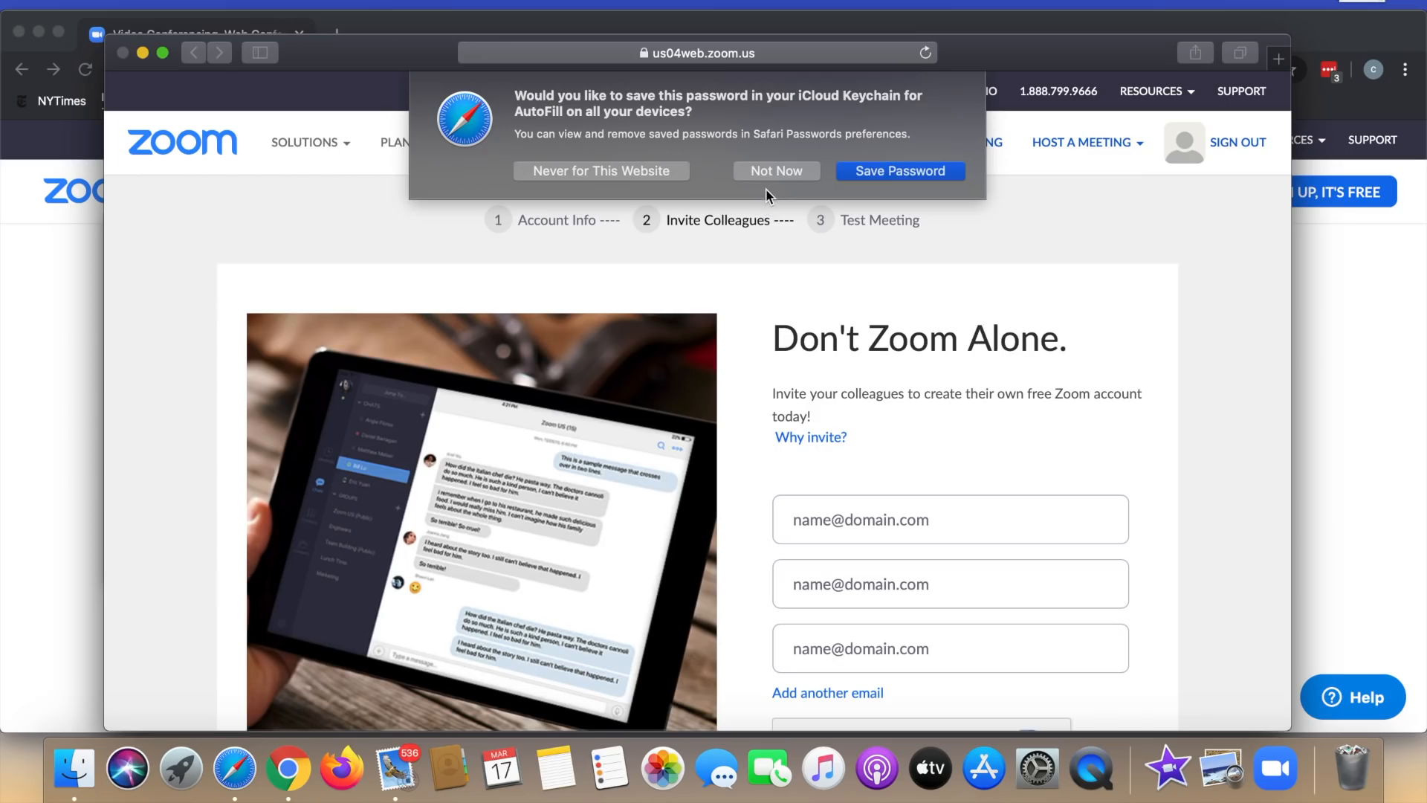
pyautogui.moveTo(784, 184)
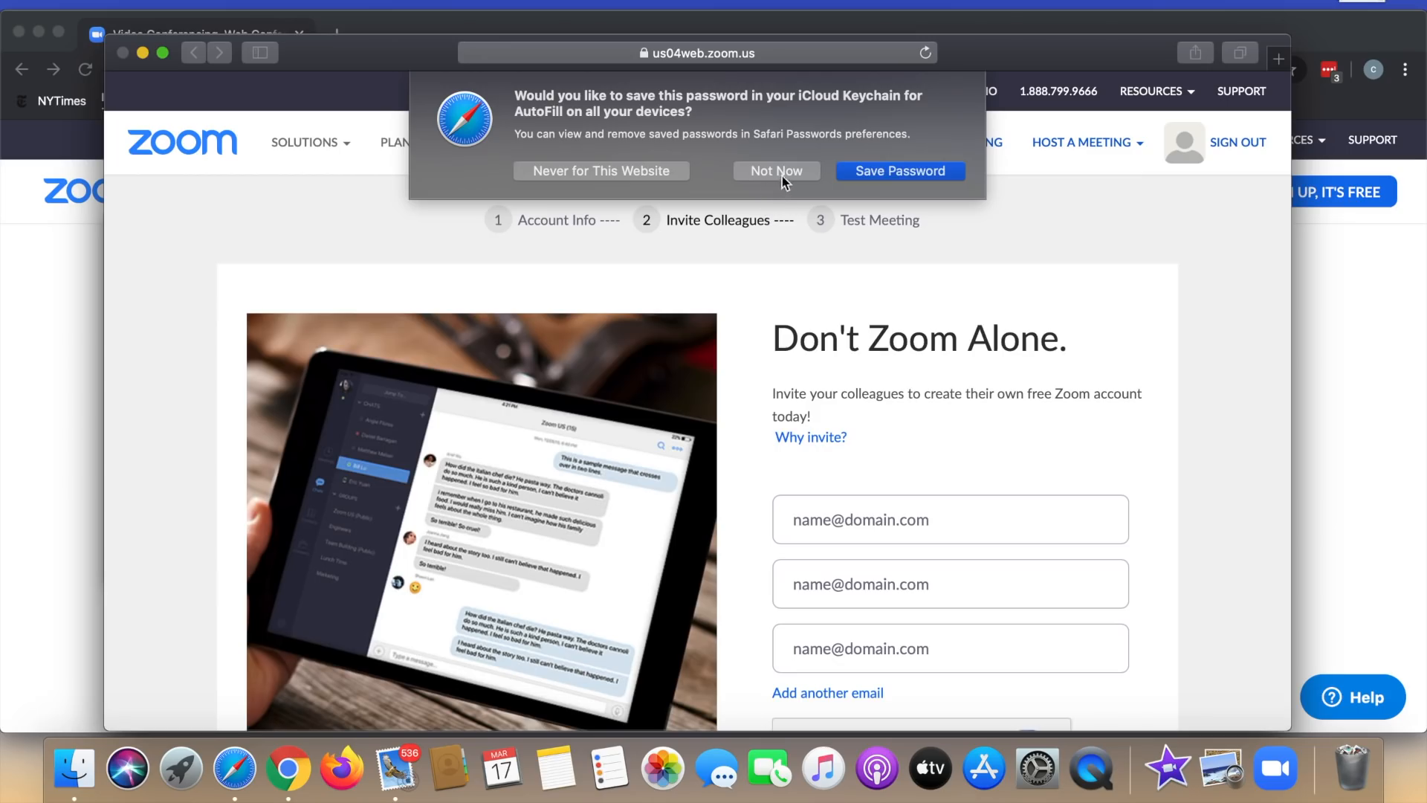
pyautogui.click(777, 171)
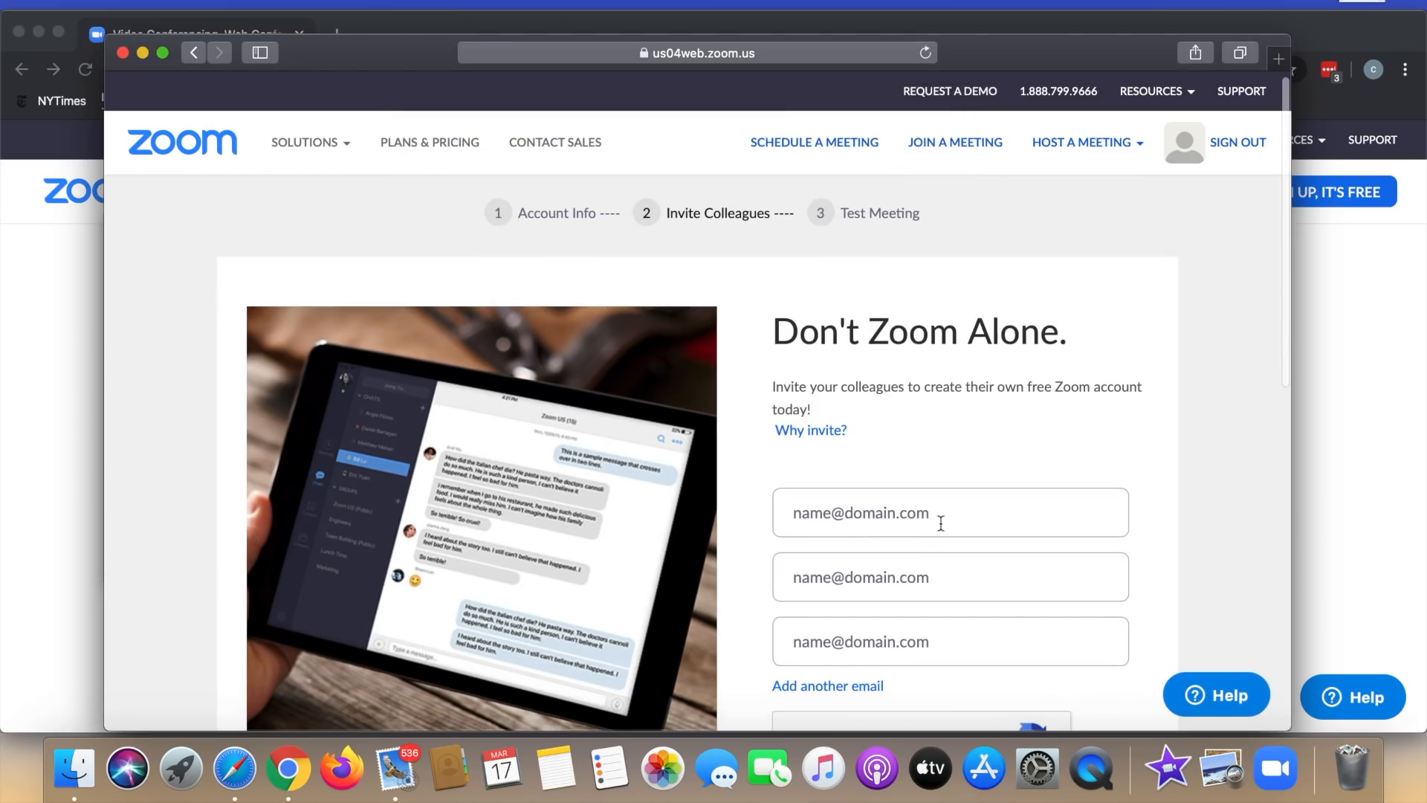
pyautogui.scroll(-3)
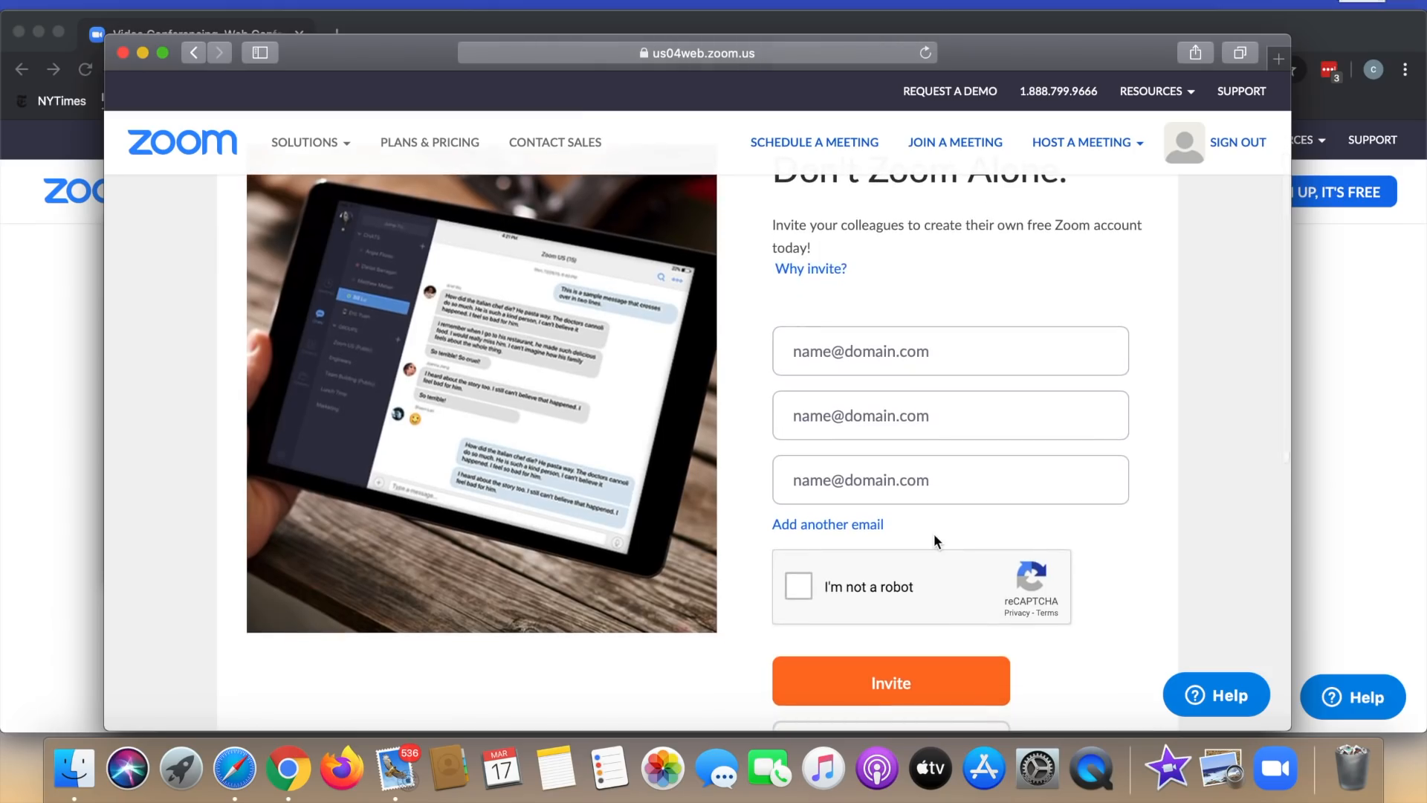
pyautogui.scroll(-3)
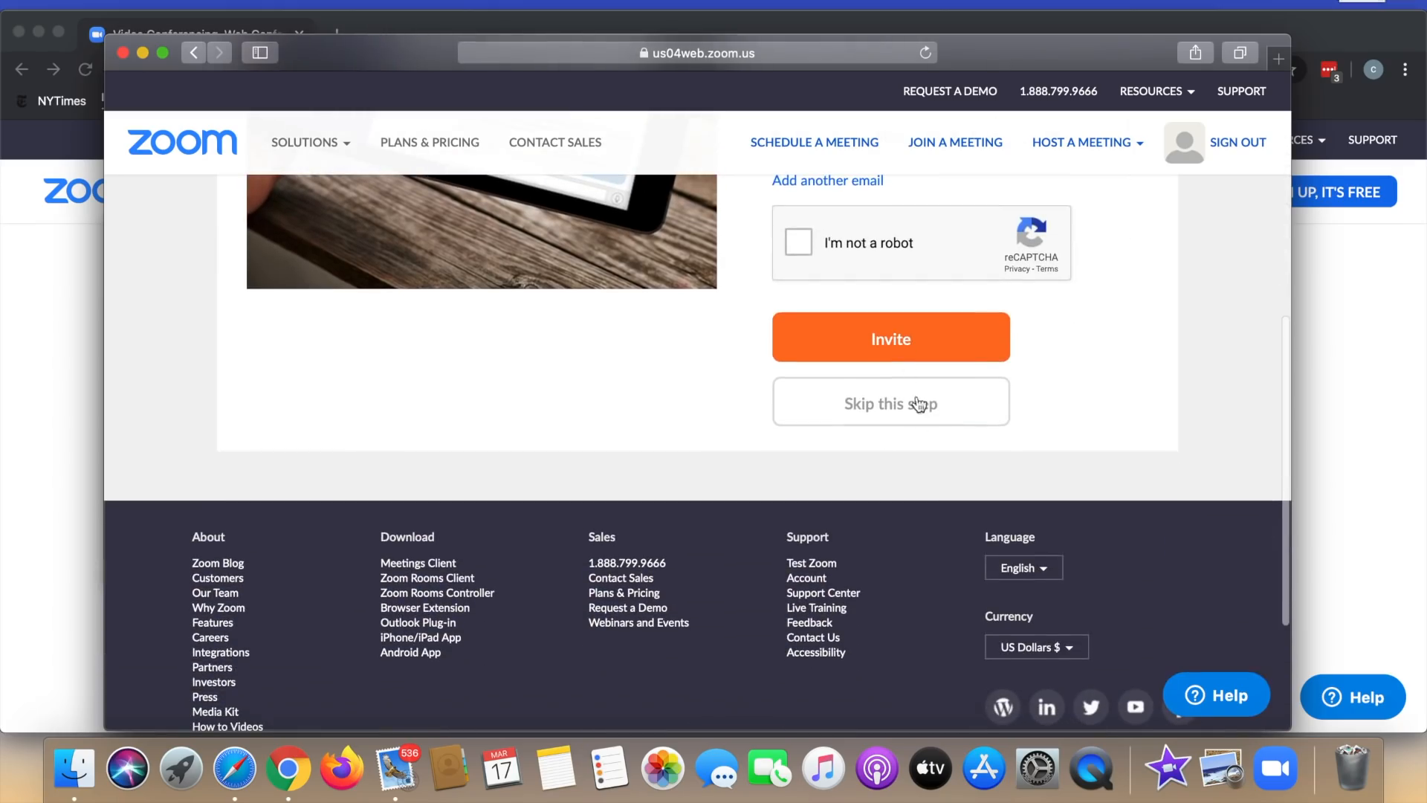
pyautogui.click(891, 402)
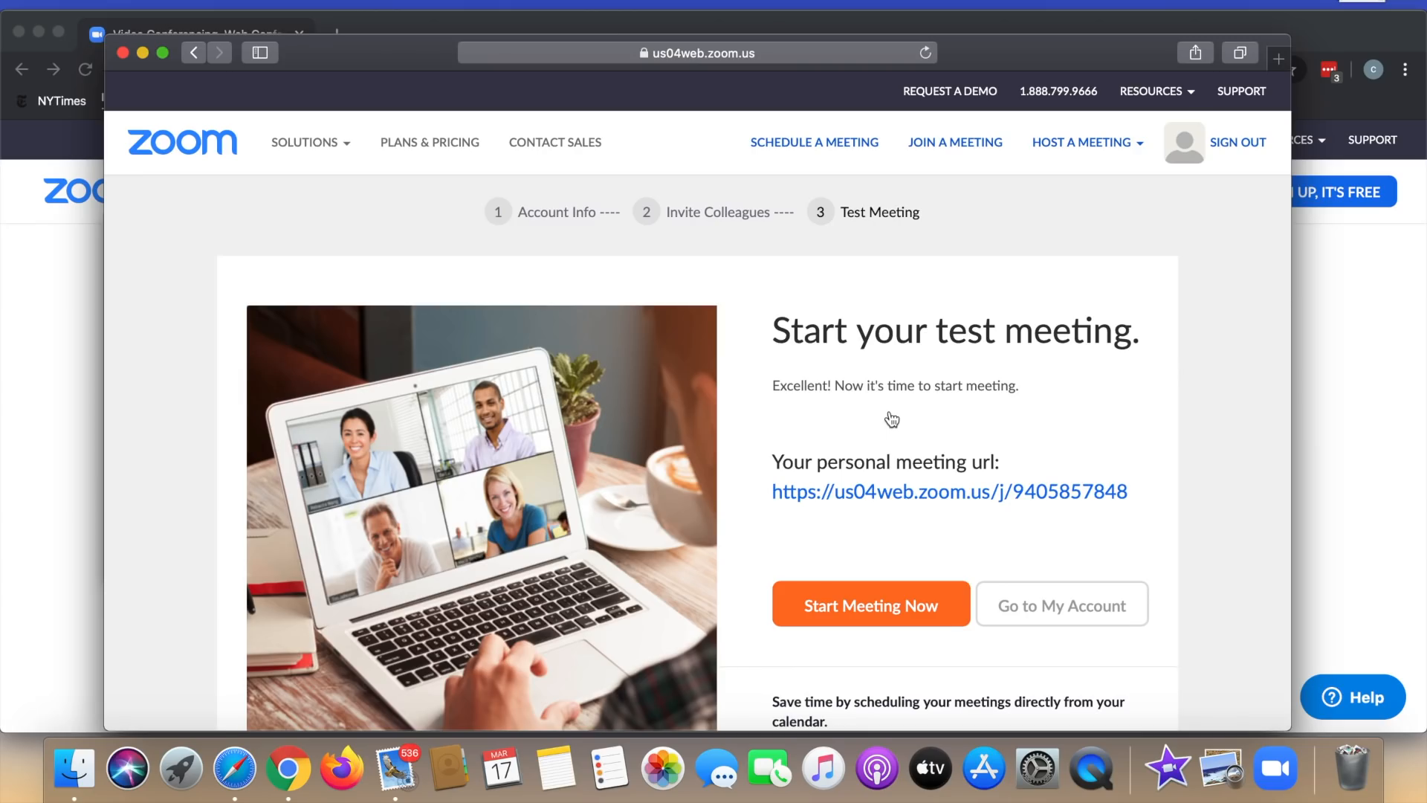
pyautogui.scroll(-3)
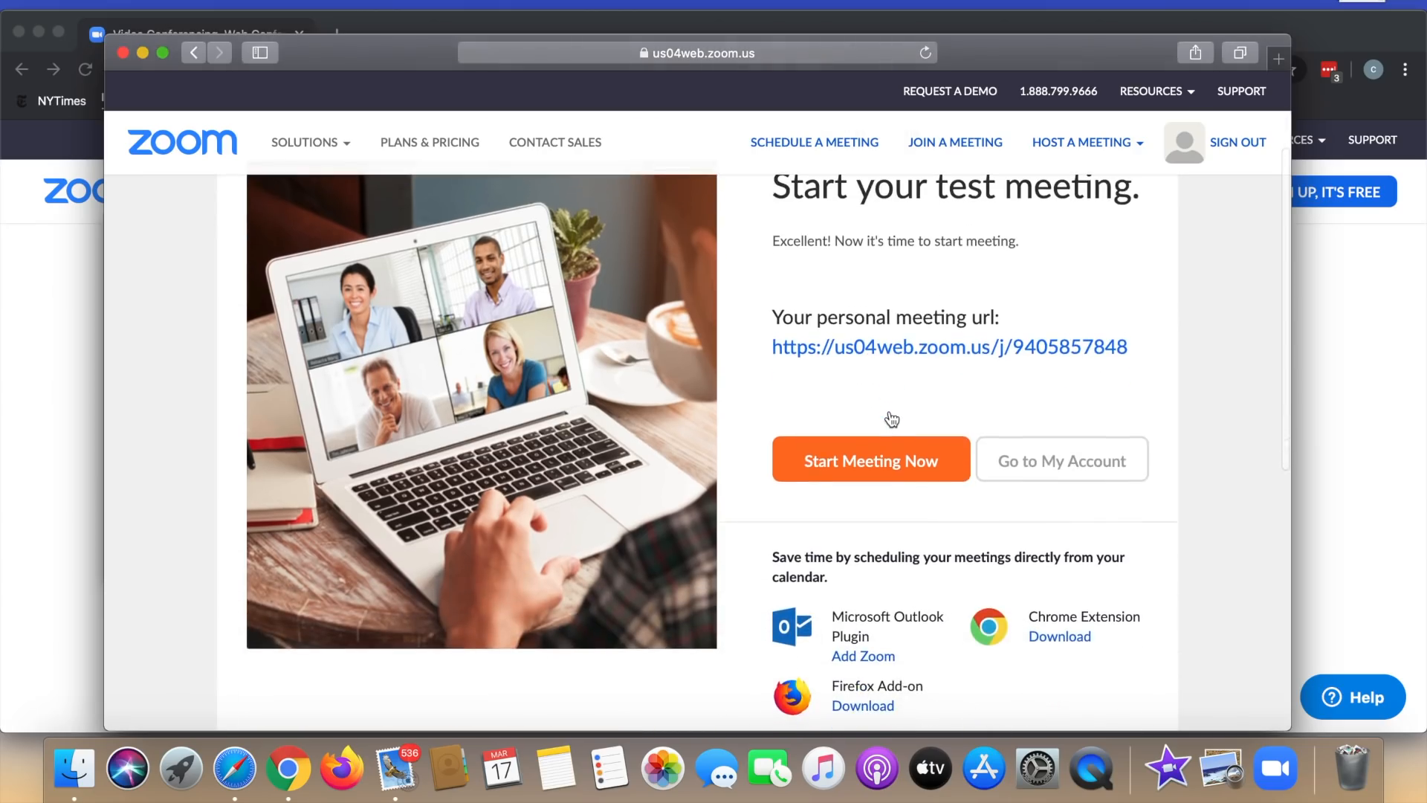
pyautogui.scroll(-3)
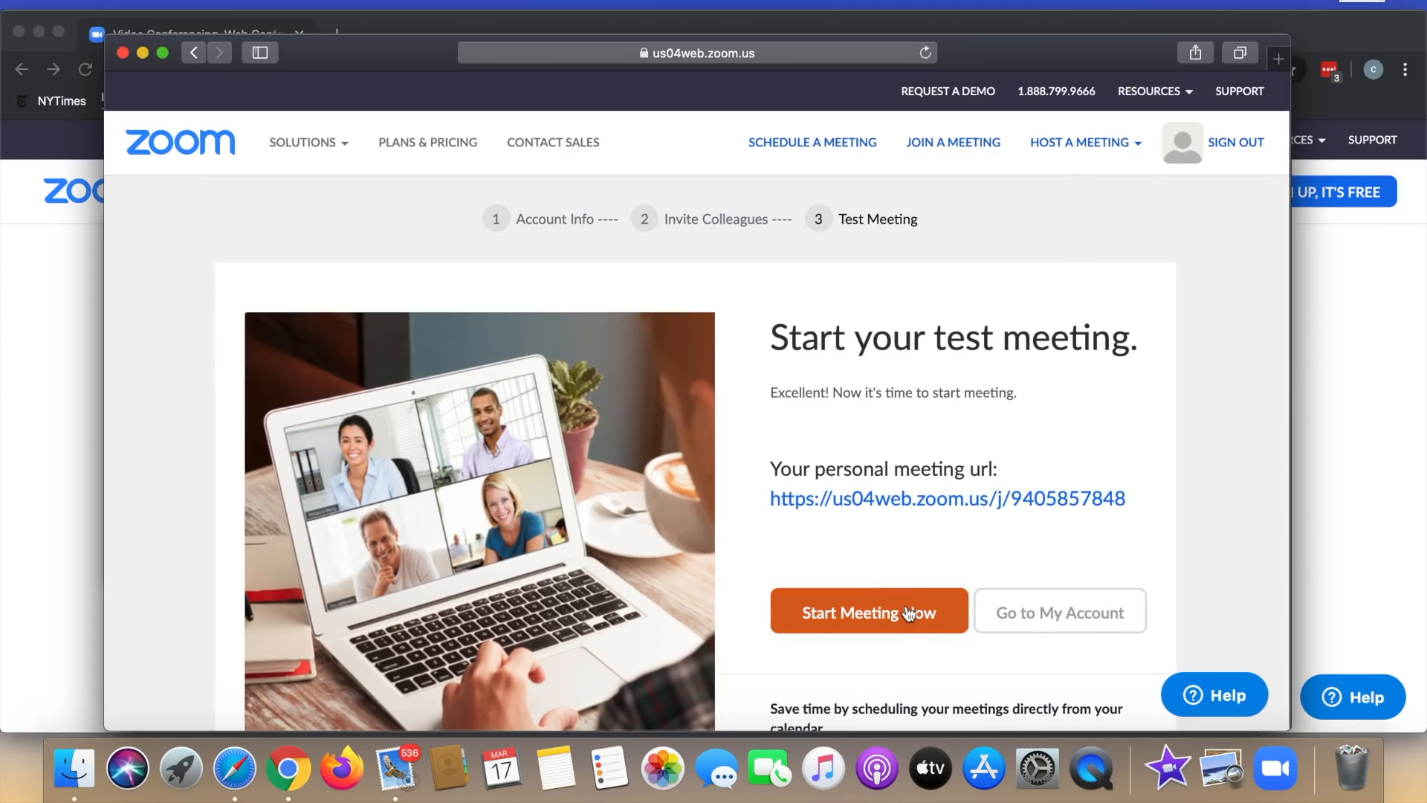
# Start the test meeting, allow downloading Zoom.pkg, and run its installer.
pyautogui.click(869, 611)
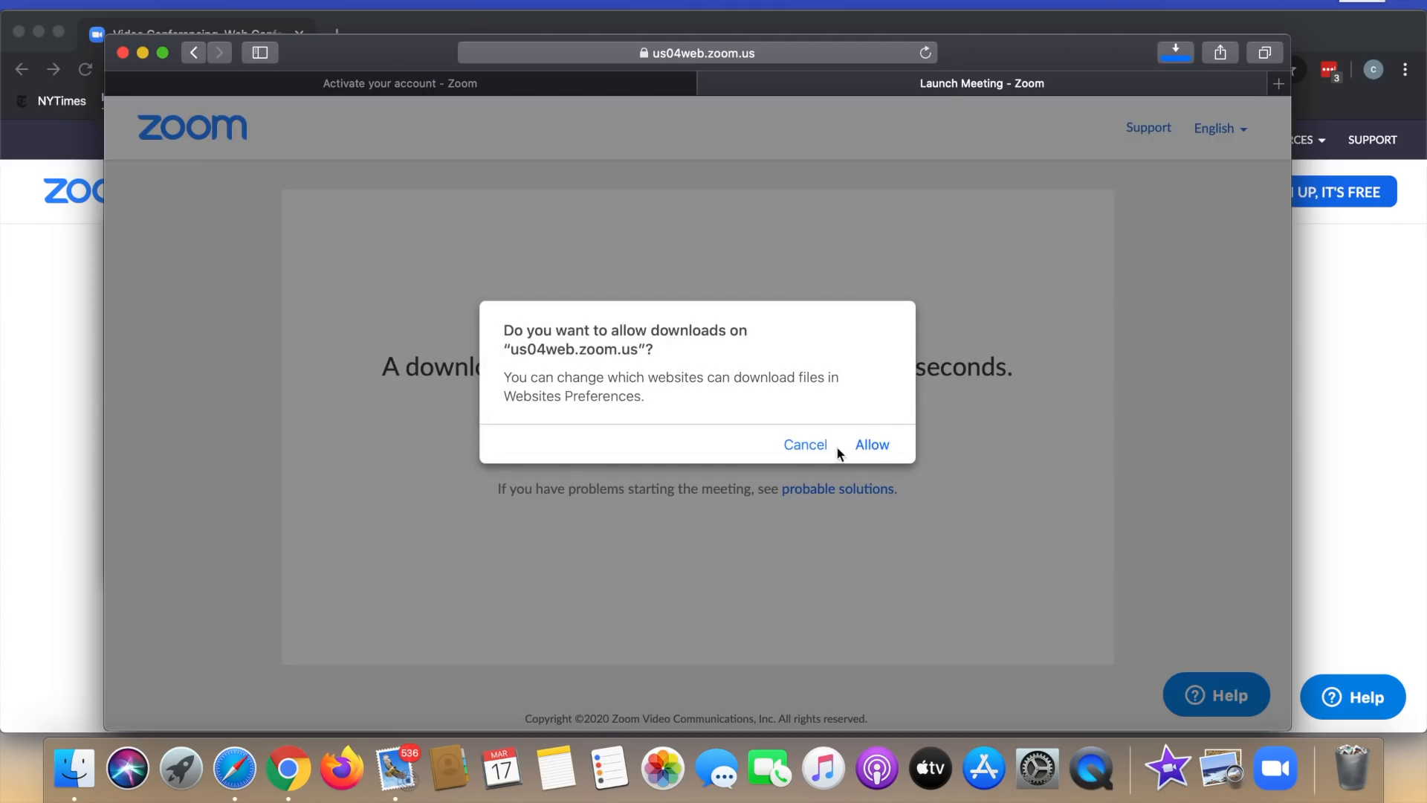
pyautogui.click(872, 444)
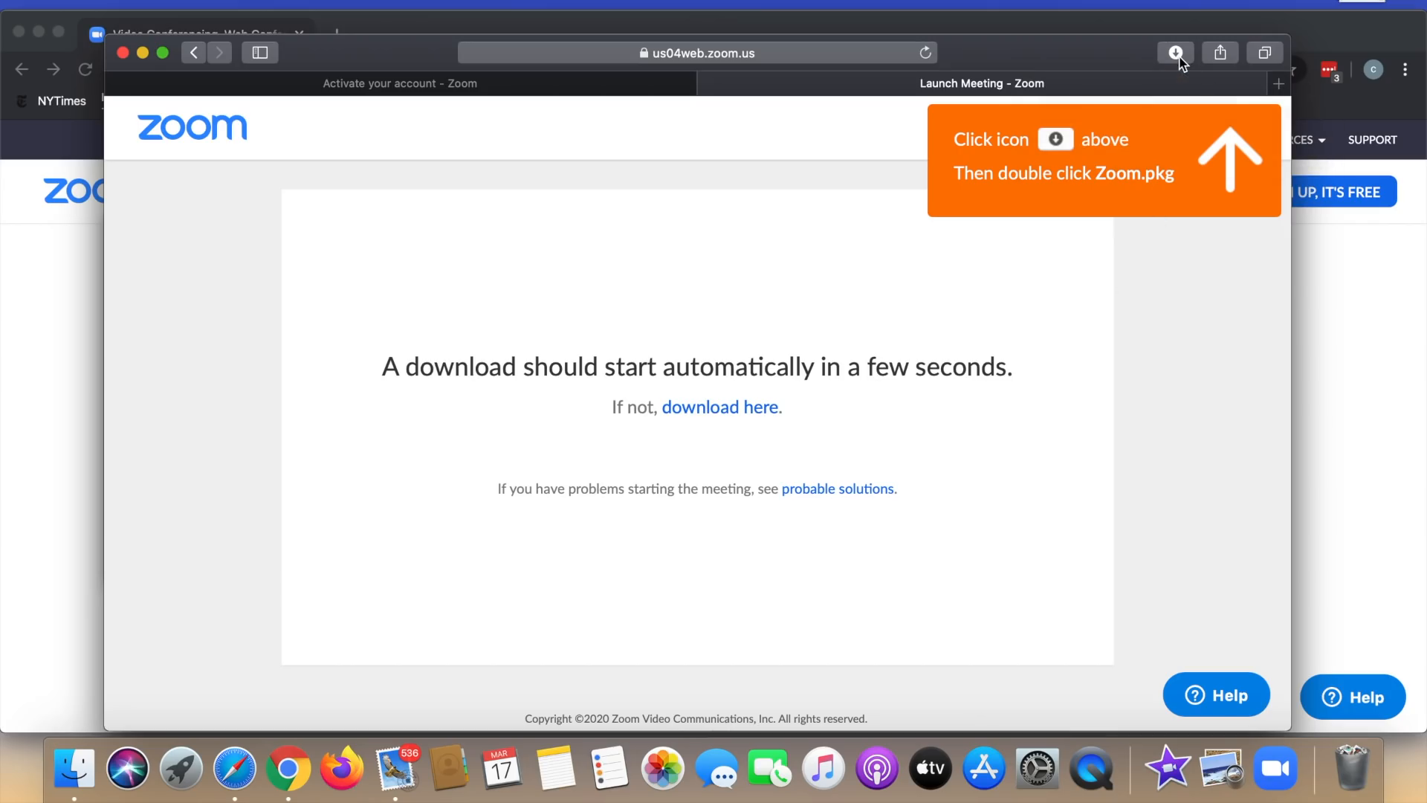
pyautogui.click(1175, 52)
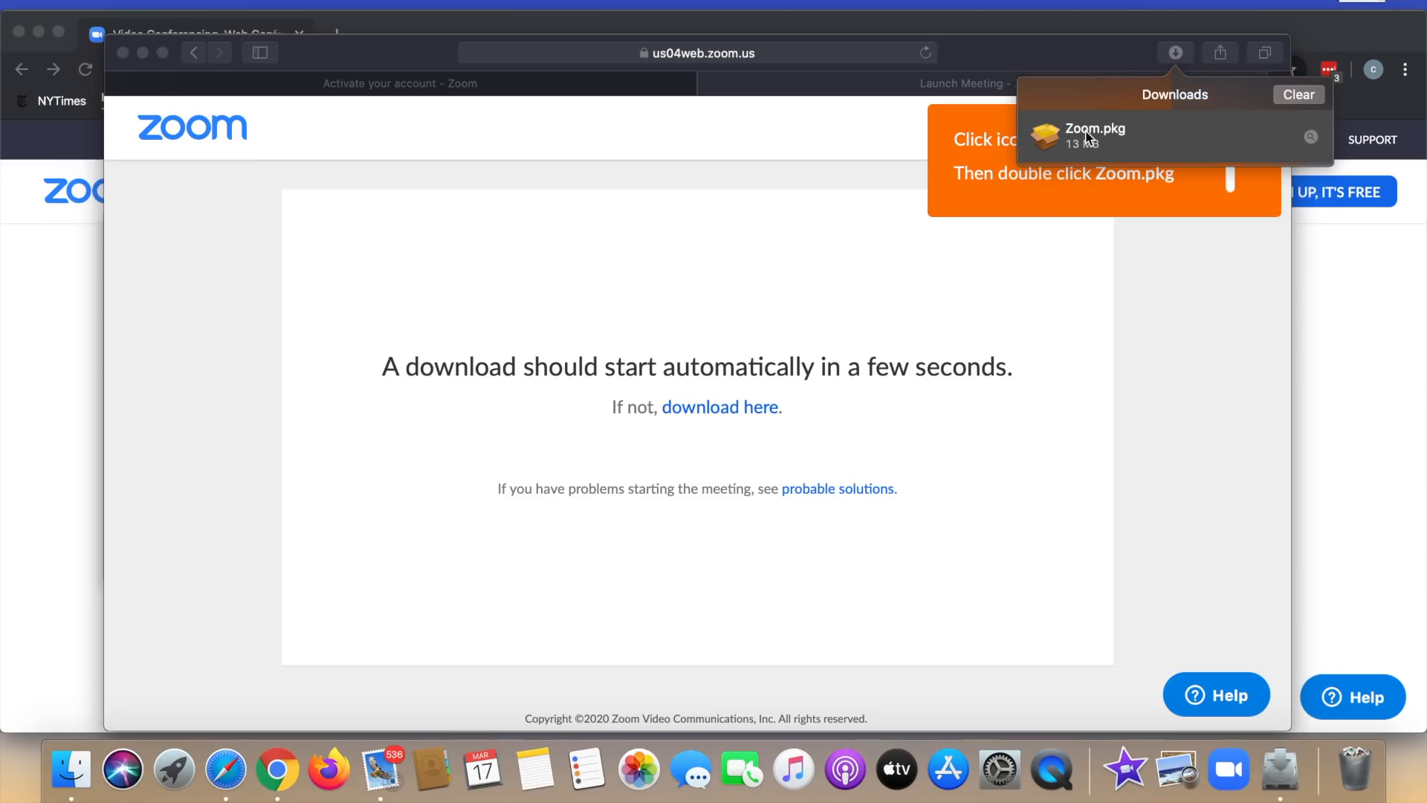
pyautogui.doubleClick(1094, 132)
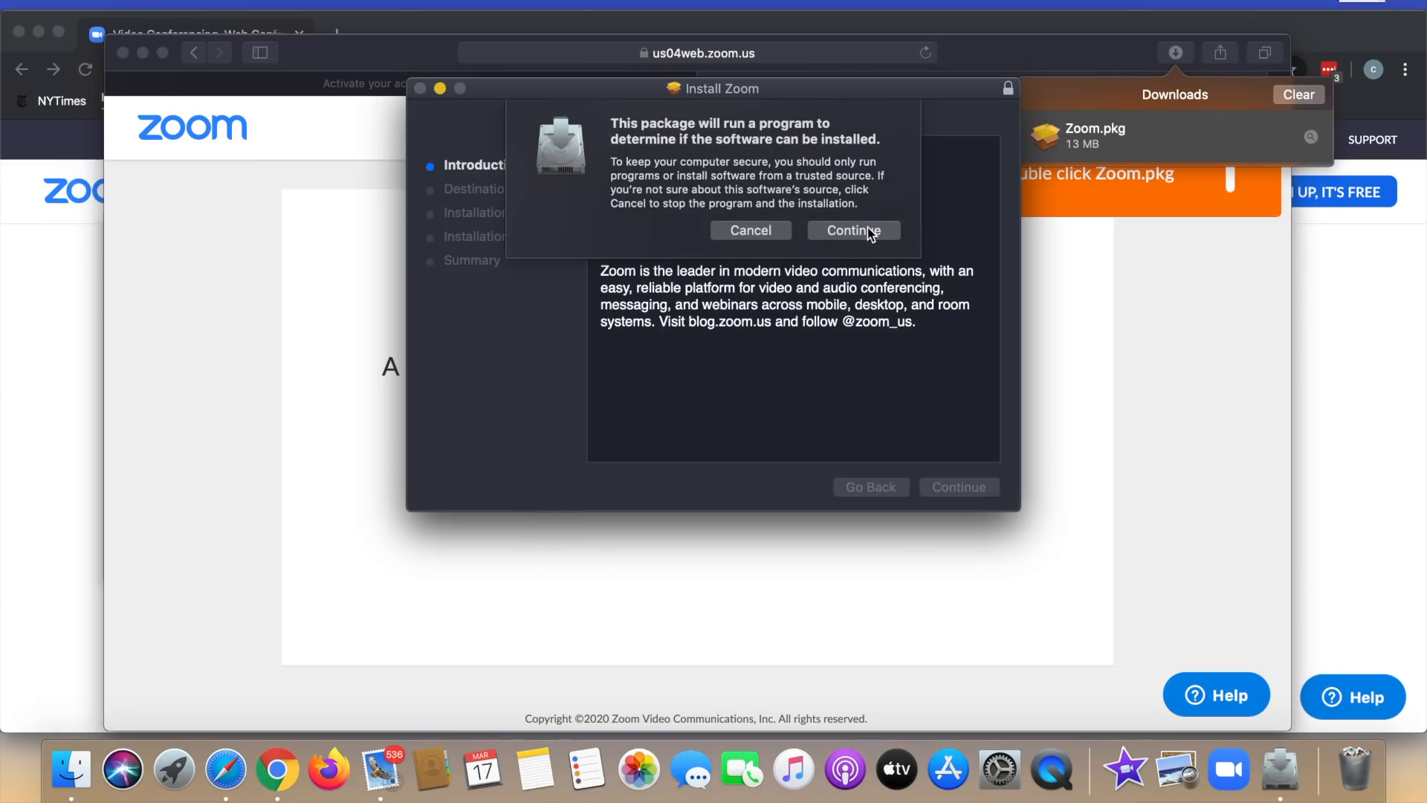
pyautogui.click(853, 231)
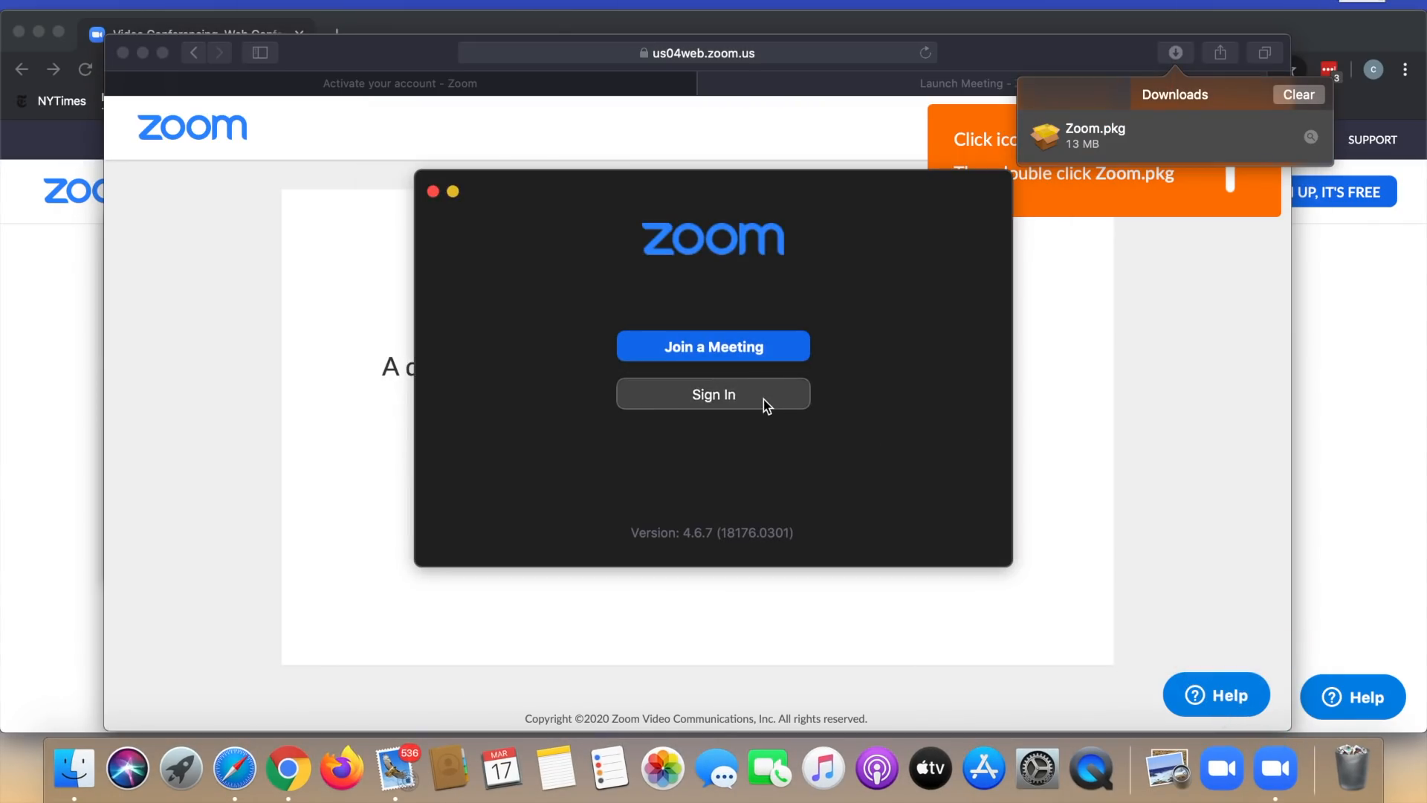
# Sign in with the cdotmom email account and allow microphone access.
pyautogui.click(713, 394)
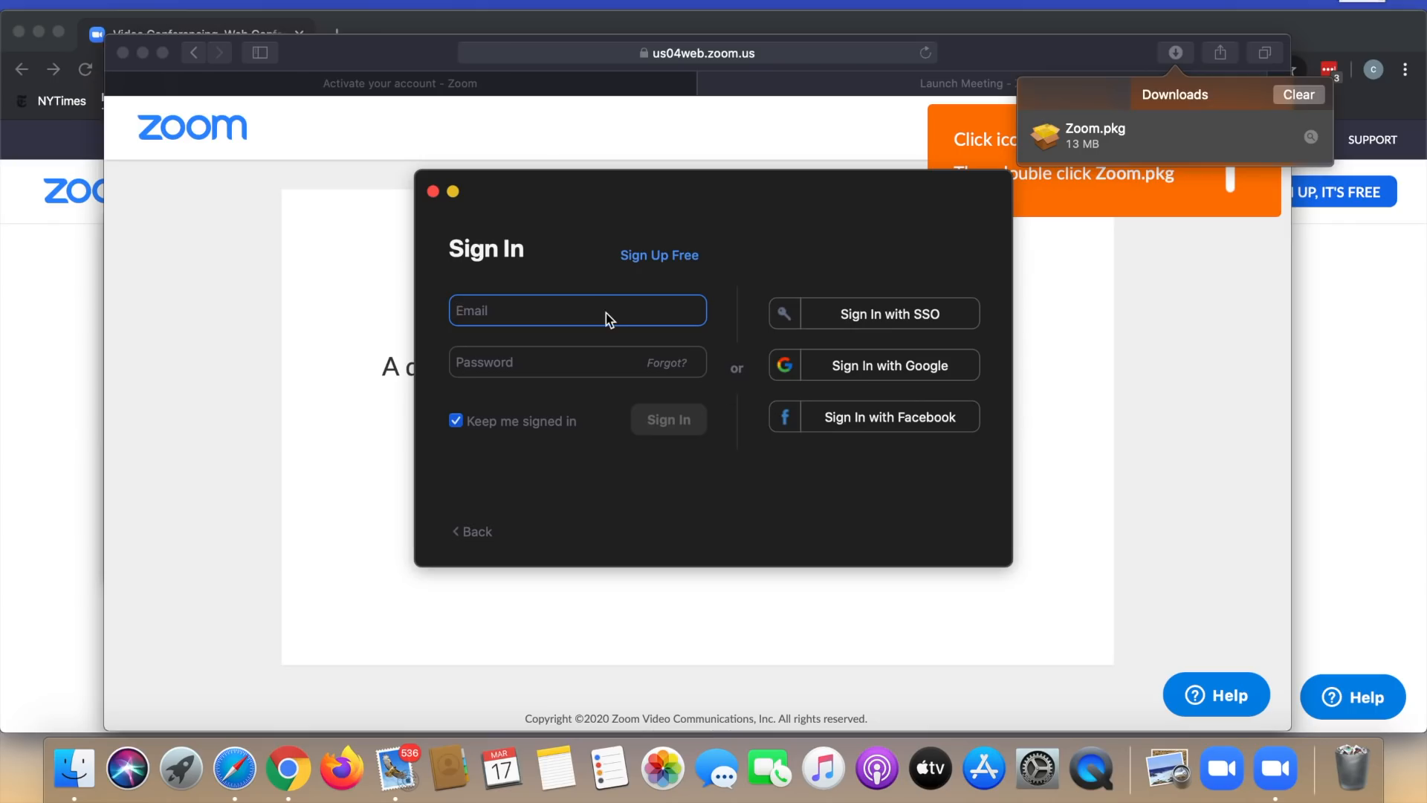
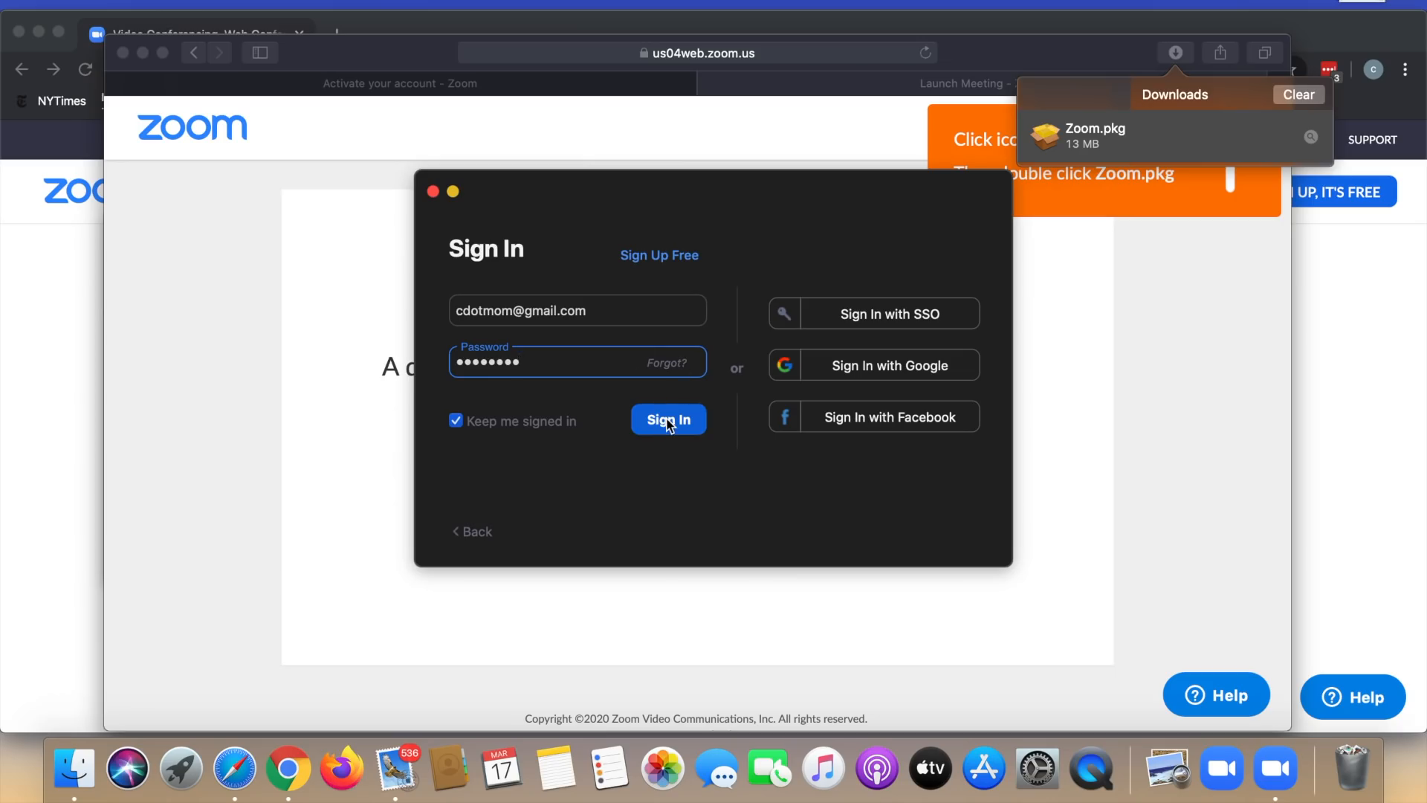
pyautogui.click(669, 420)
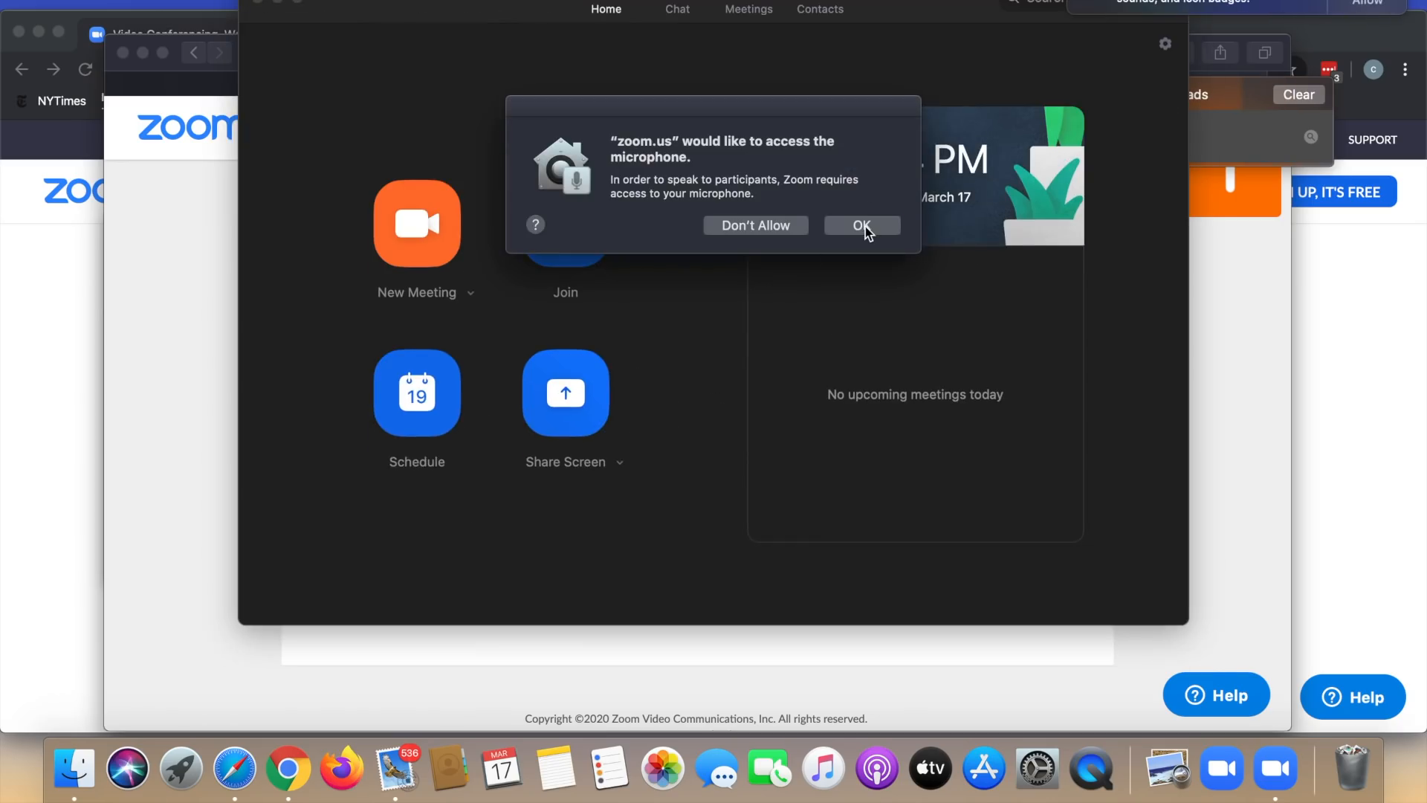
pyautogui.click(861, 225)
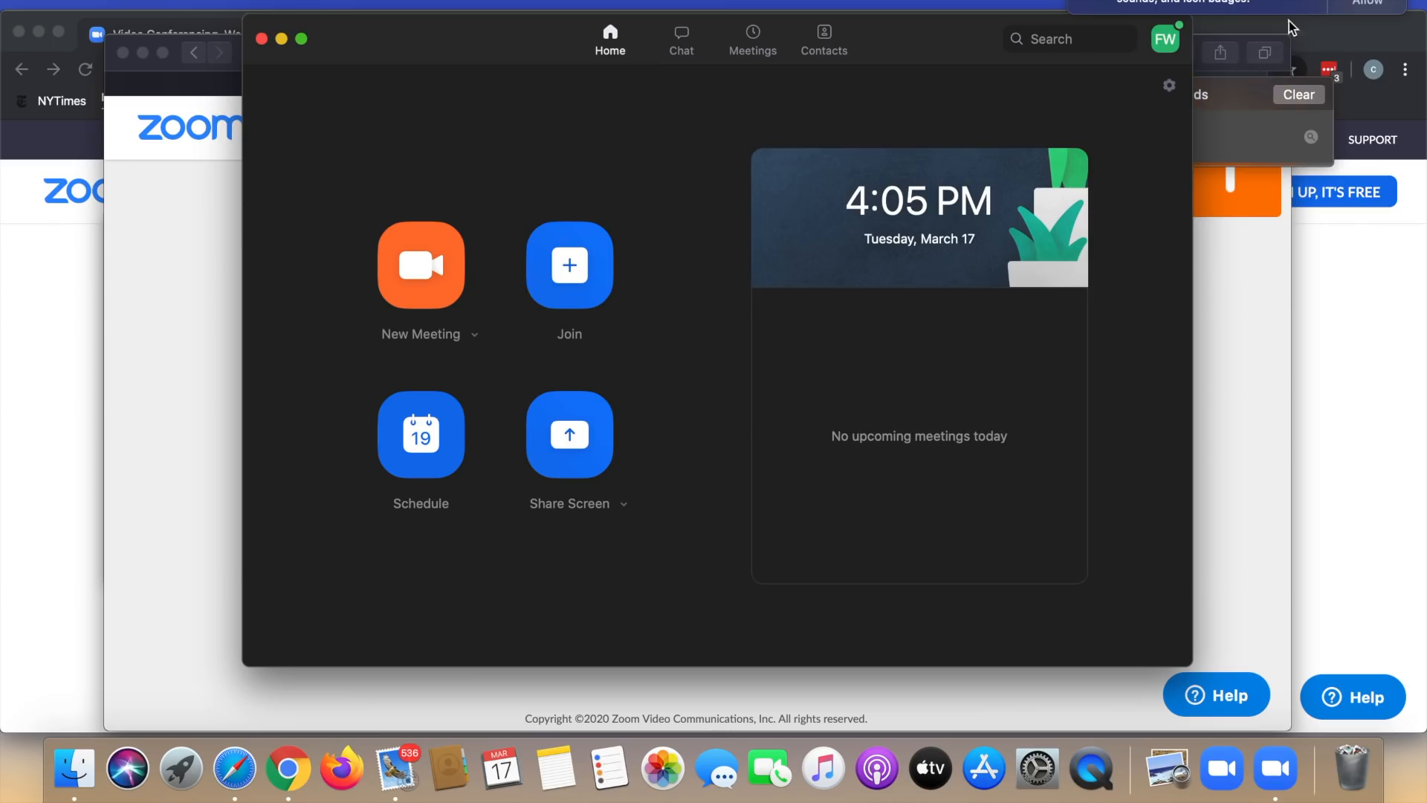
pyautogui.moveTo(1312, 9)
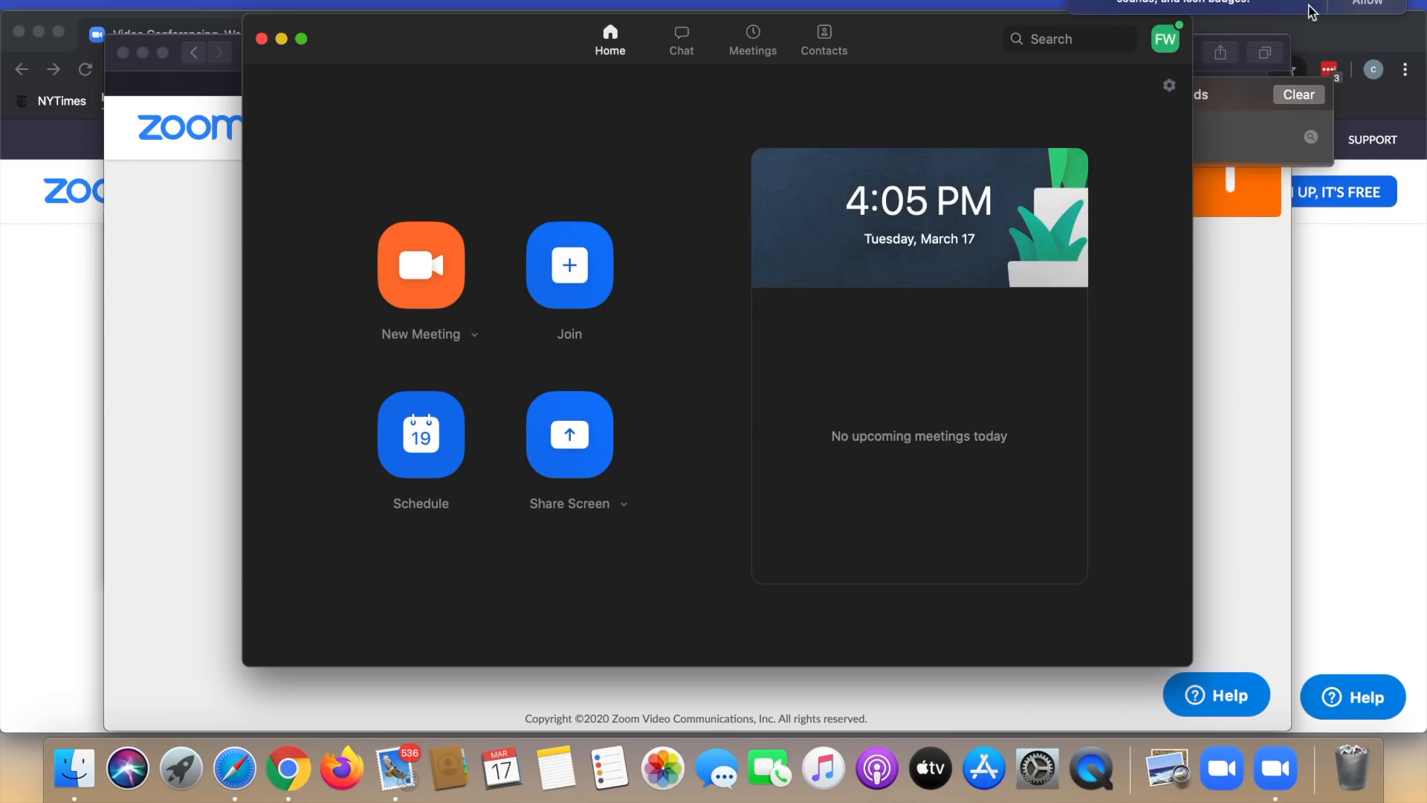
pyautogui.moveTo(1371, 16)
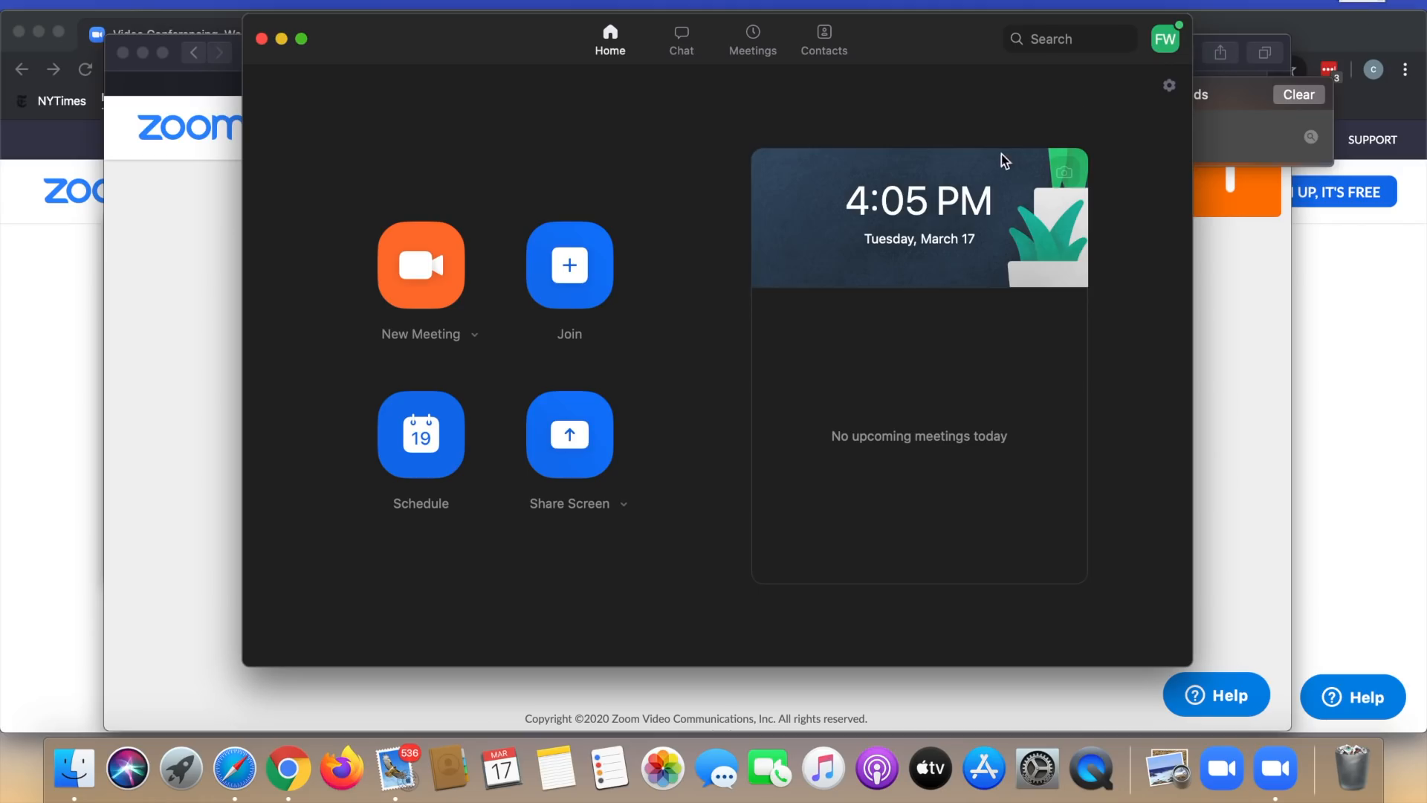
pyautogui.moveTo(1168, 42)
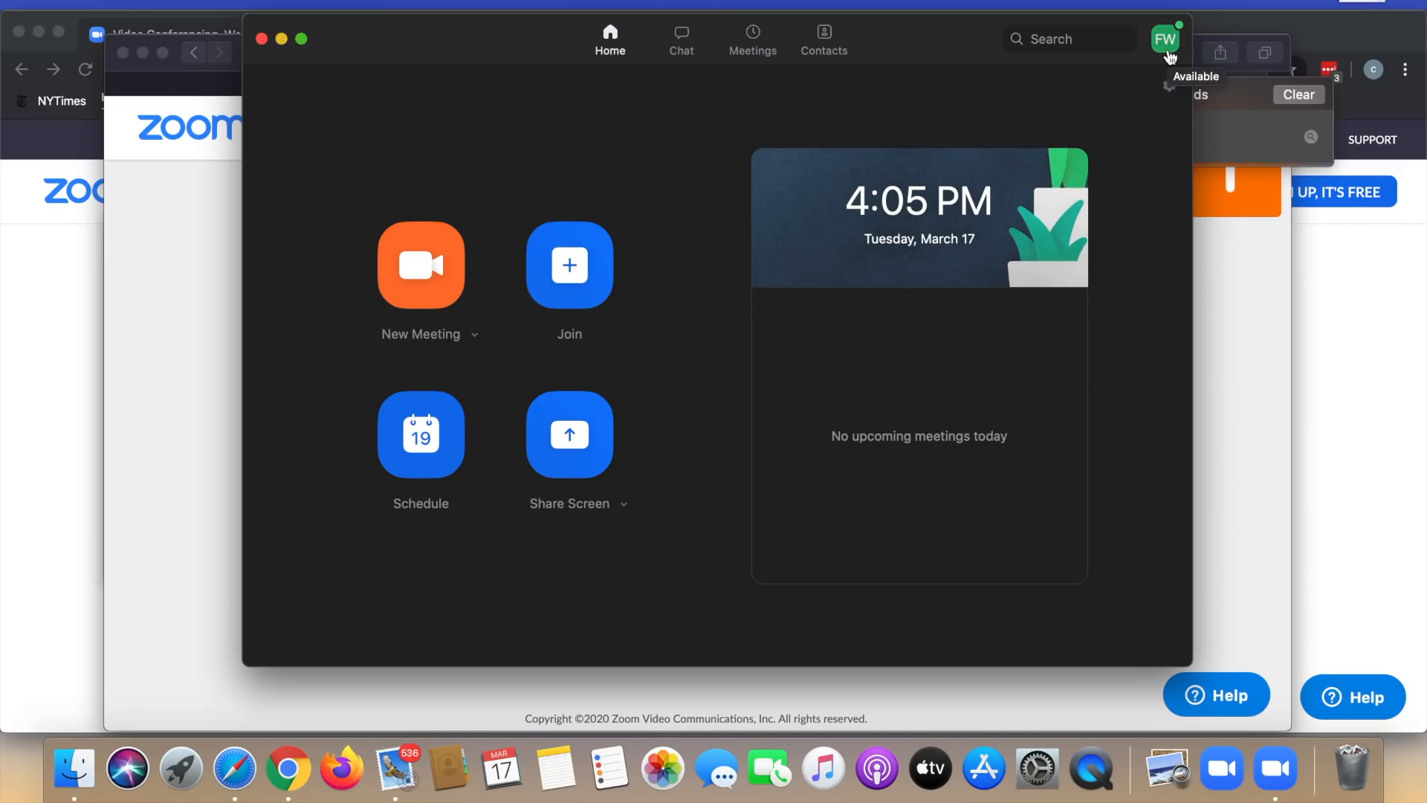
pyautogui.moveTo(727, 186)
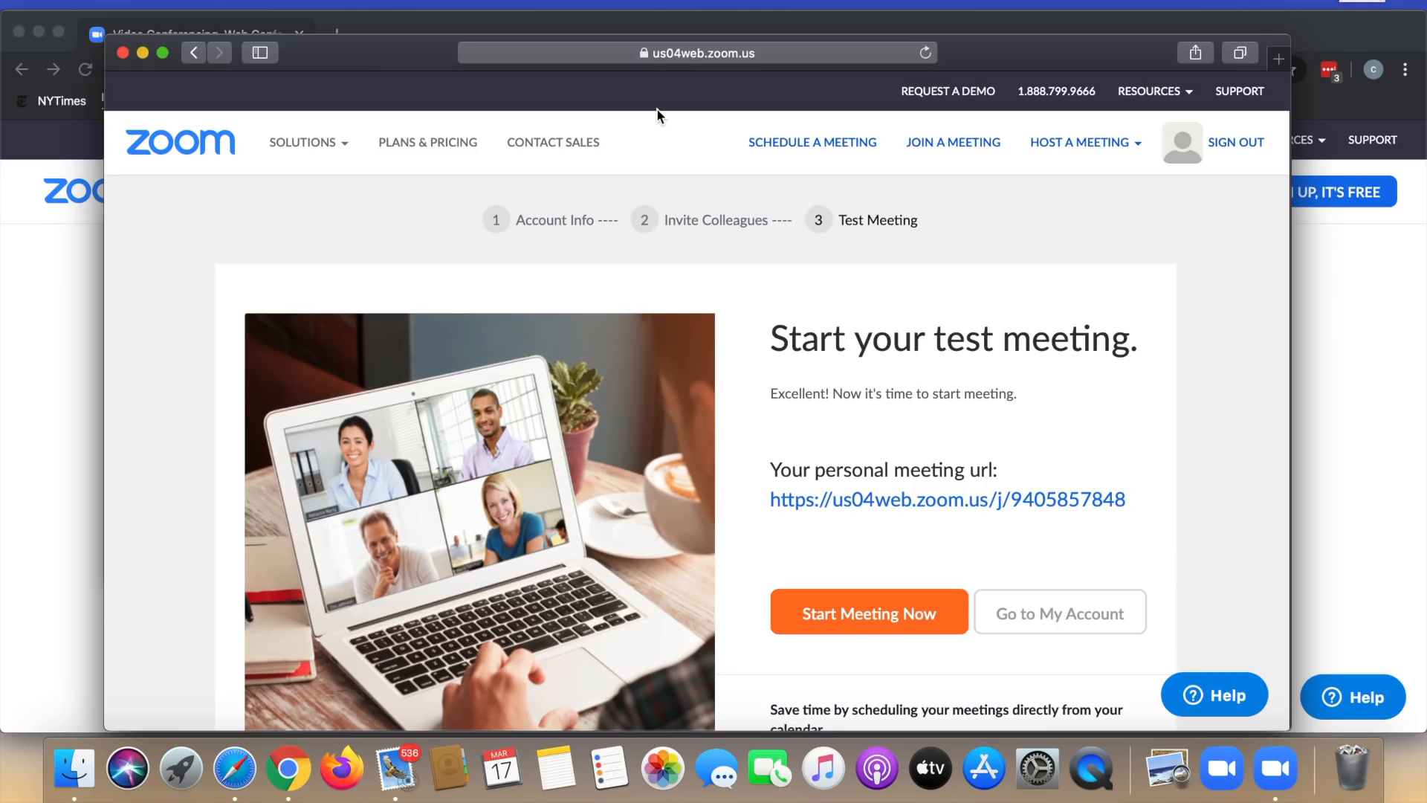
pyautogui.moveTo(877, 613)
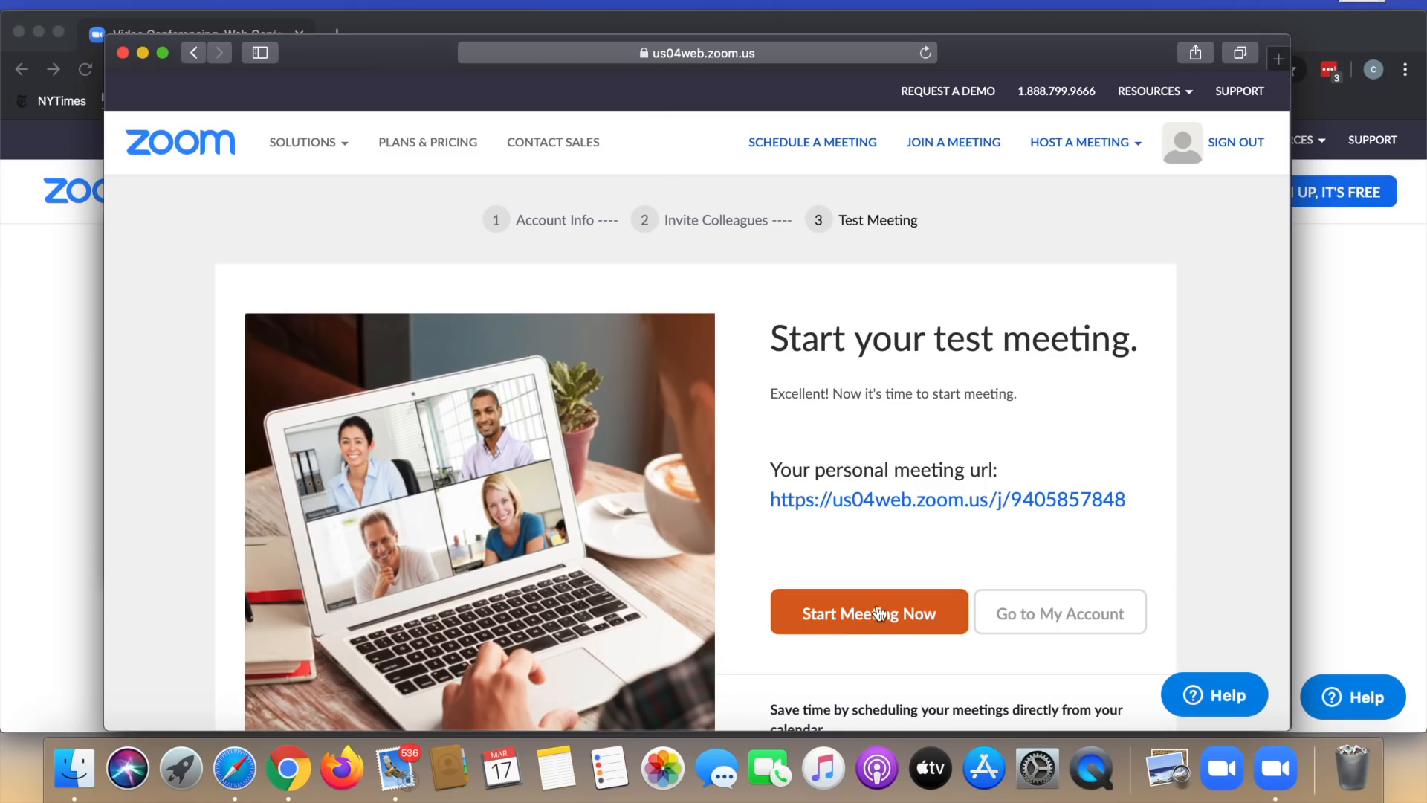
# Start the test meeting and let the page open the Zoom app.
pyautogui.click(869, 611)
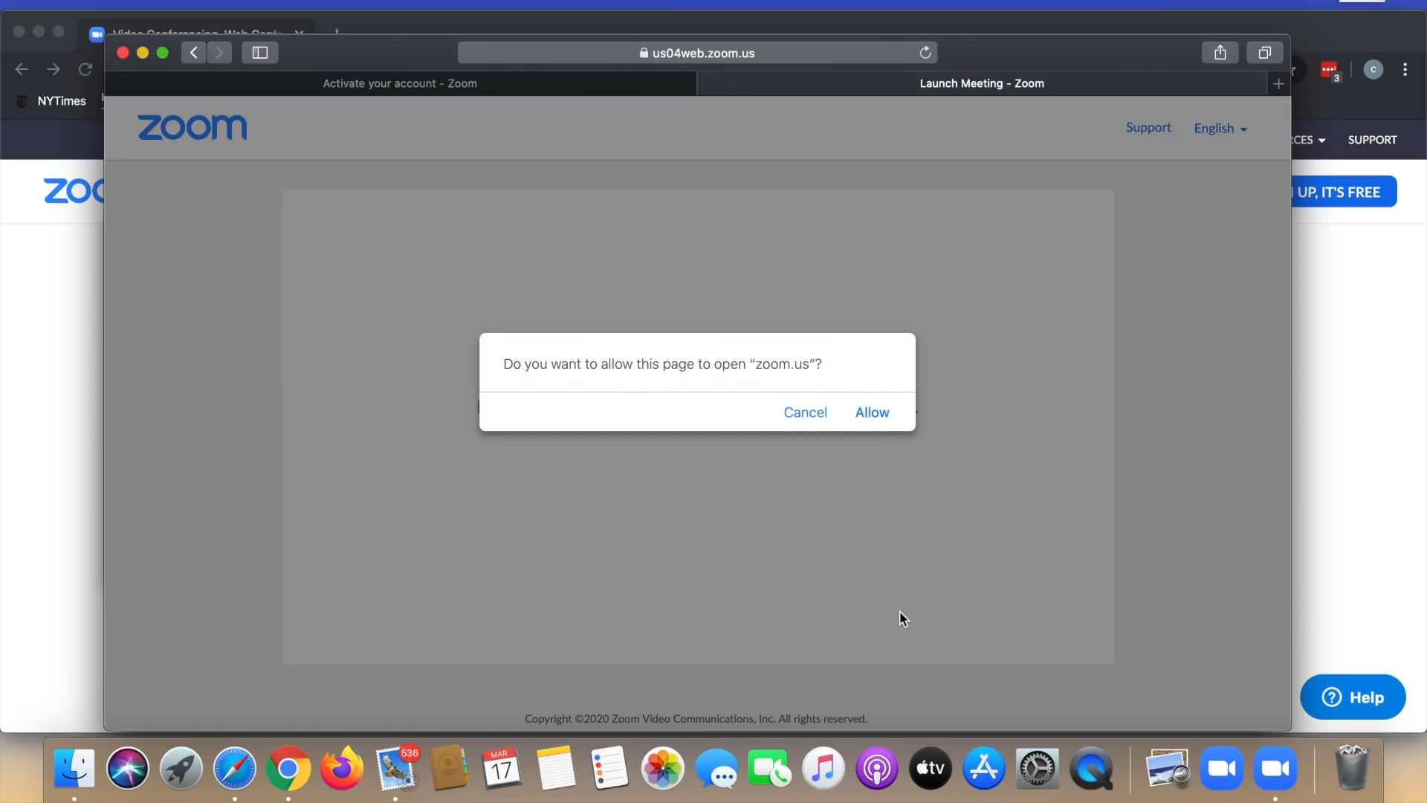
pyautogui.click(873, 413)
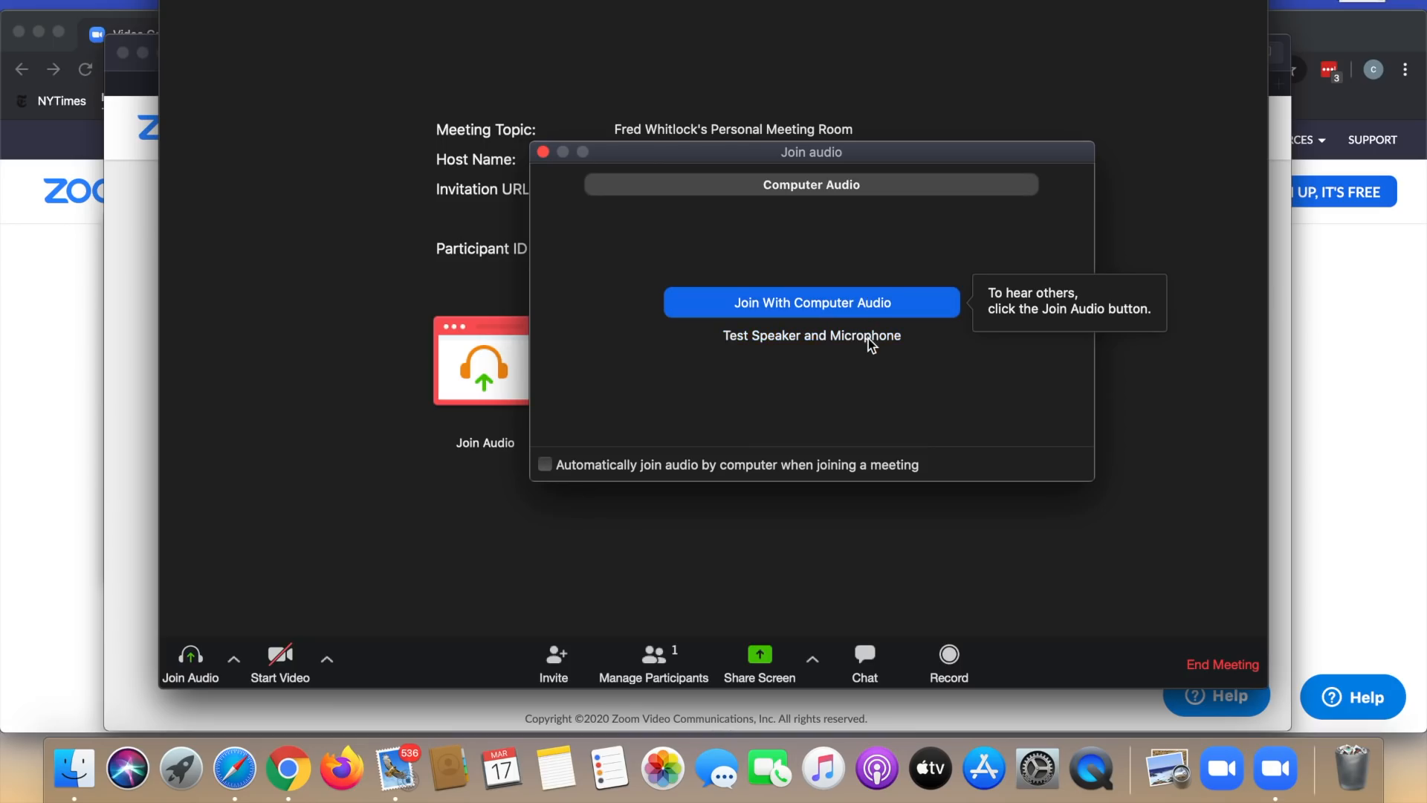
# Test speaker and microphone, join with computer audio, then end the meeting for all.
pyautogui.click(811, 335)
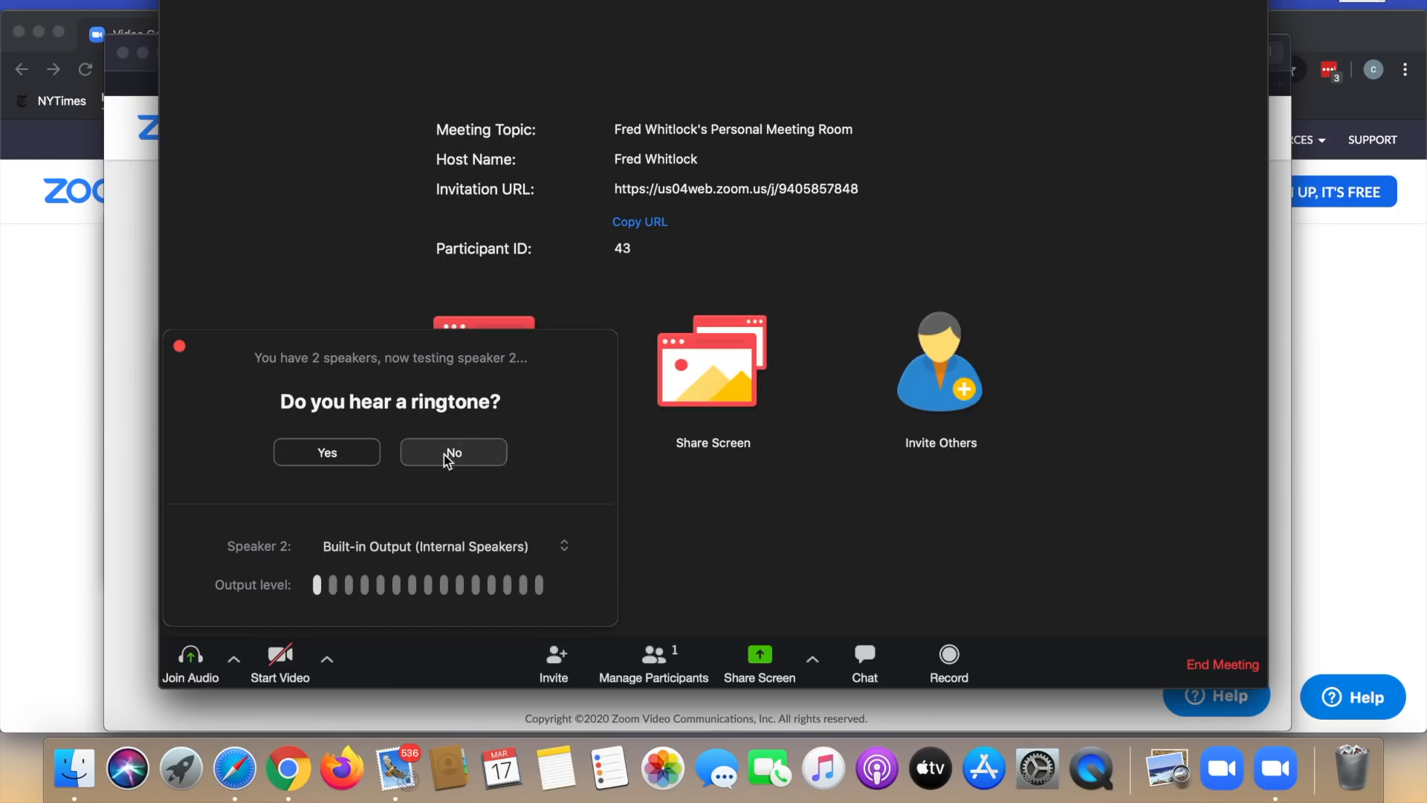
pyautogui.click(454, 452)
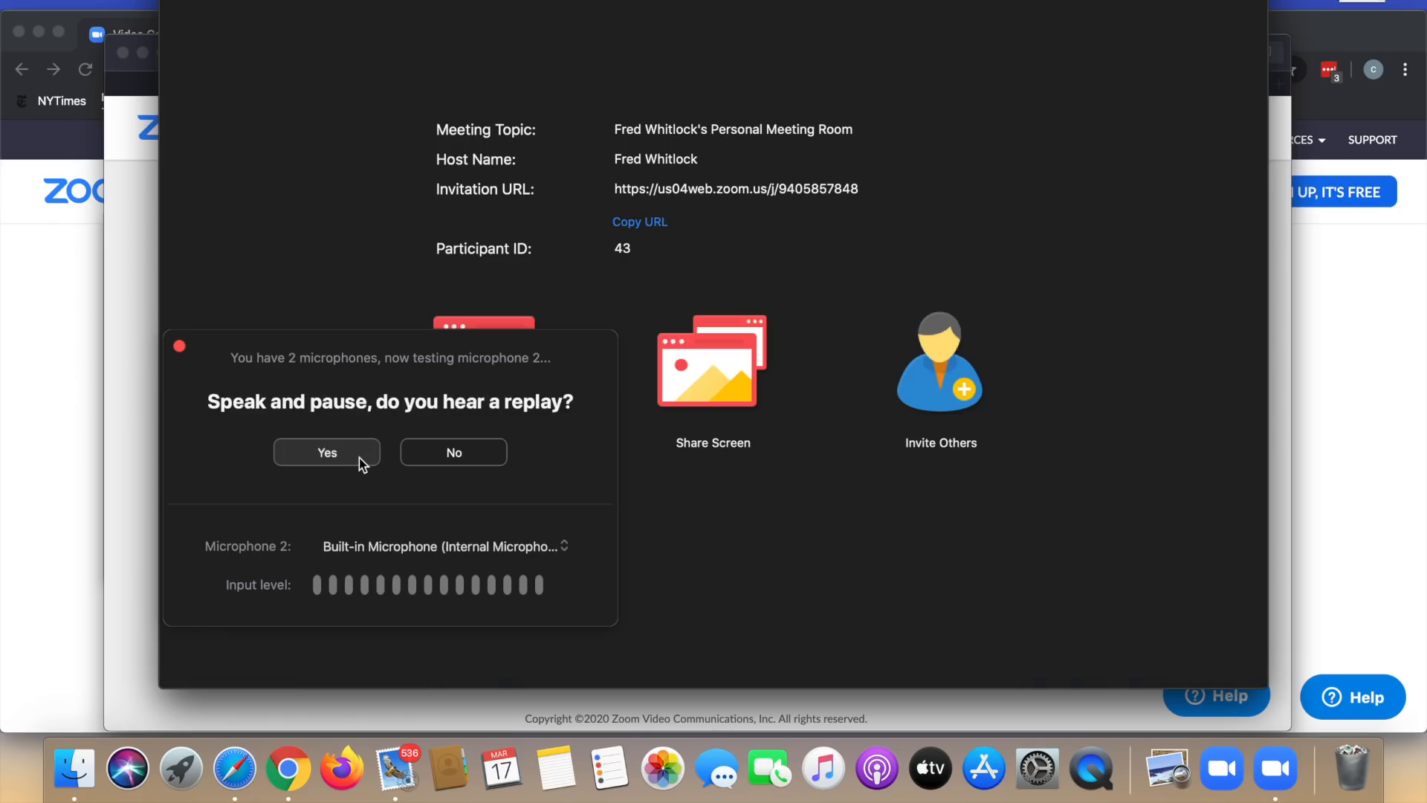
pyautogui.click(327, 452)
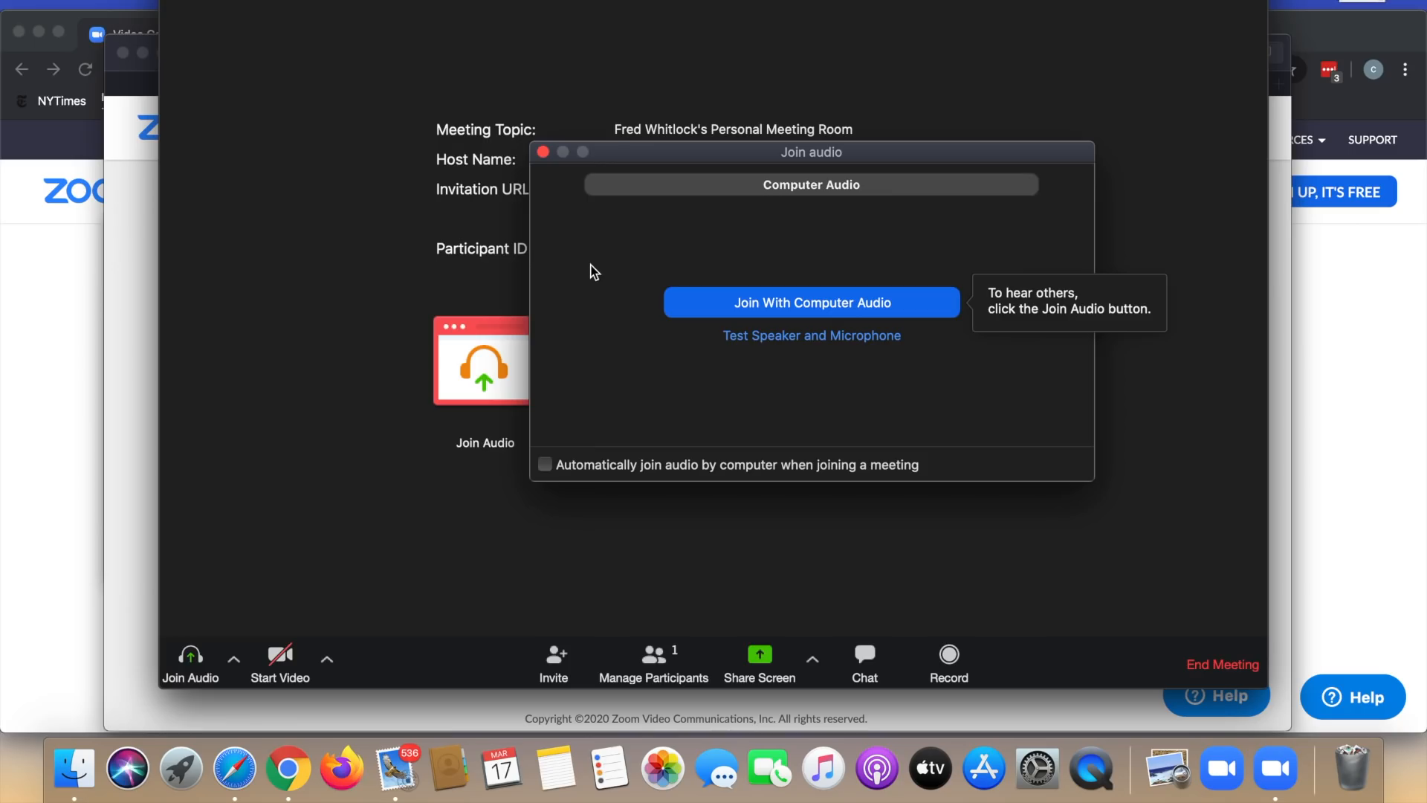
pyautogui.click(812, 302)
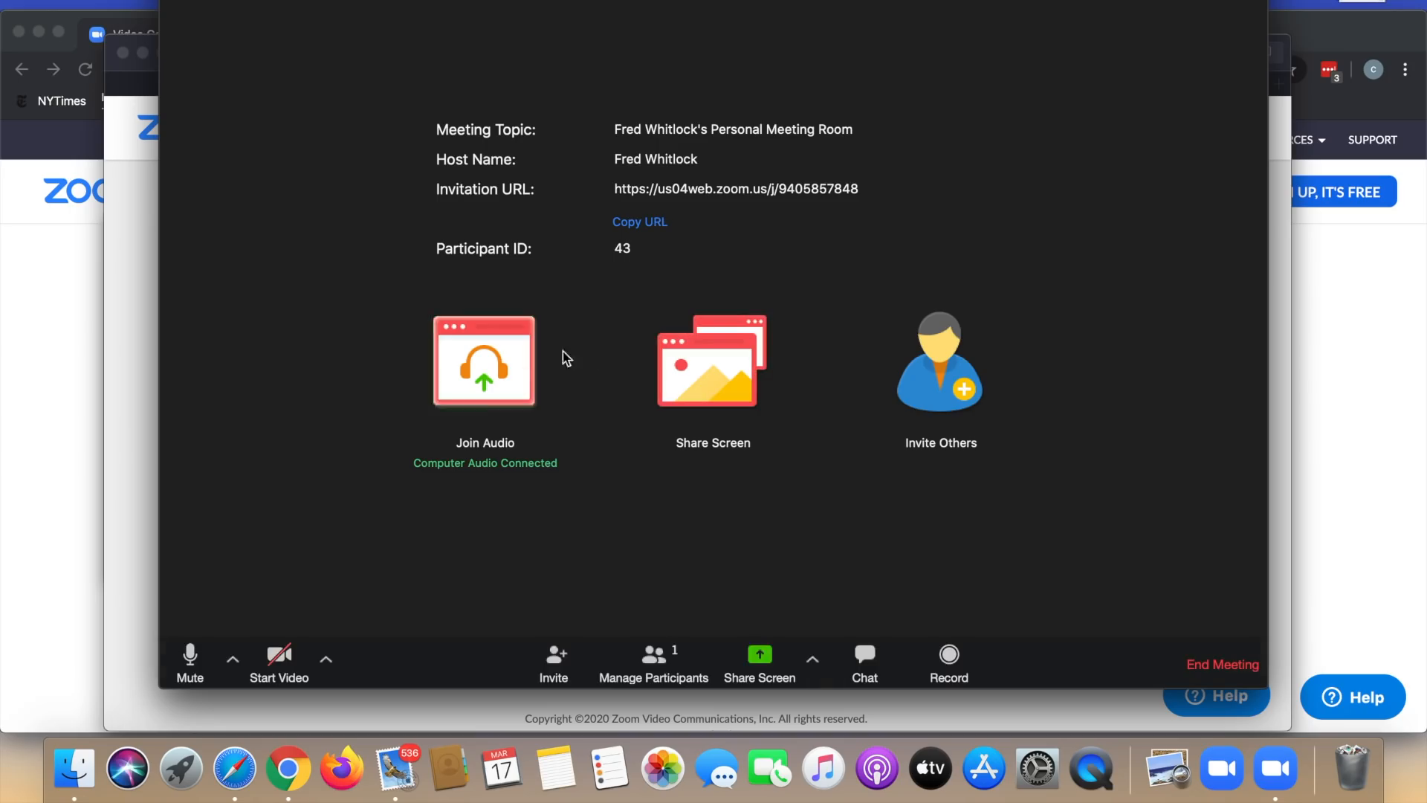
pyautogui.moveTo(392, 672)
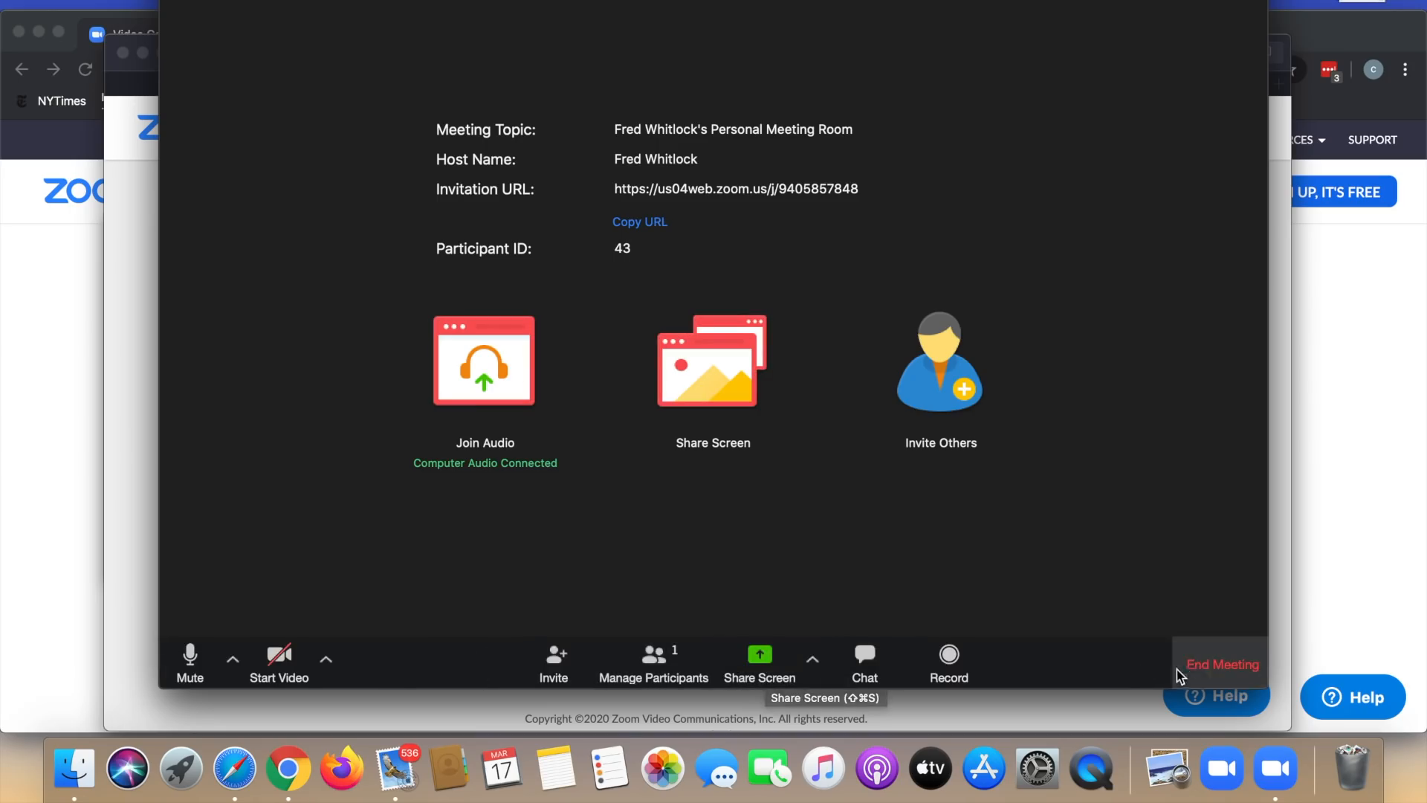
pyautogui.click(1222, 664)
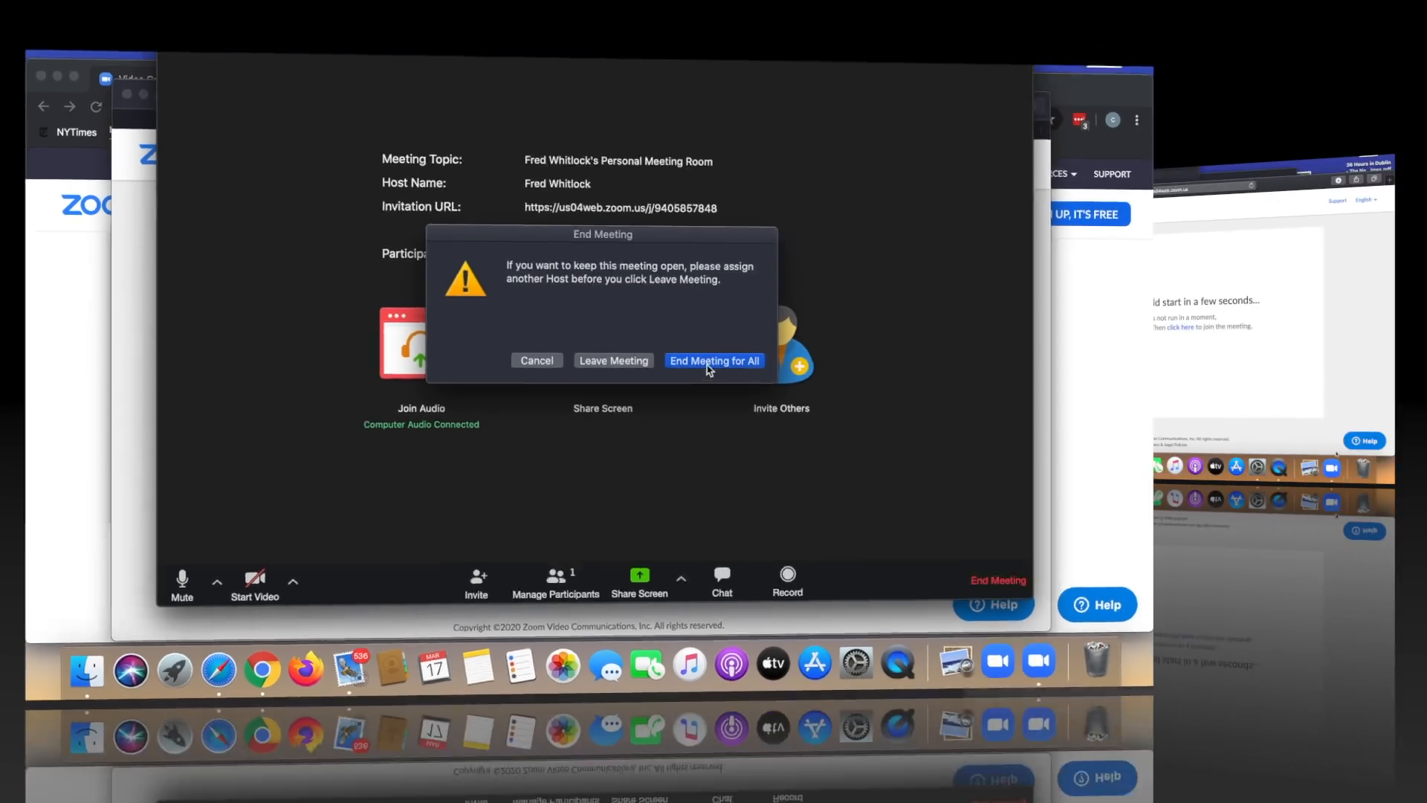
pyautogui.click(714, 360)
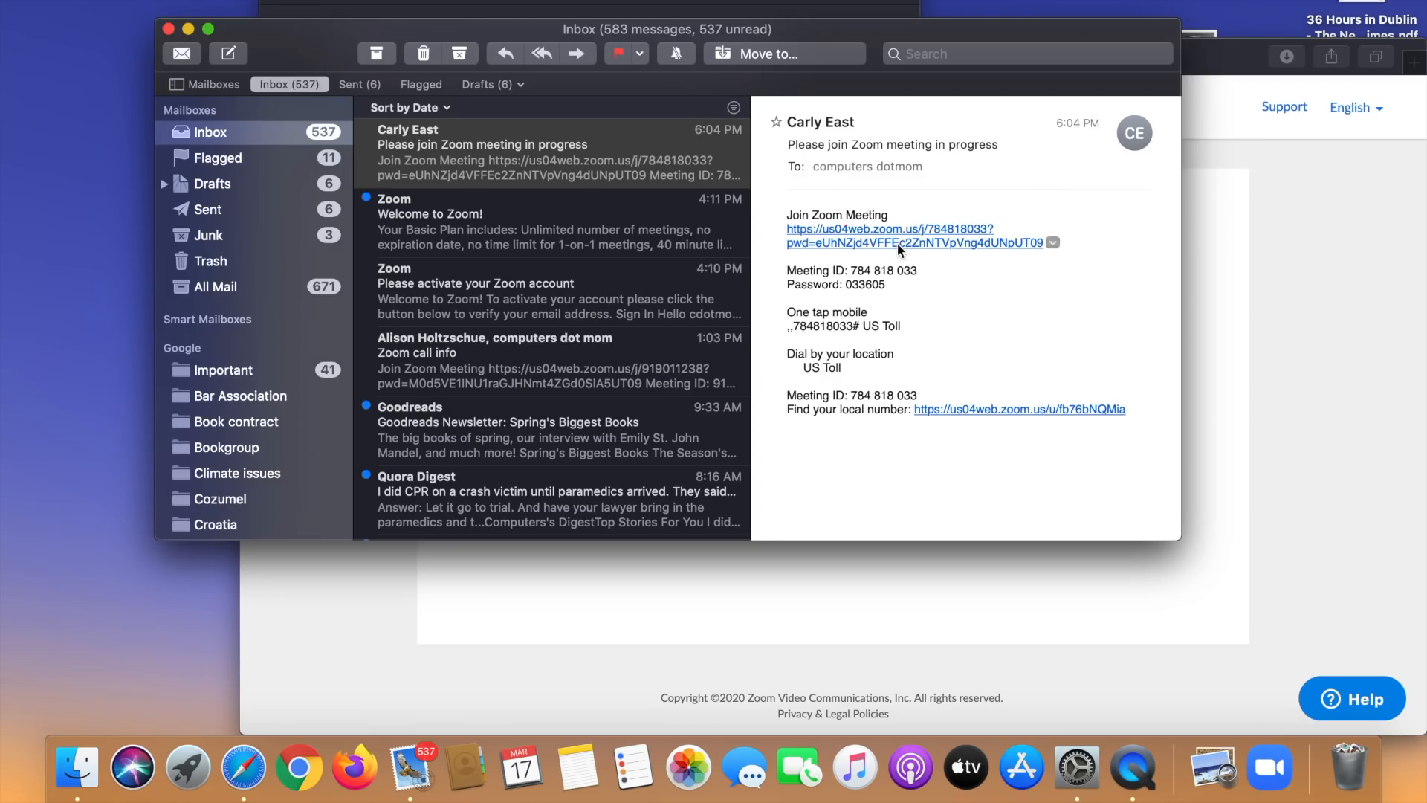
# Open the invitation's Join Zoom Meeting link and join with video on.
pyautogui.click(902, 243)
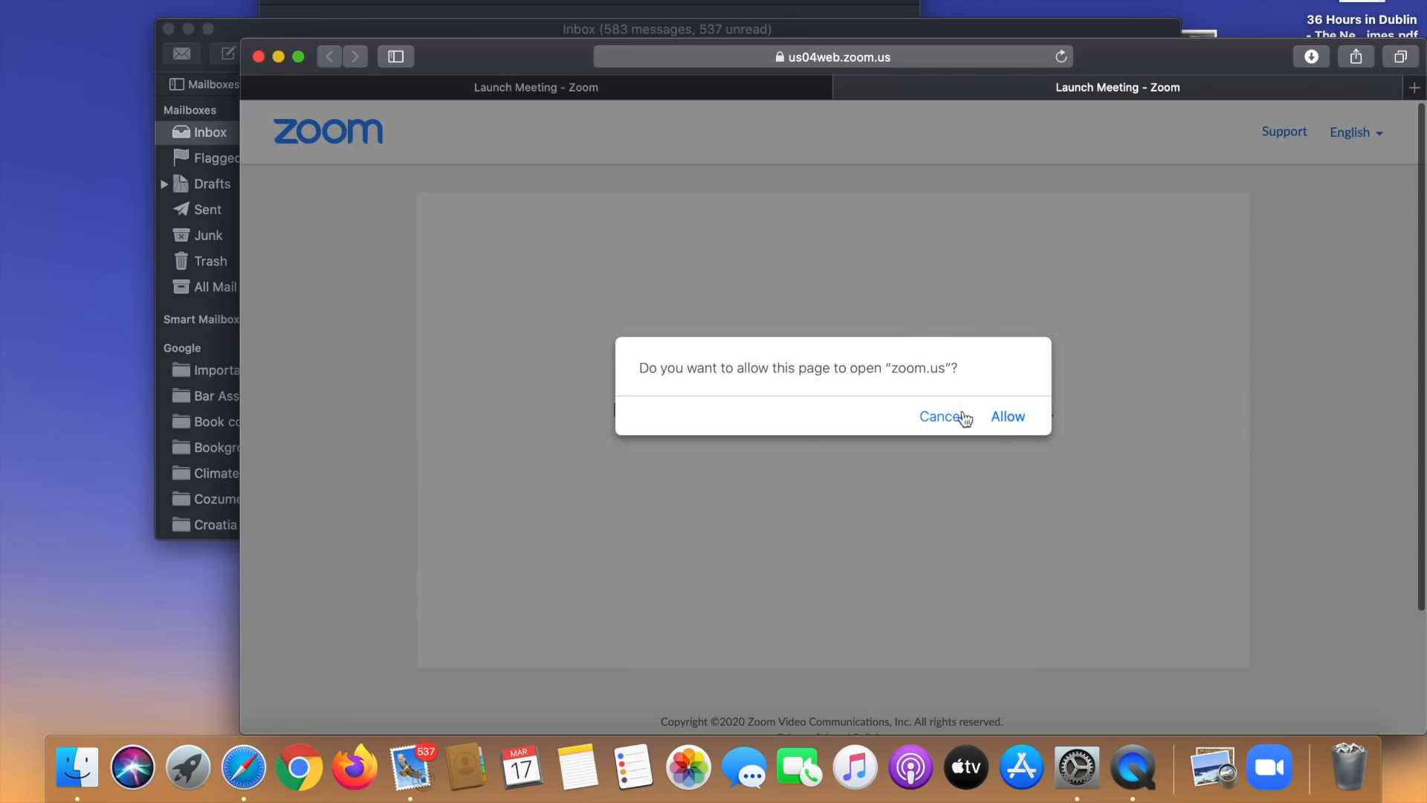
pyautogui.click(1008, 417)
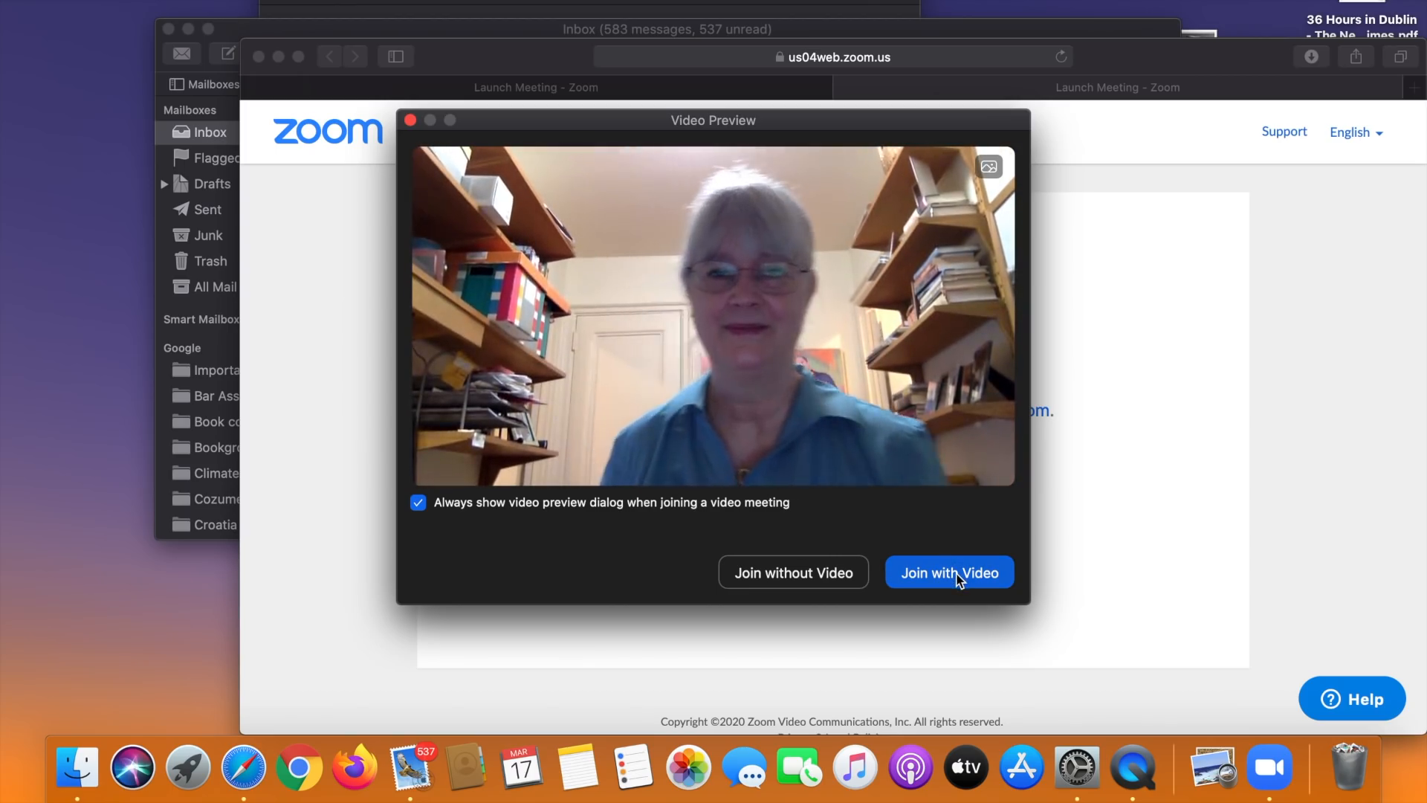
pyautogui.click(949, 571)
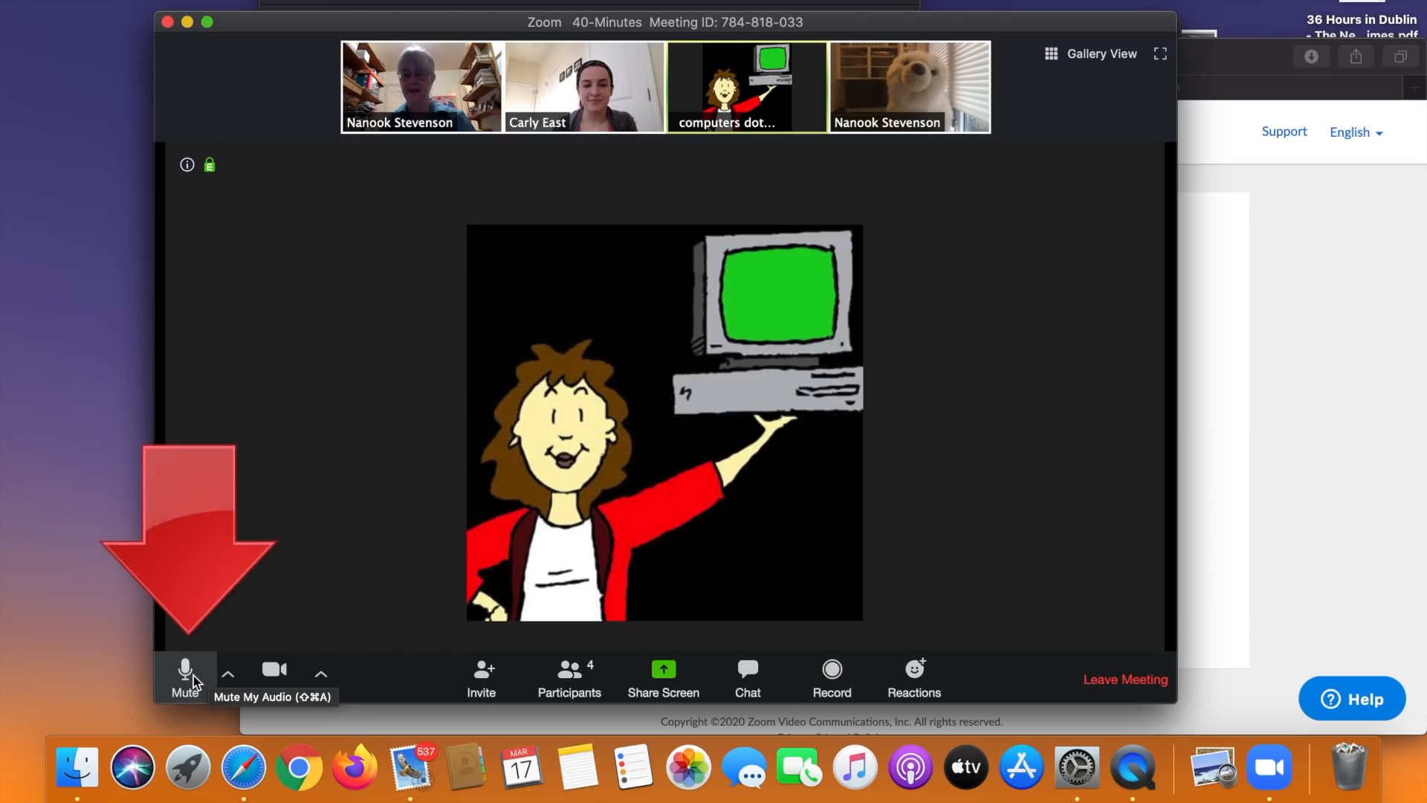
pyautogui.click(185, 674)
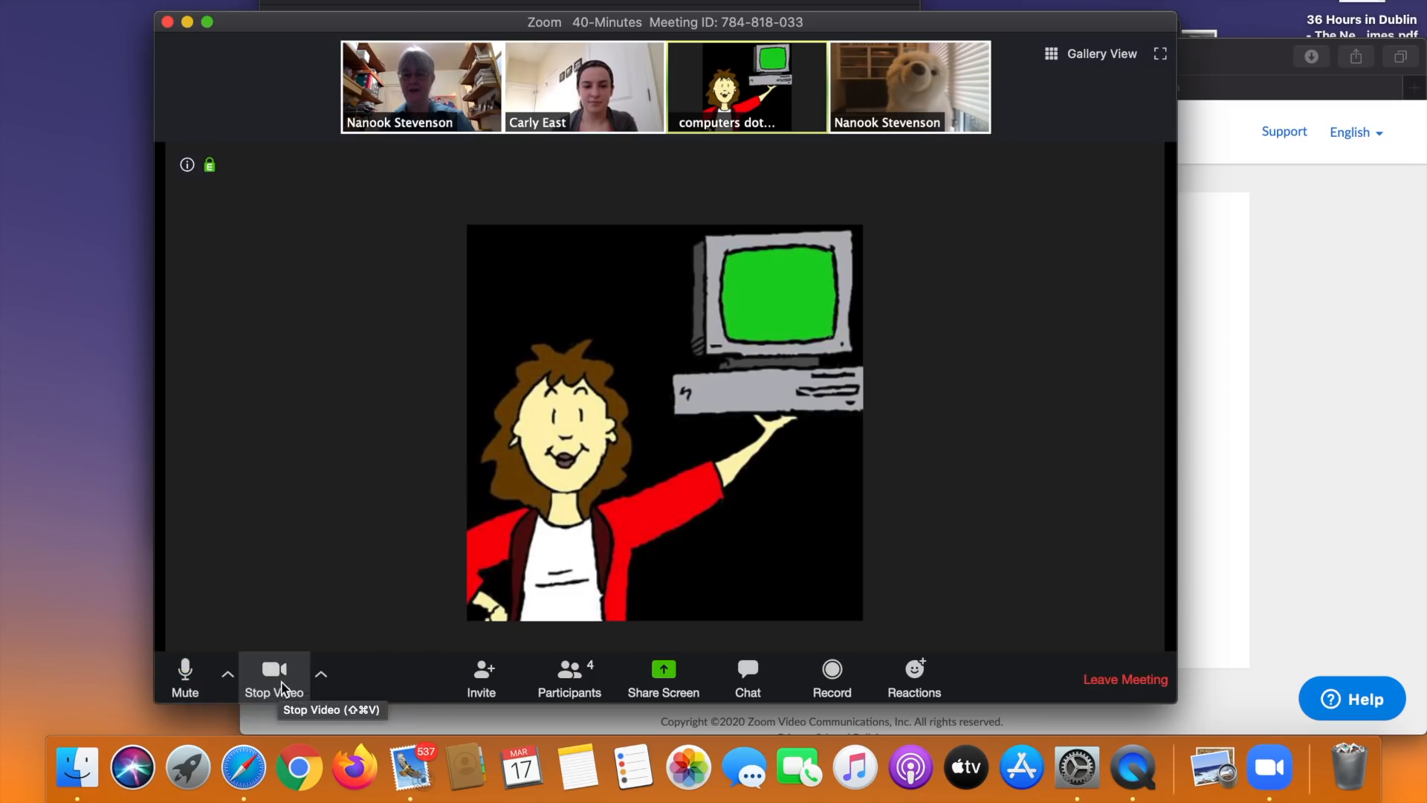
pyautogui.click(274, 677)
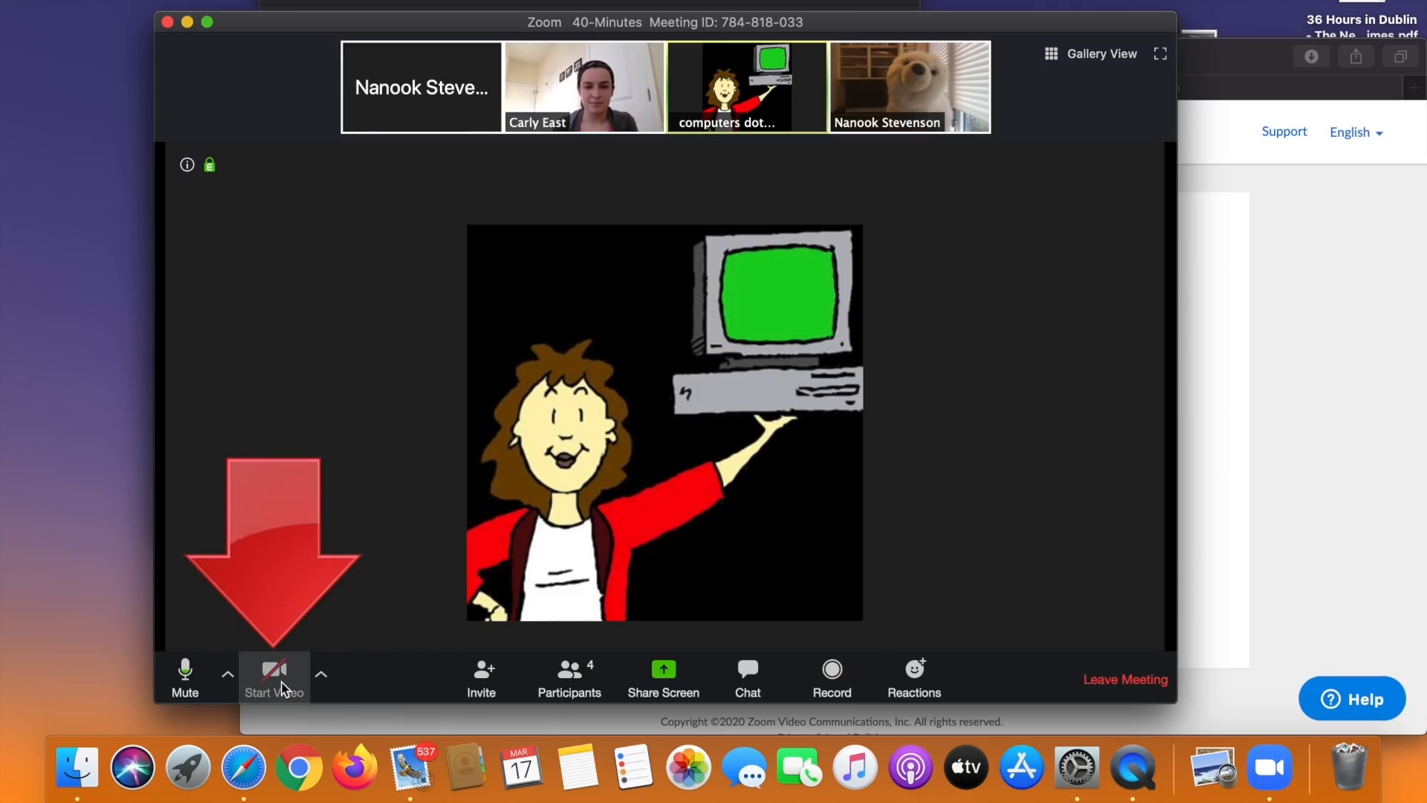
pyautogui.click(275, 678)
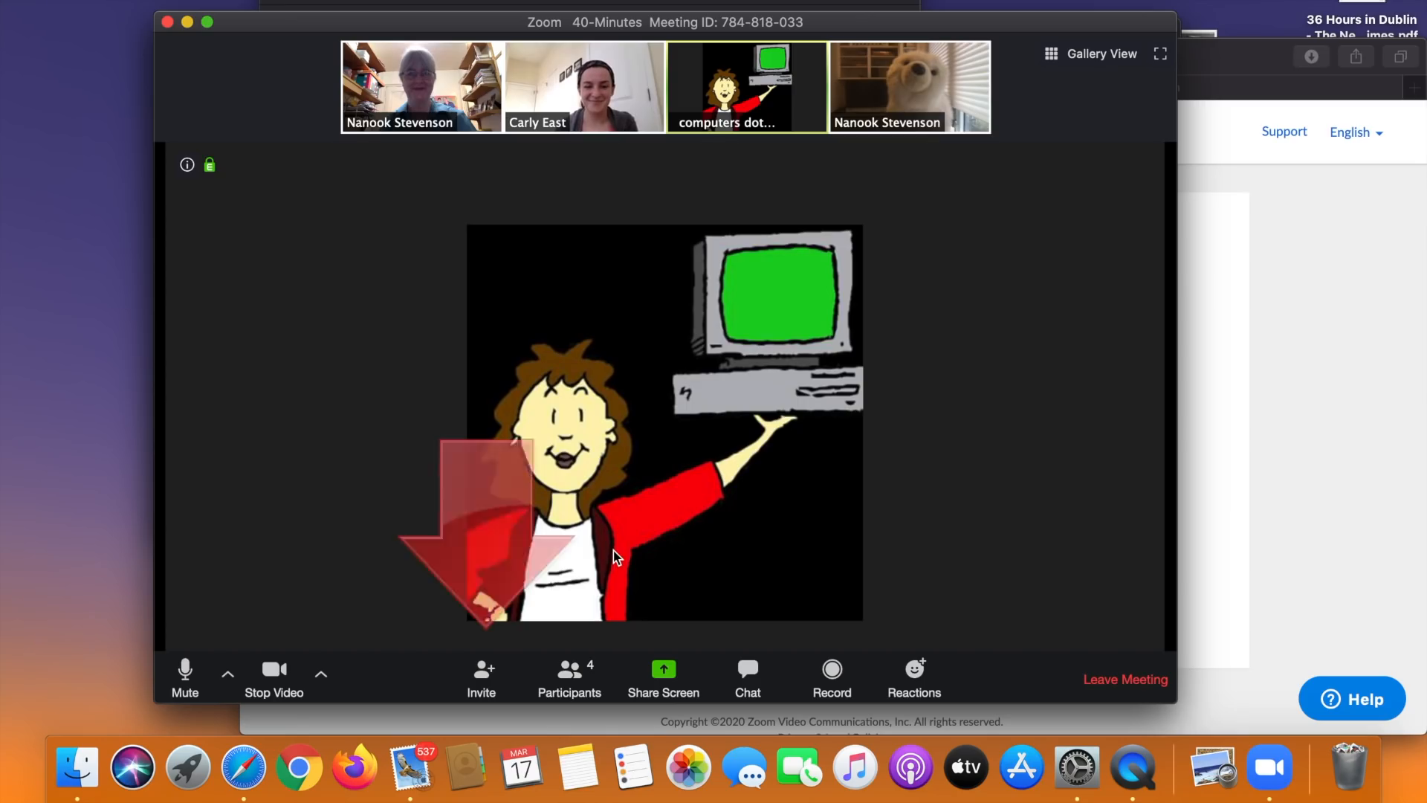
pyautogui.click(481, 678)
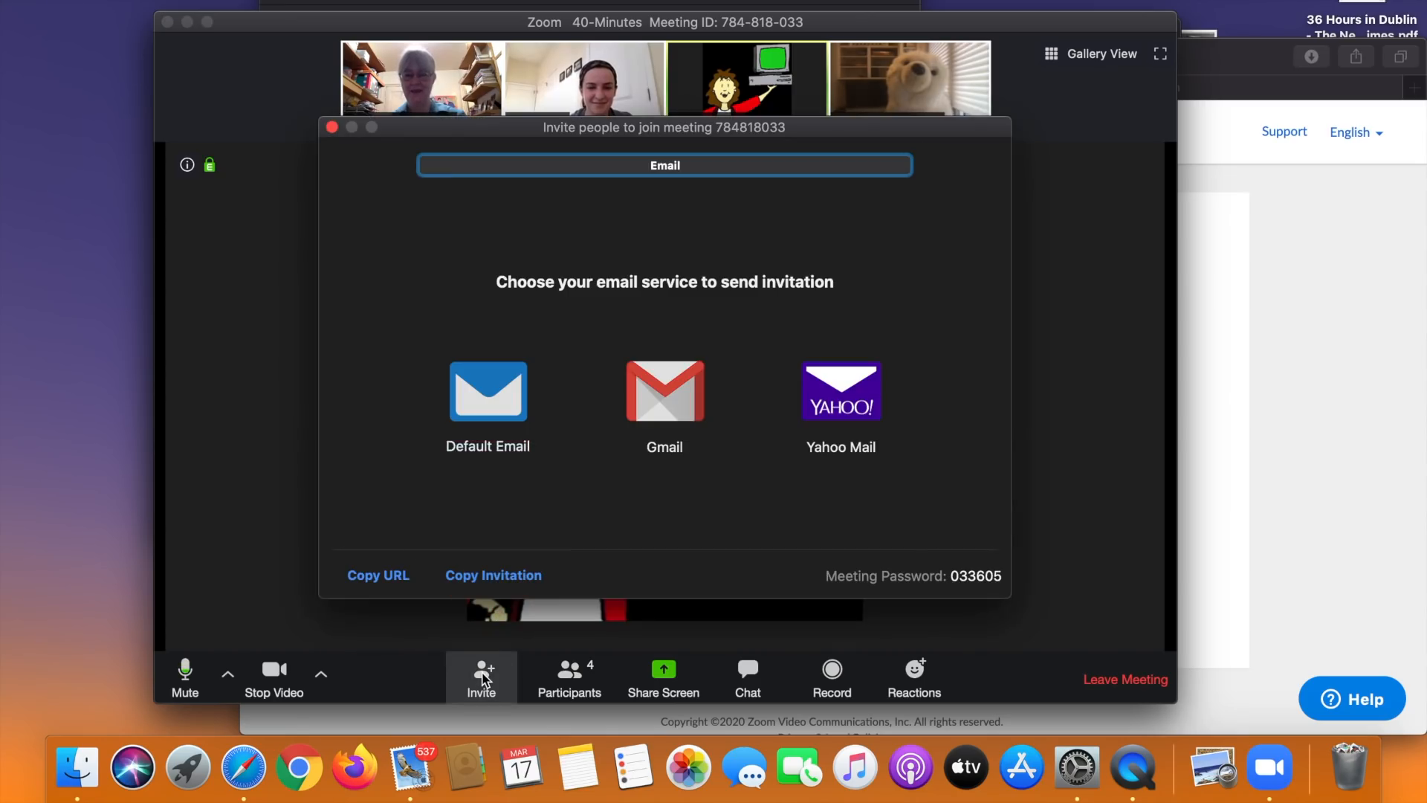
pyautogui.moveTo(393, 579)
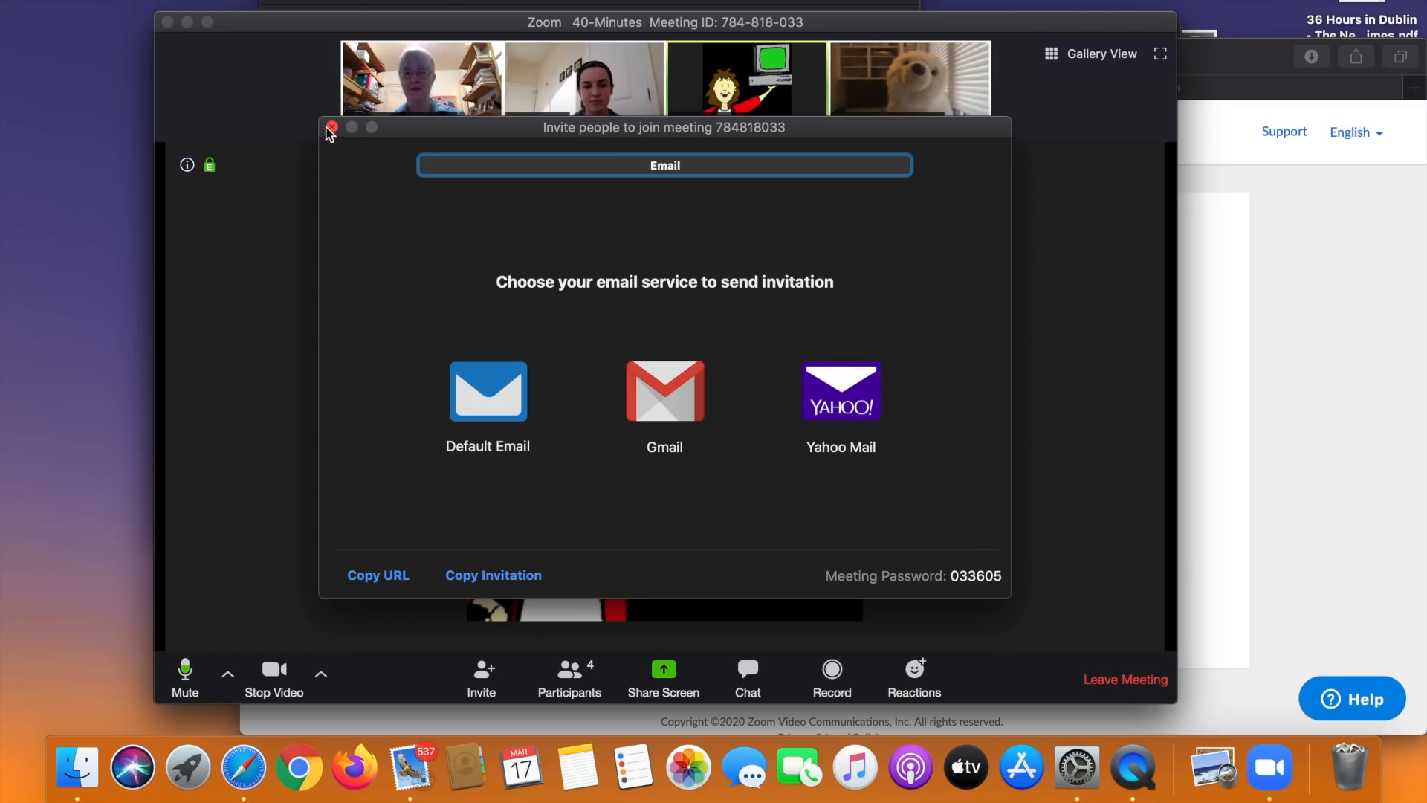
pyautogui.click(332, 127)
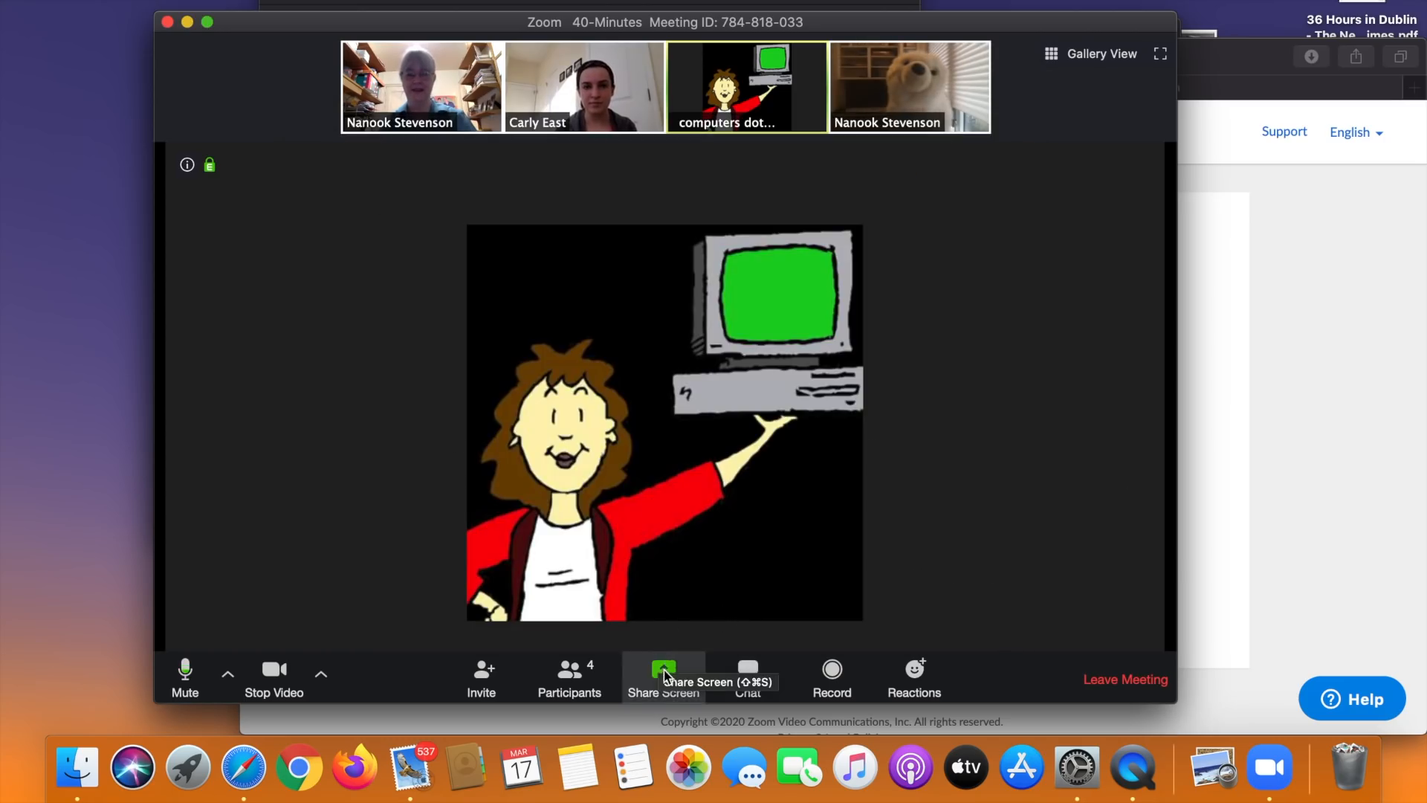
pyautogui.click(664, 672)
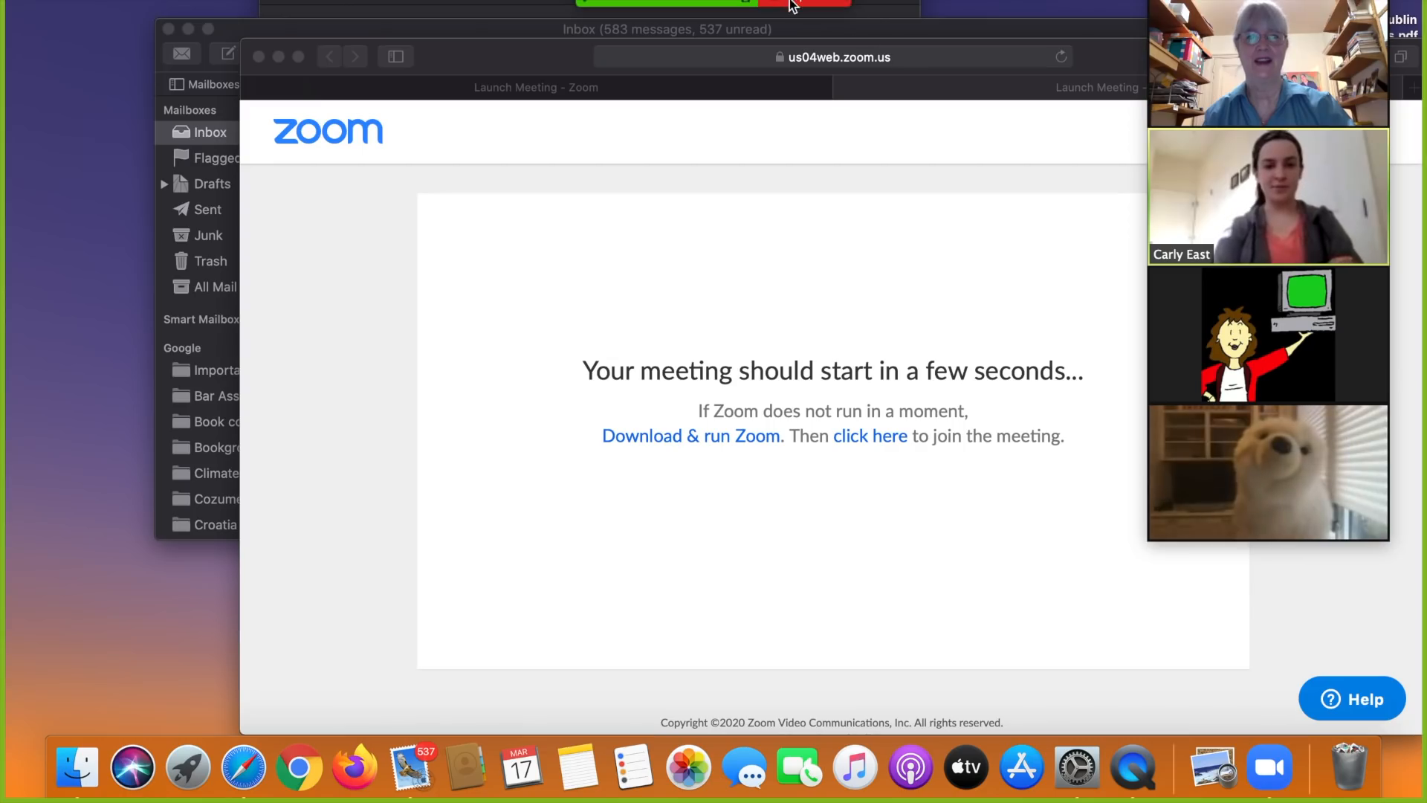
pyautogui.moveTo(884, 19)
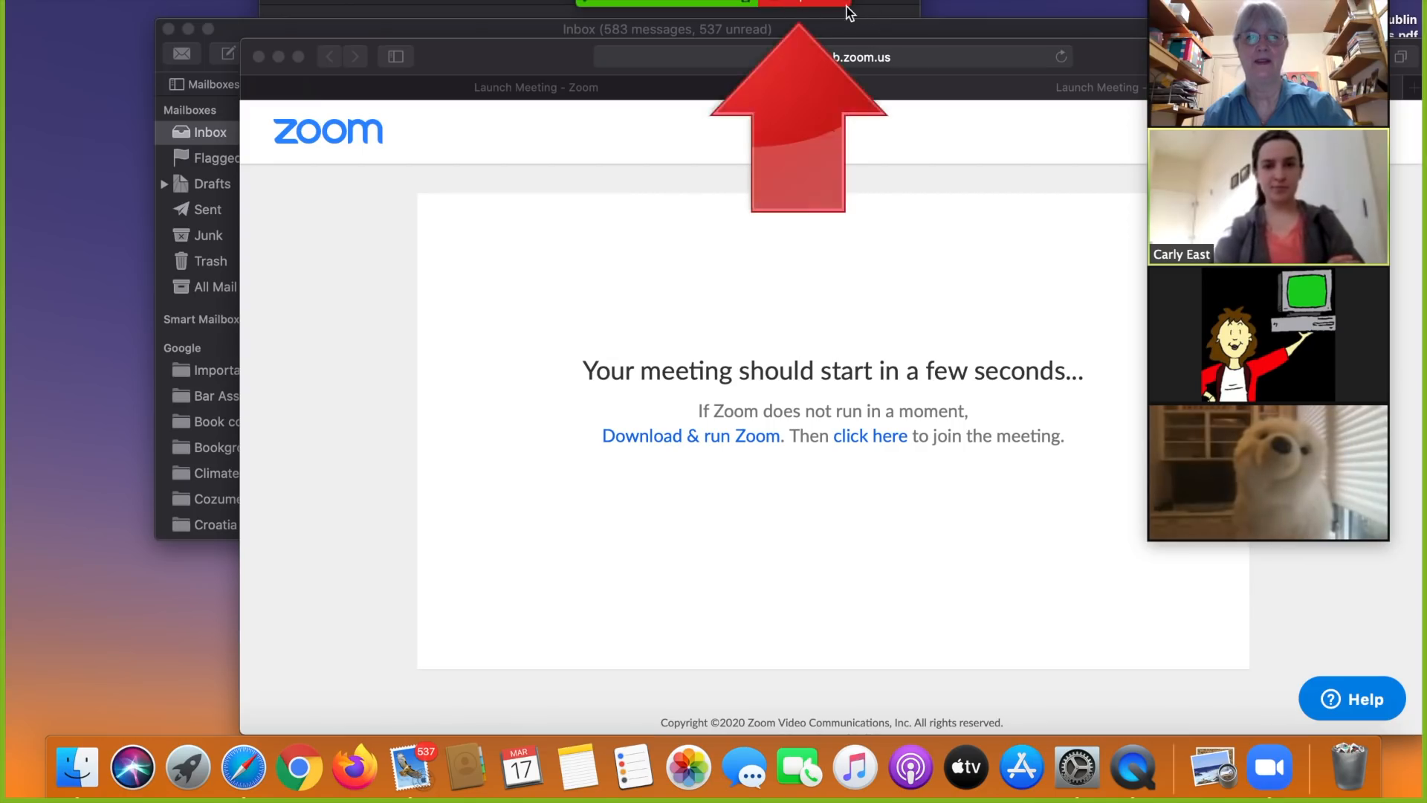
pyautogui.click(870, 436)
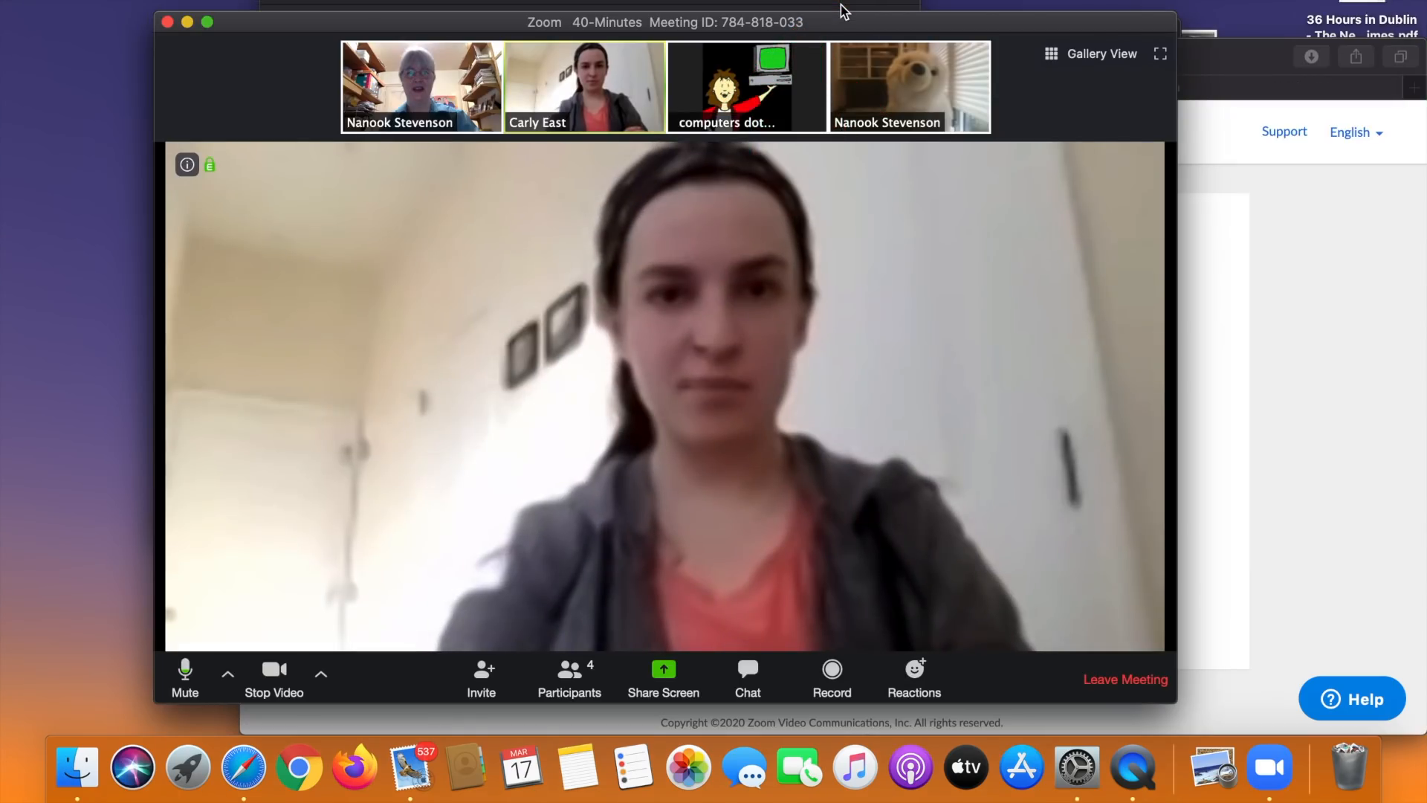
pyautogui.moveTo(860, 155)
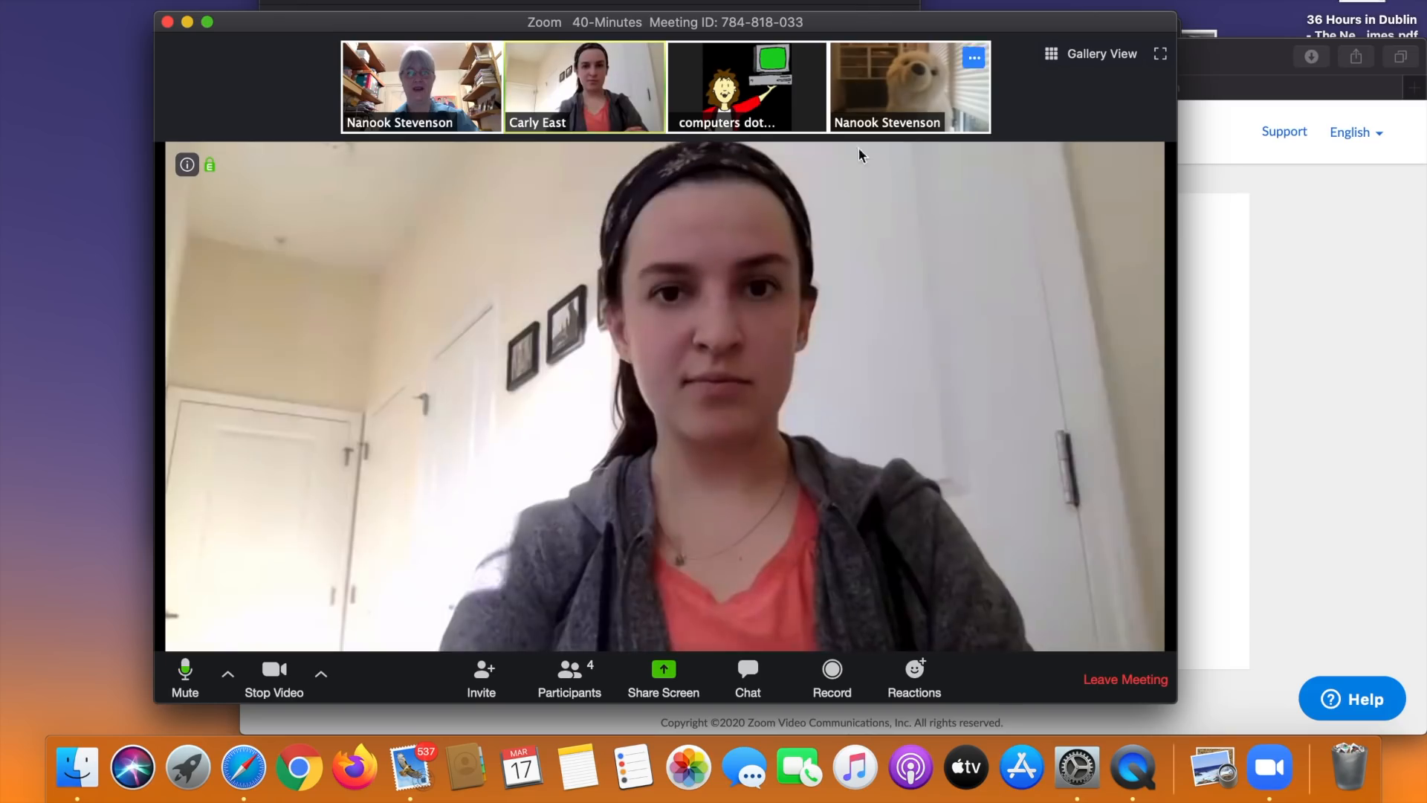
pyautogui.click(748, 671)
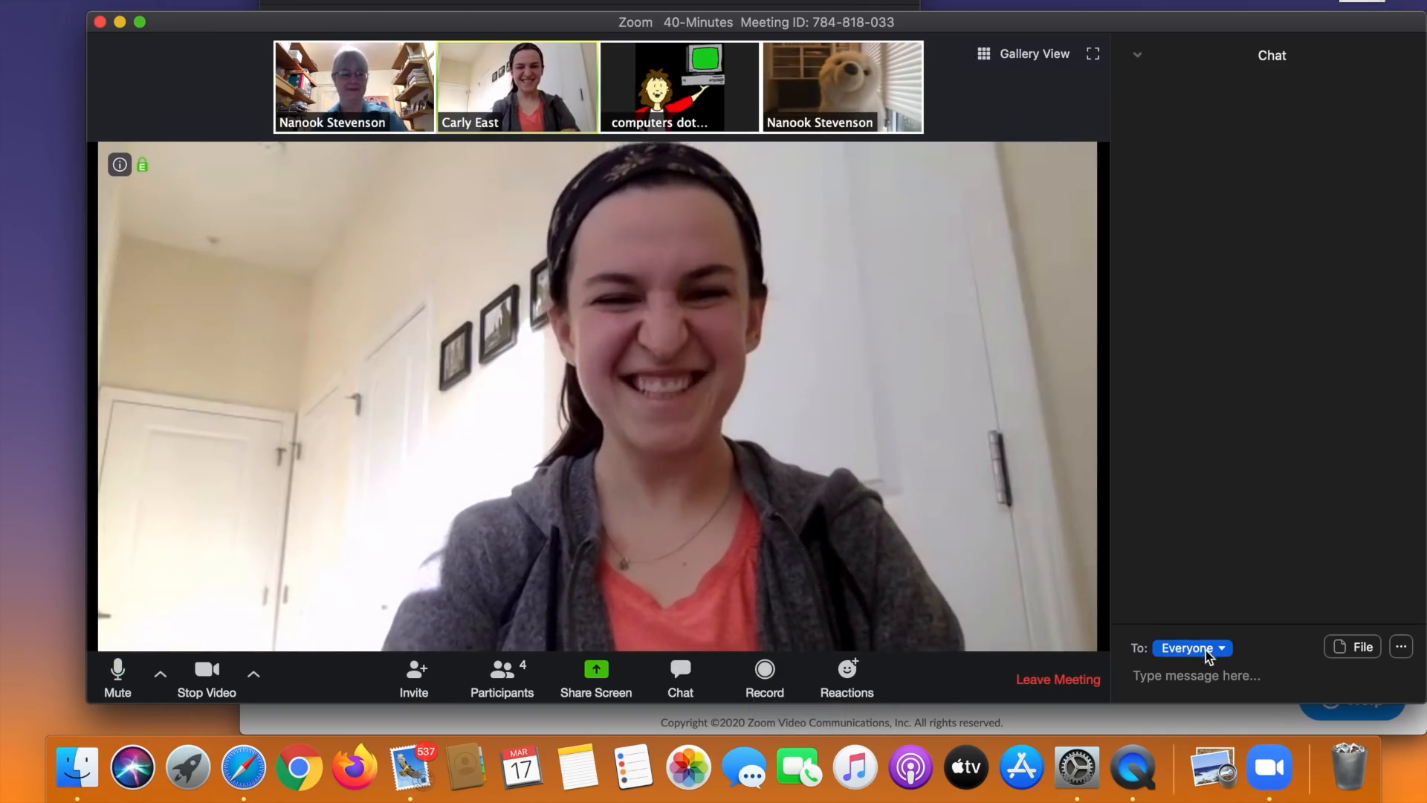
pyautogui.click(1192, 647)
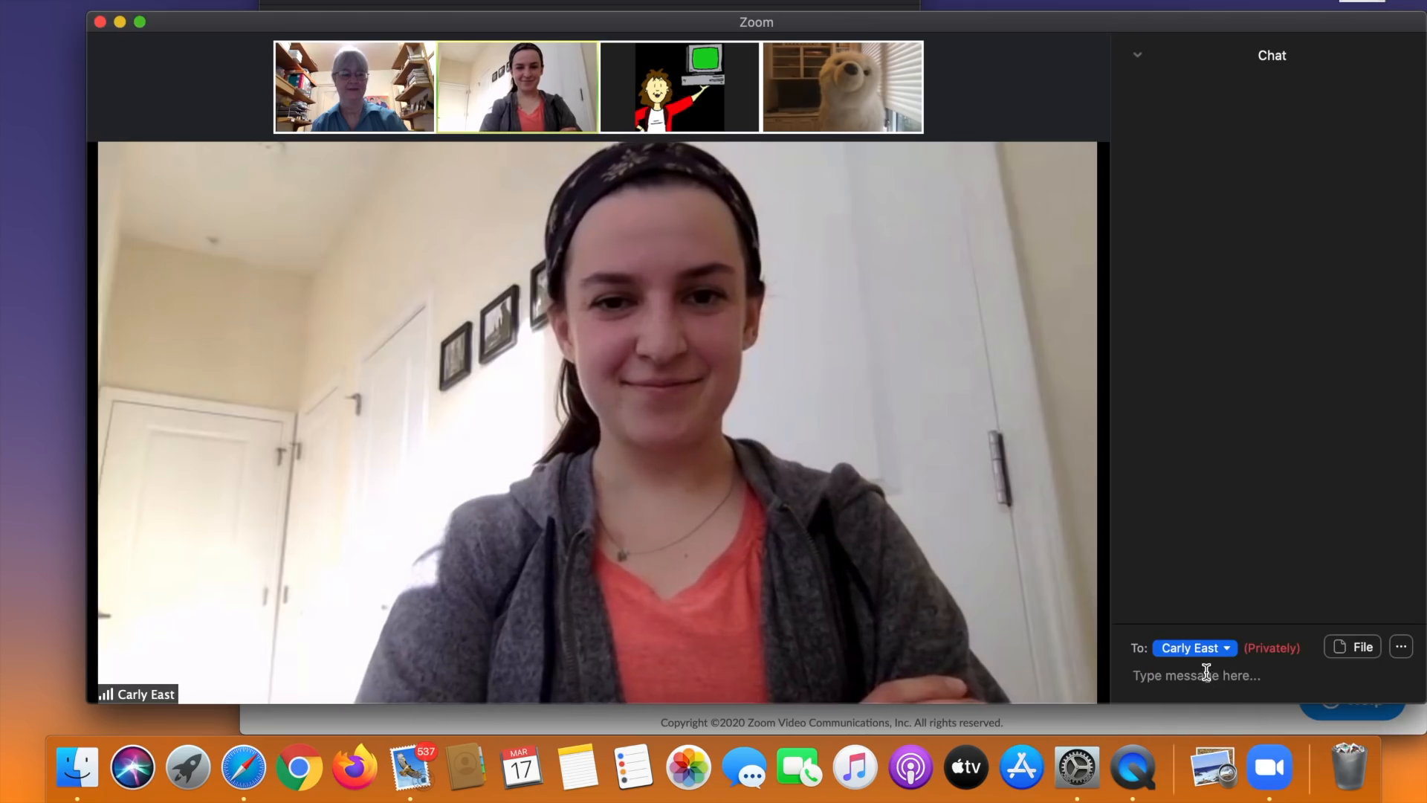
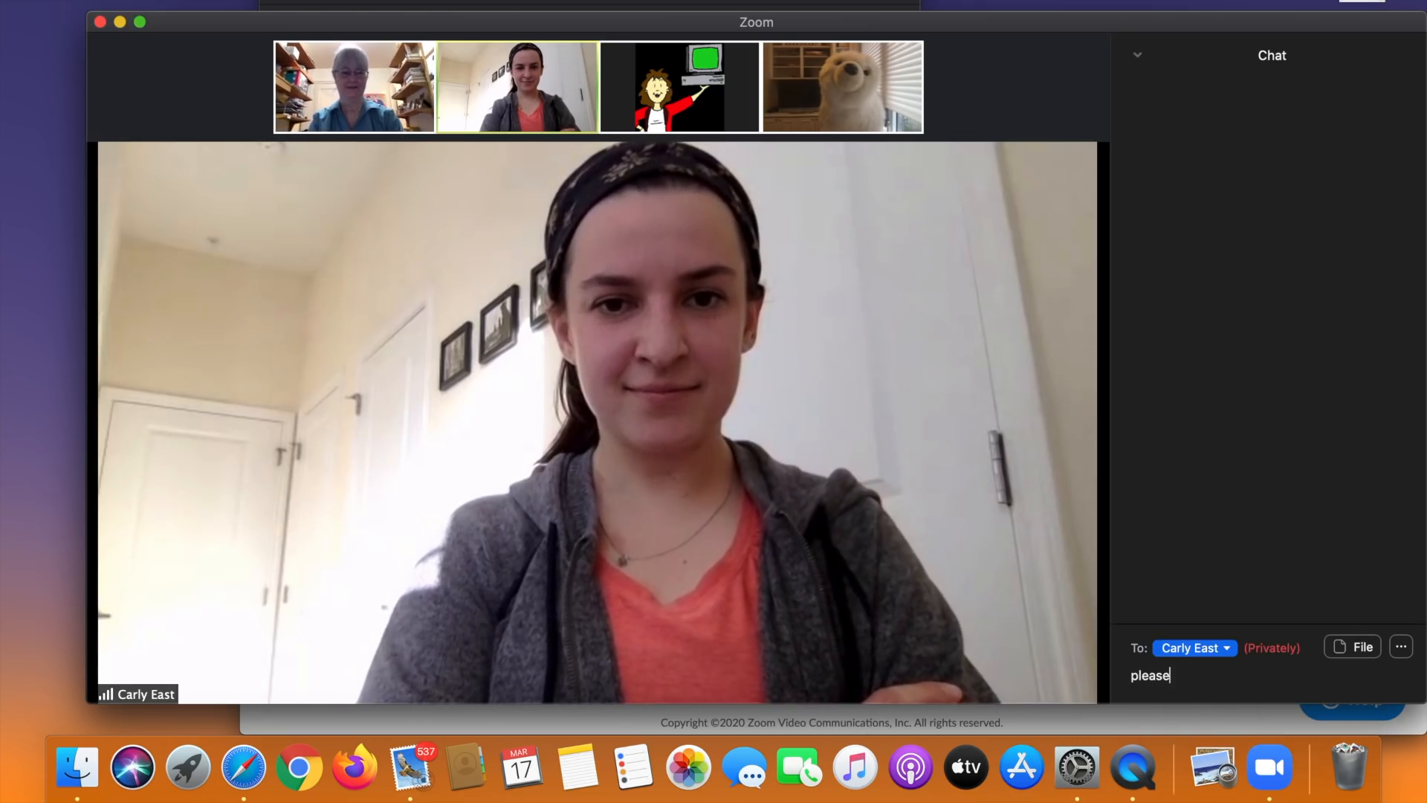
pyautogui.press('enter')
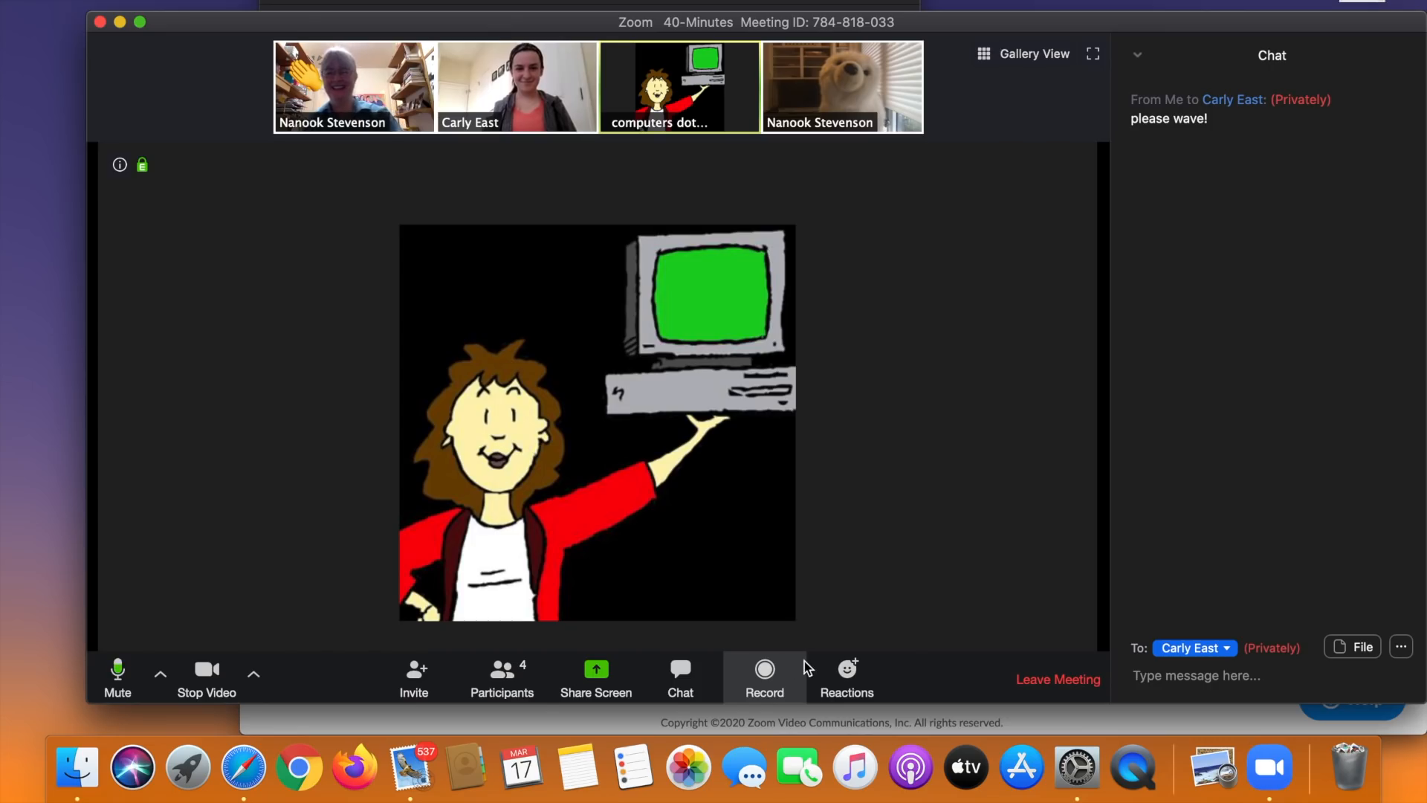
pyautogui.click(597, 677)
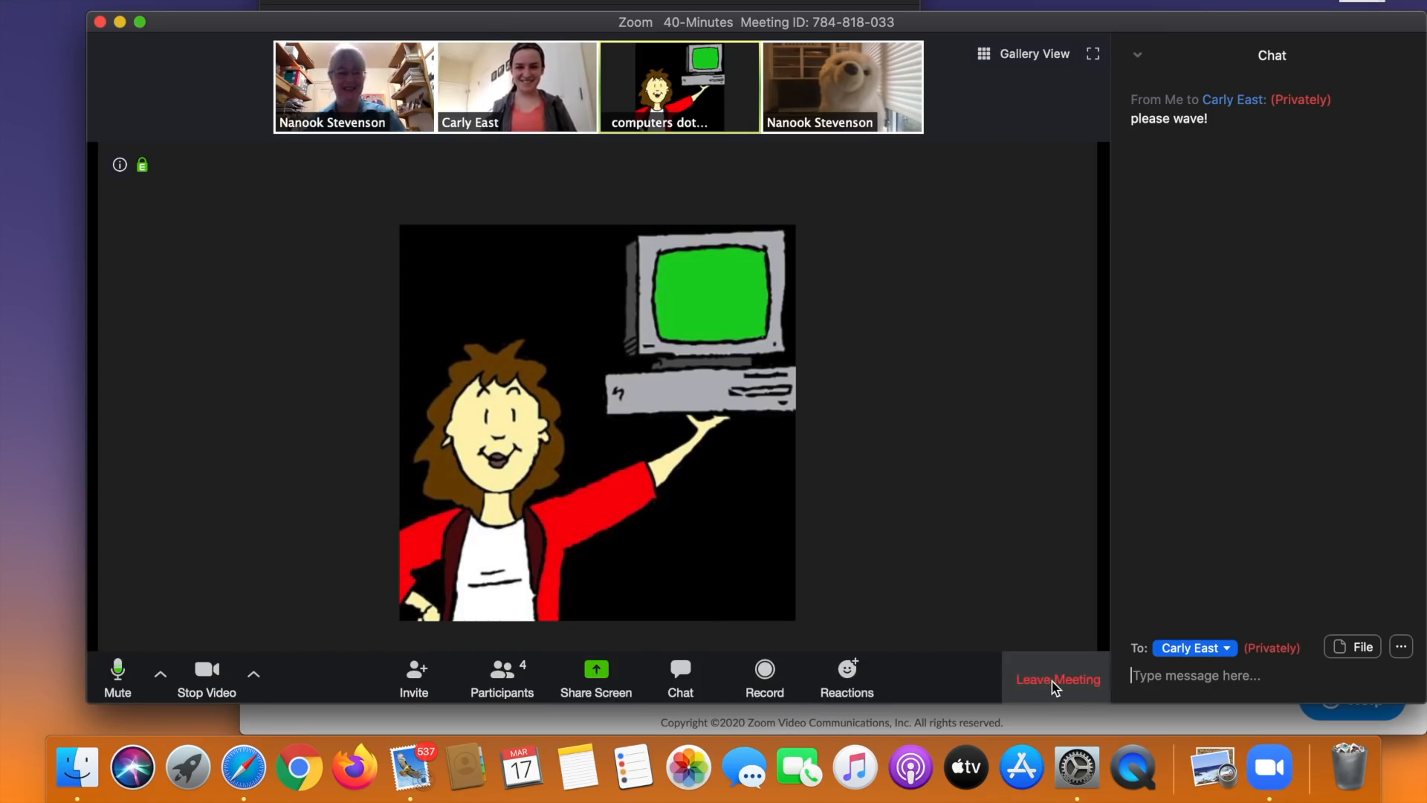
# Leave the meeting, confirming, and close the leftover Safari launch page.
pyautogui.click(1058, 679)
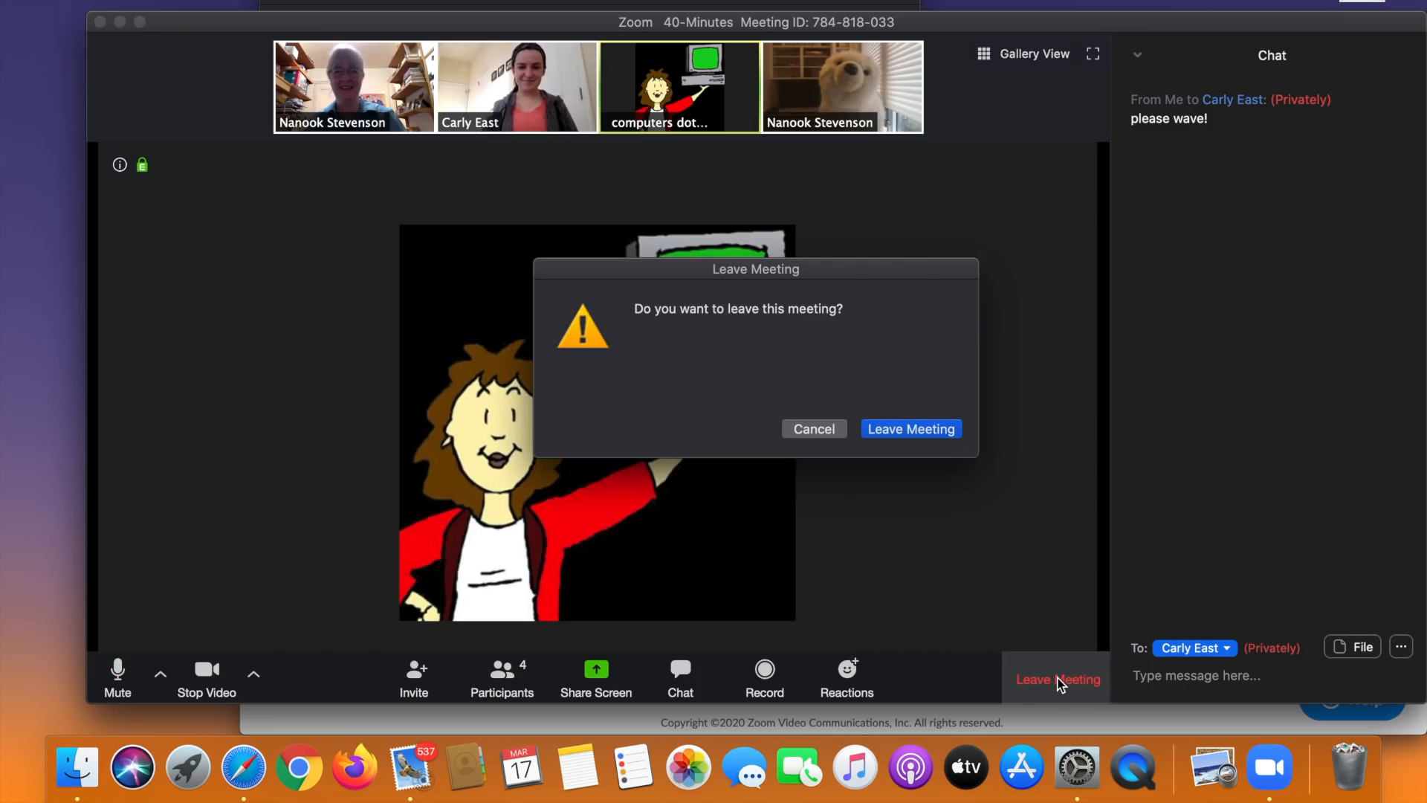
pyautogui.click(814, 429)
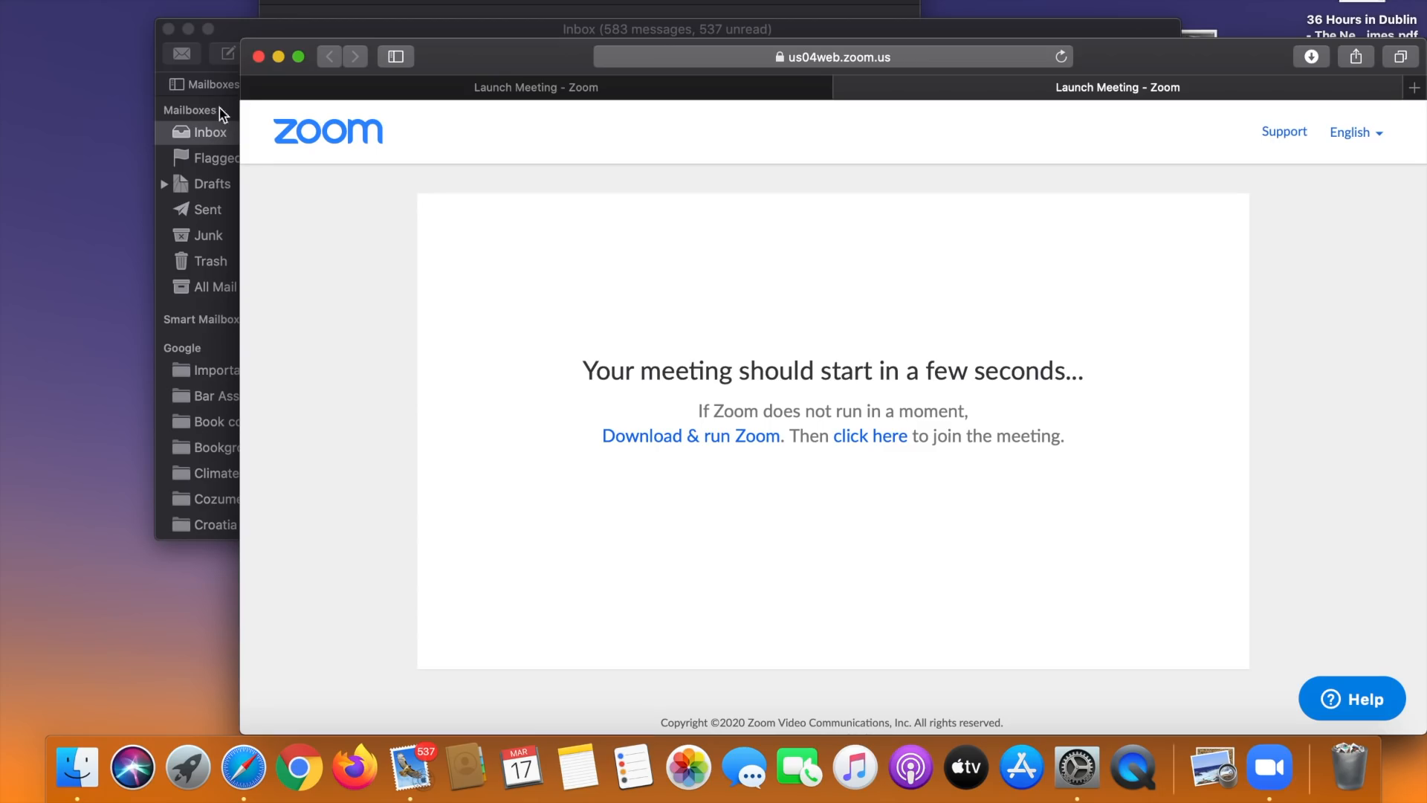
pyautogui.moveTo(264, 67)
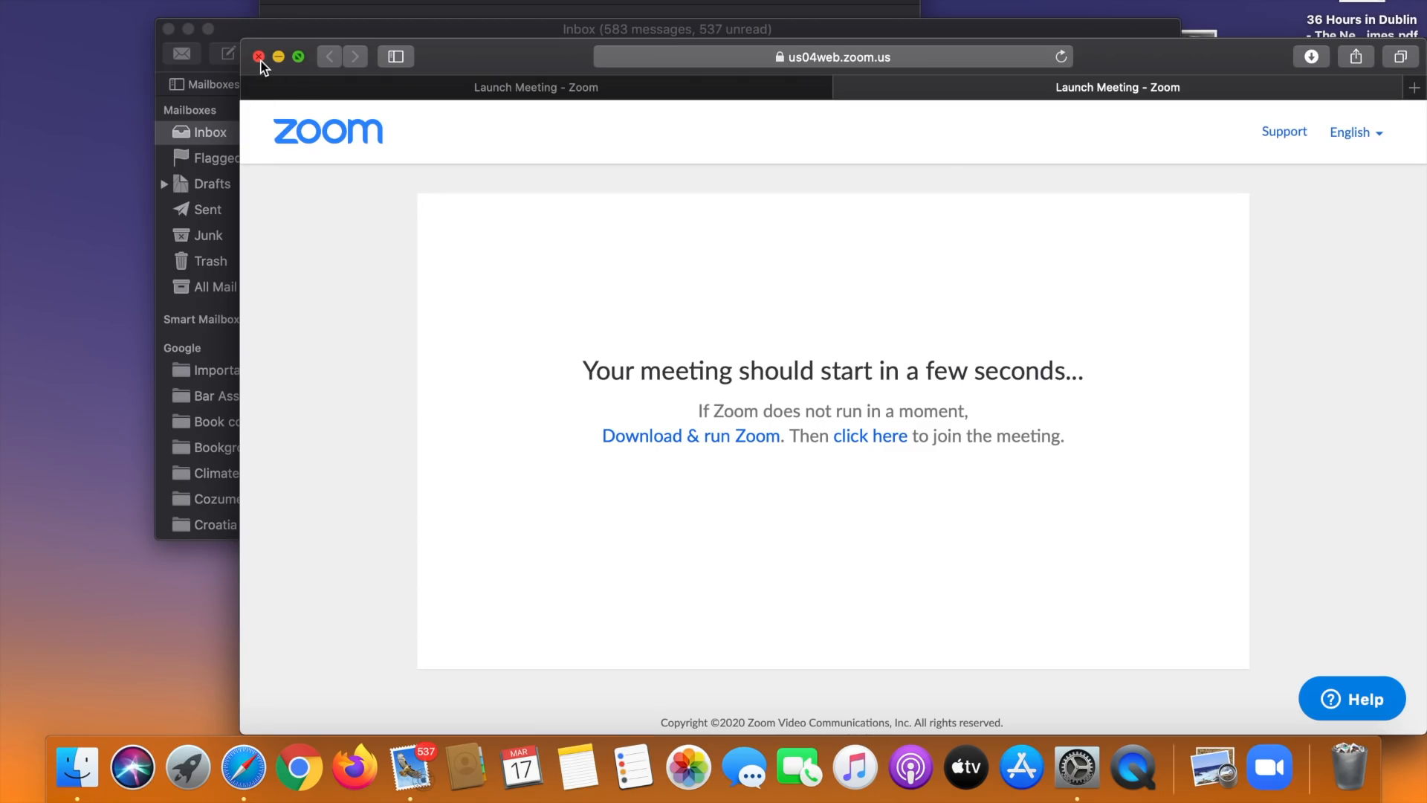
pyautogui.click(258, 55)
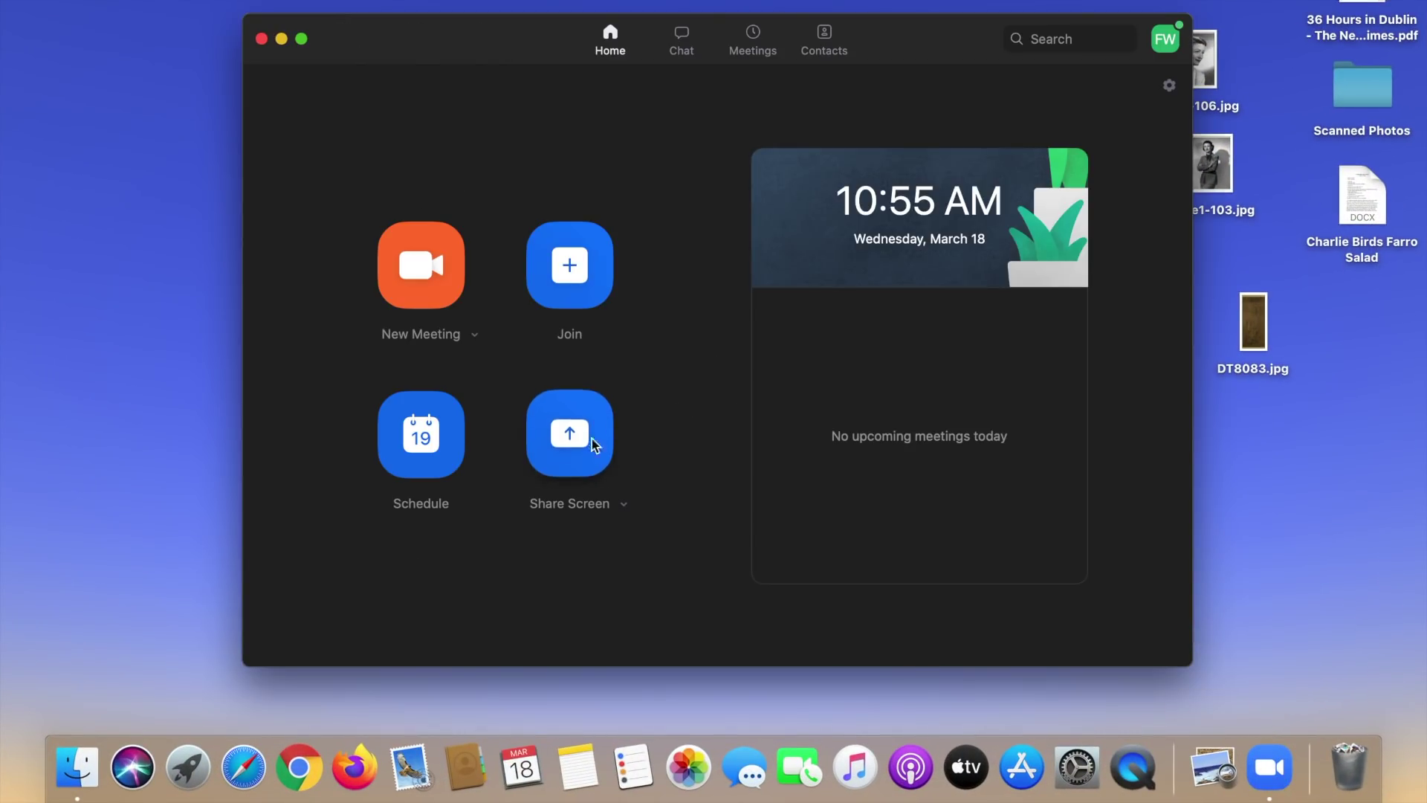
pyautogui.moveTo(588, 277)
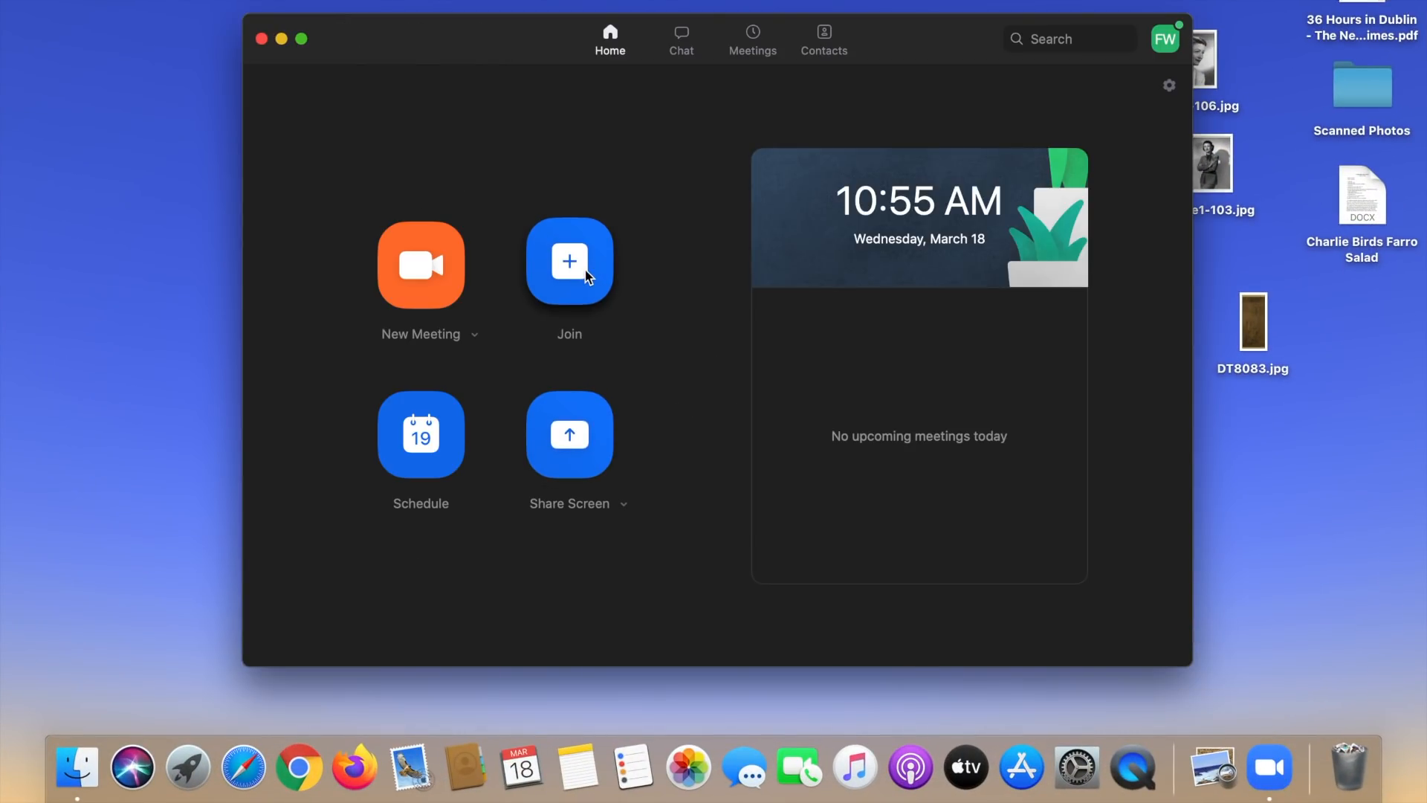
# Join a meeting by entering meeting ID 983-546-123 in the Join dialog.
pyautogui.click(569, 261)
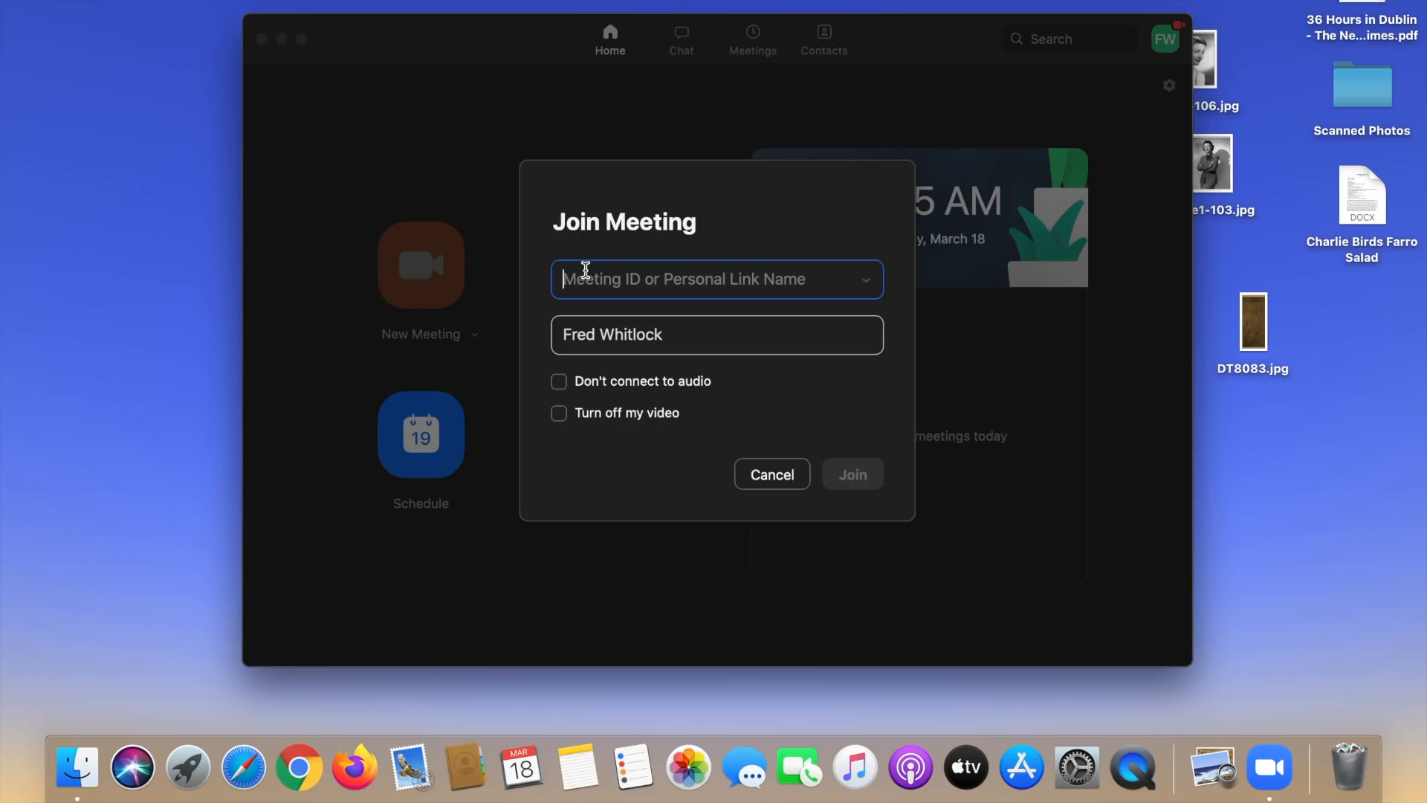
pyautogui.write('983-546-123')
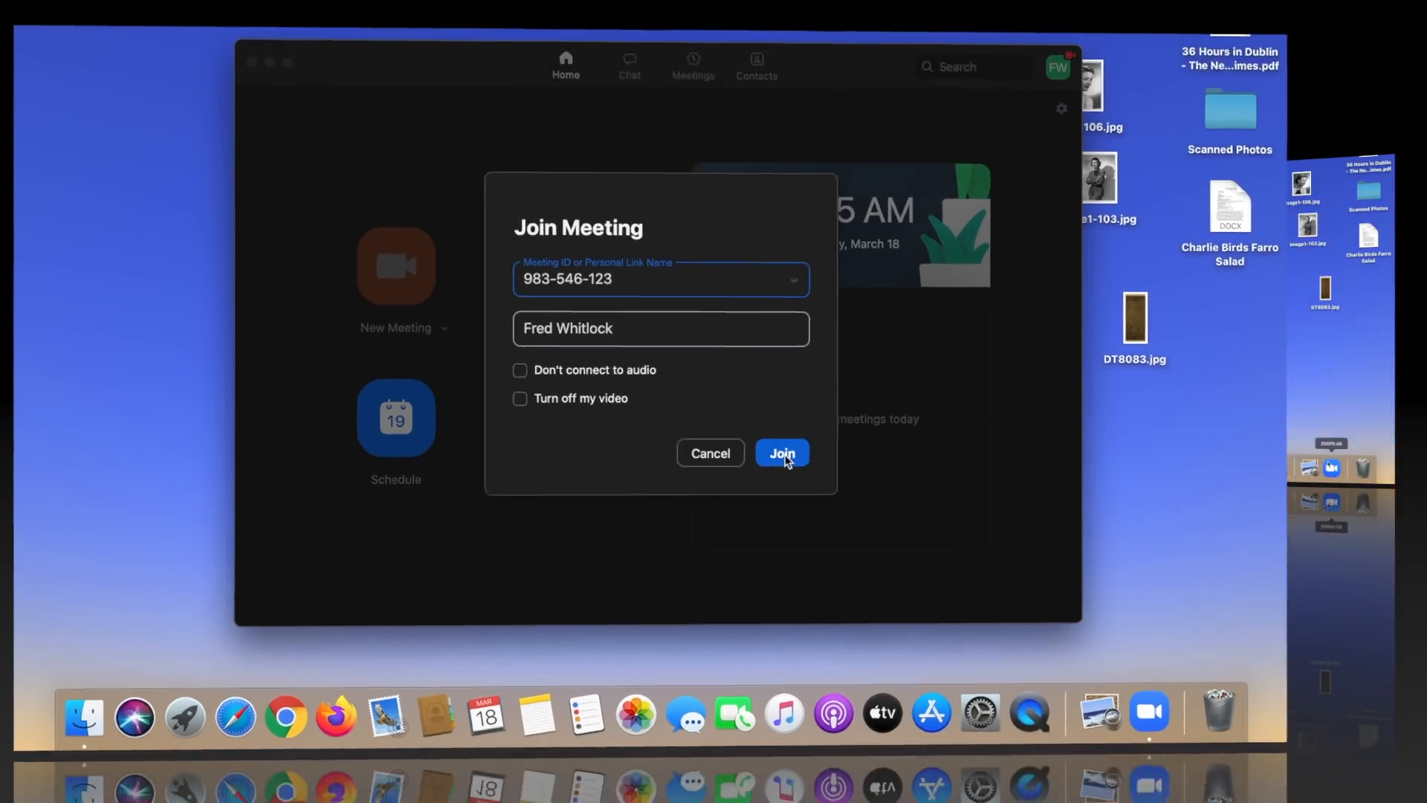
pyautogui.click(782, 452)
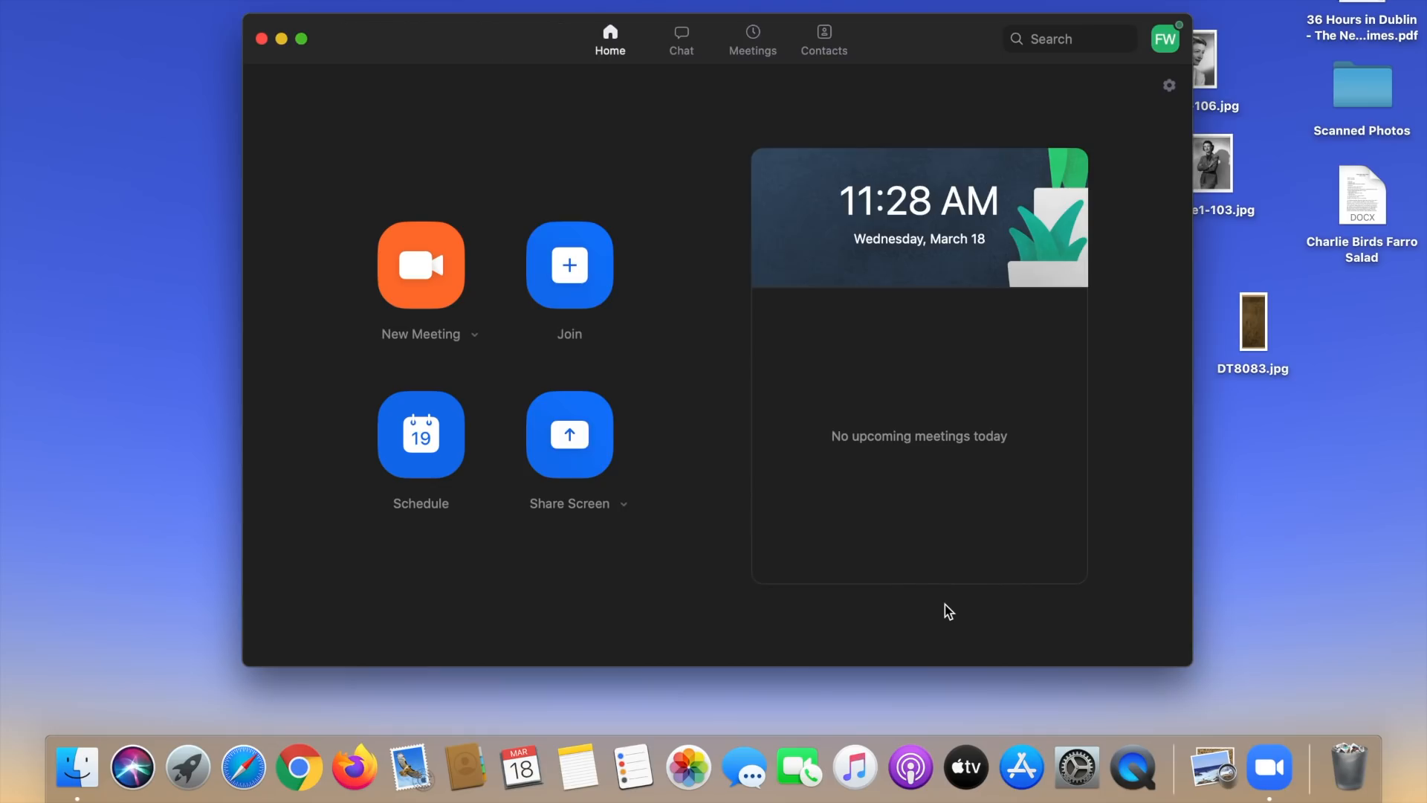
pyautogui.moveTo(429, 327)
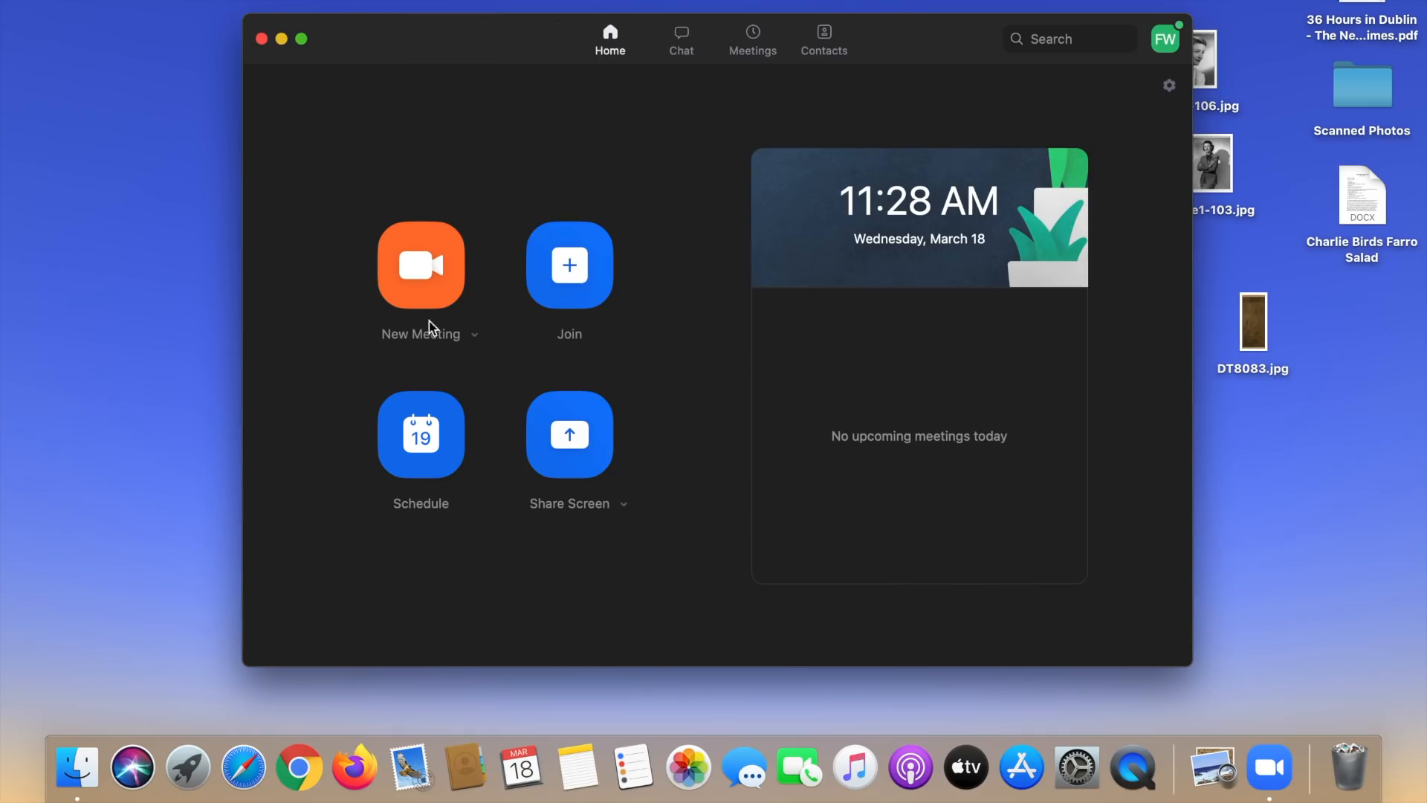
pyautogui.click(422, 450)
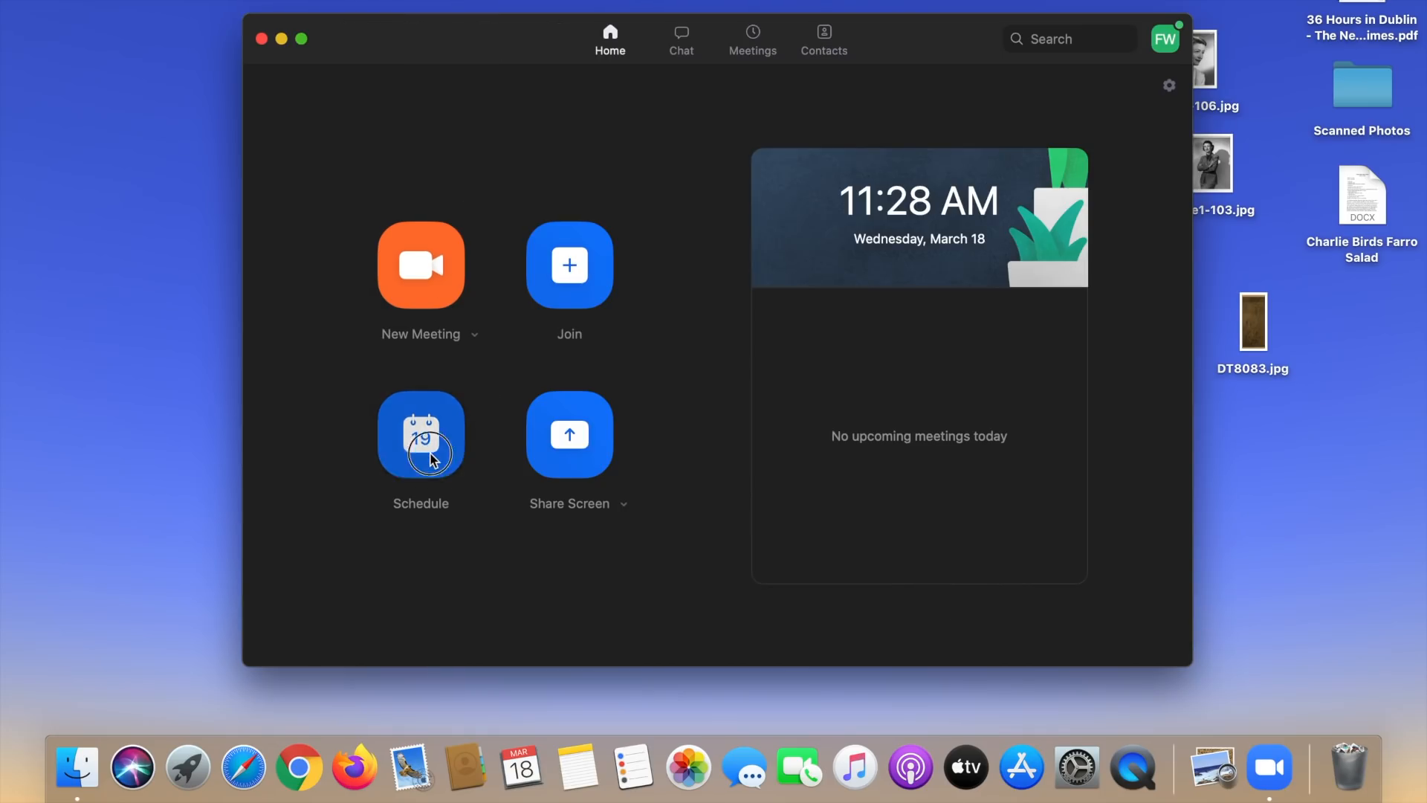
pyautogui.click(421, 435)
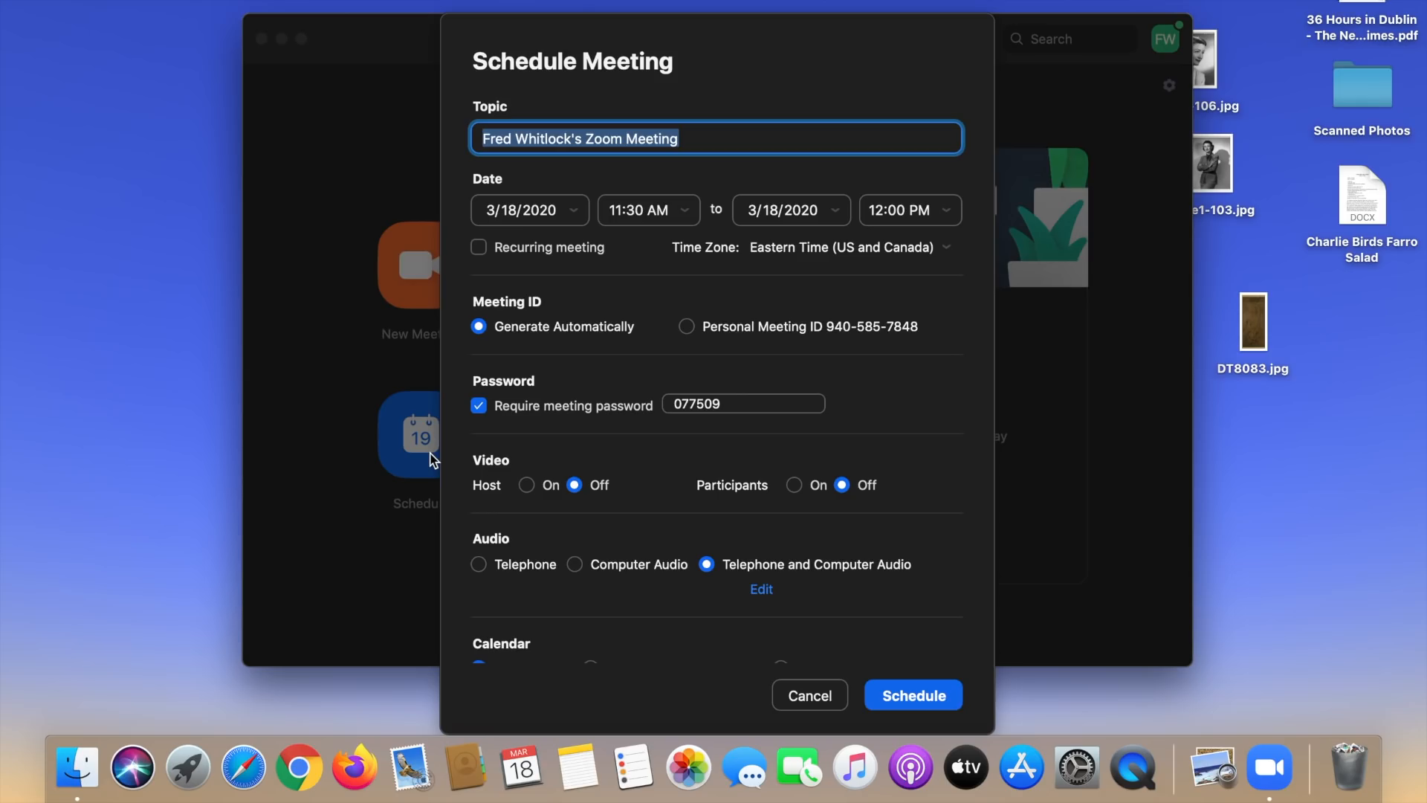
pyautogui.scroll(-3)
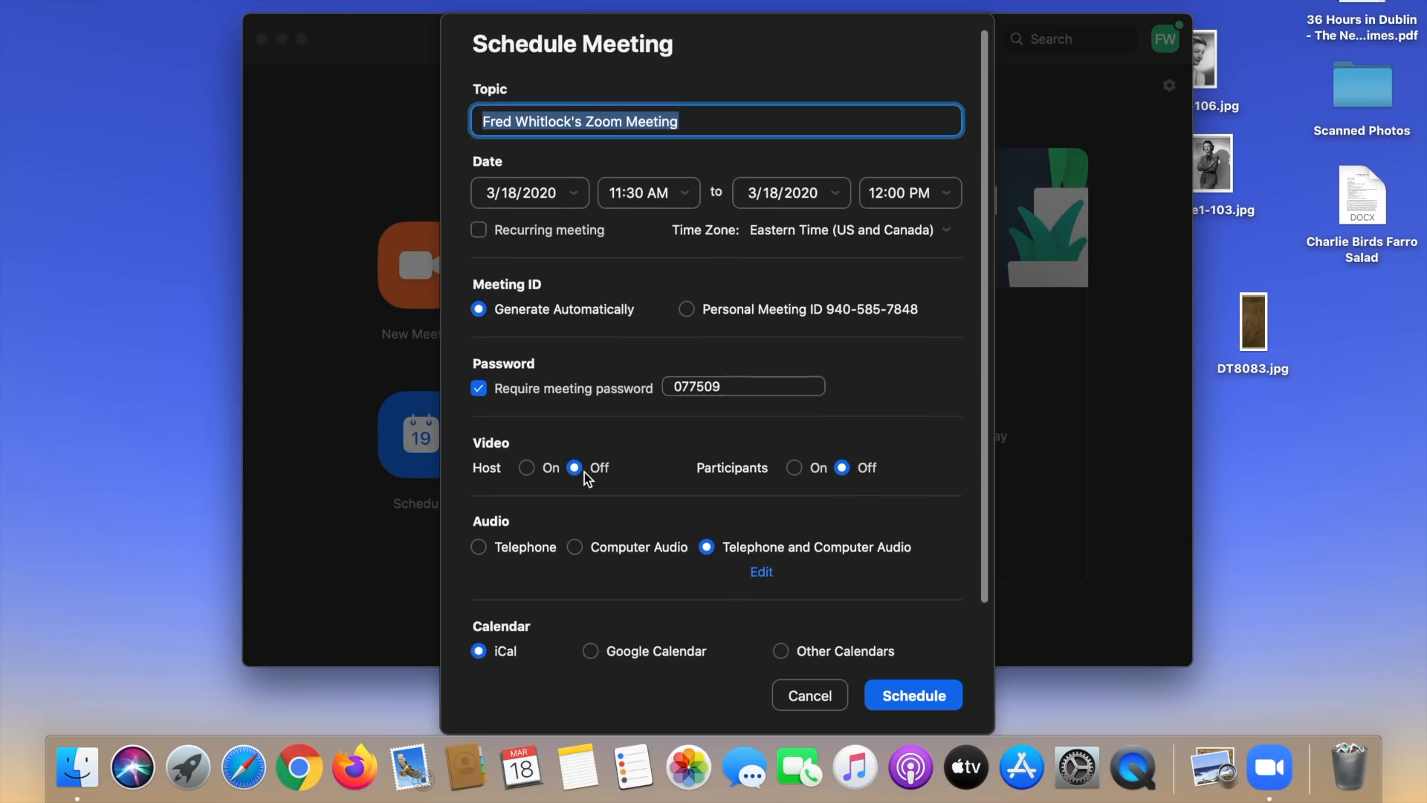
pyautogui.scroll(-3)
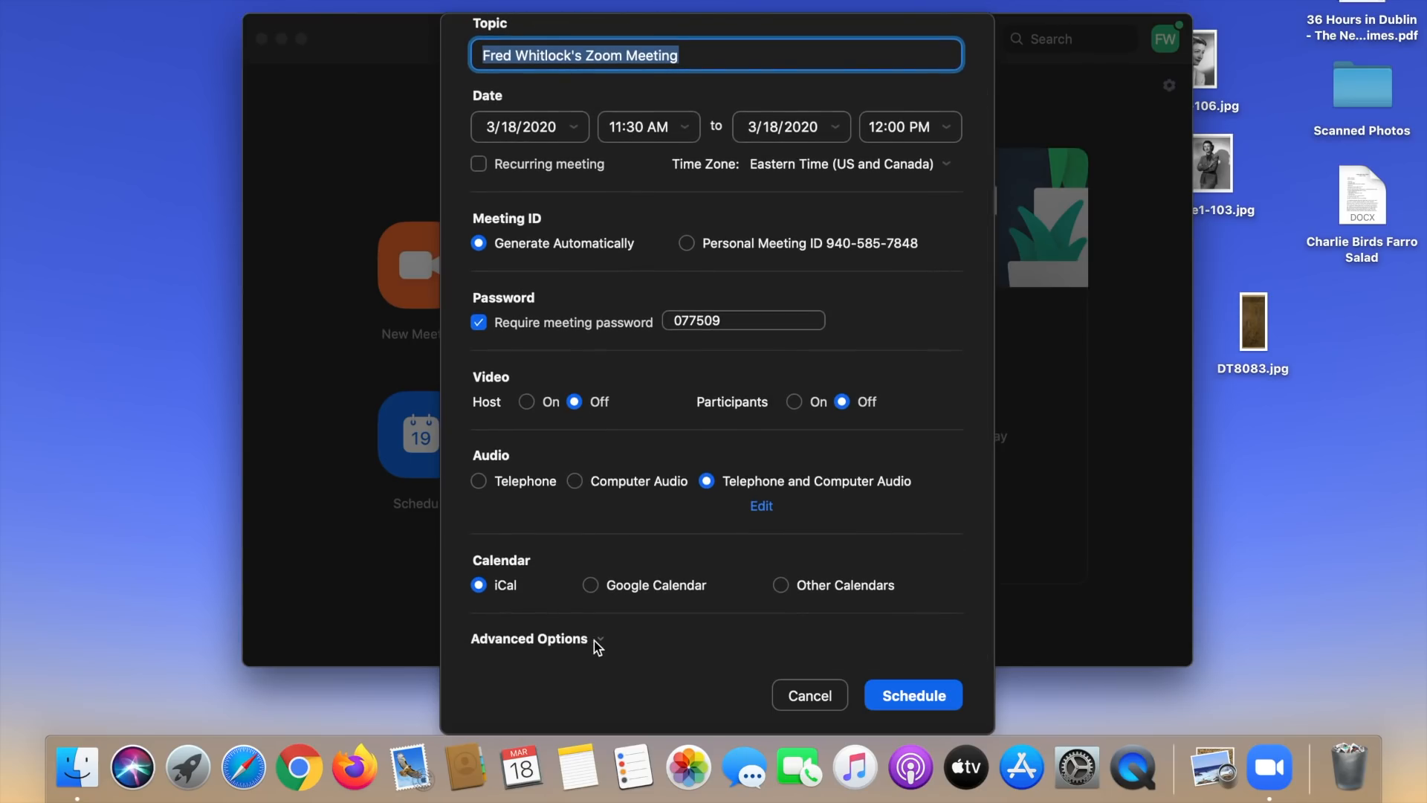
pyautogui.click(597, 639)
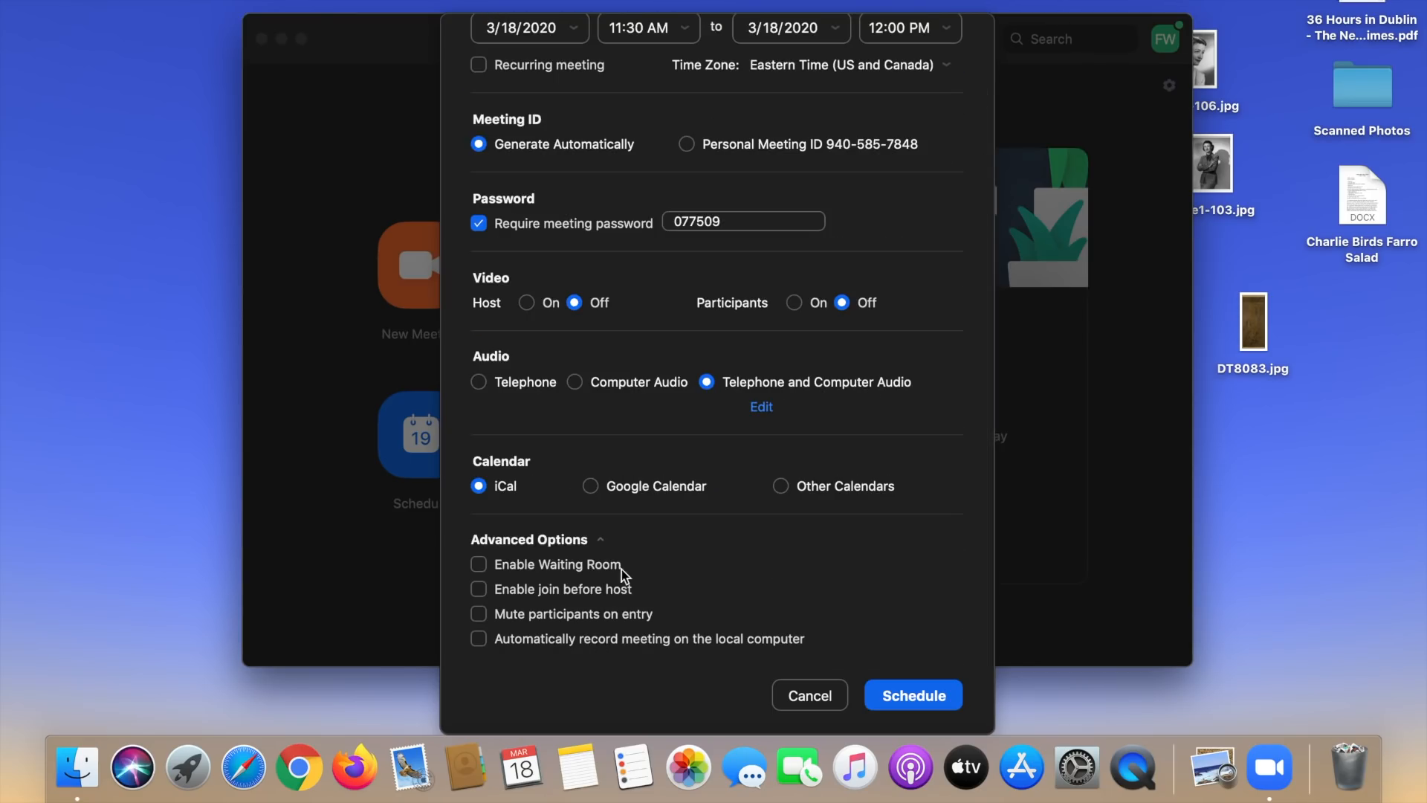
pyautogui.moveTo(670, 610)
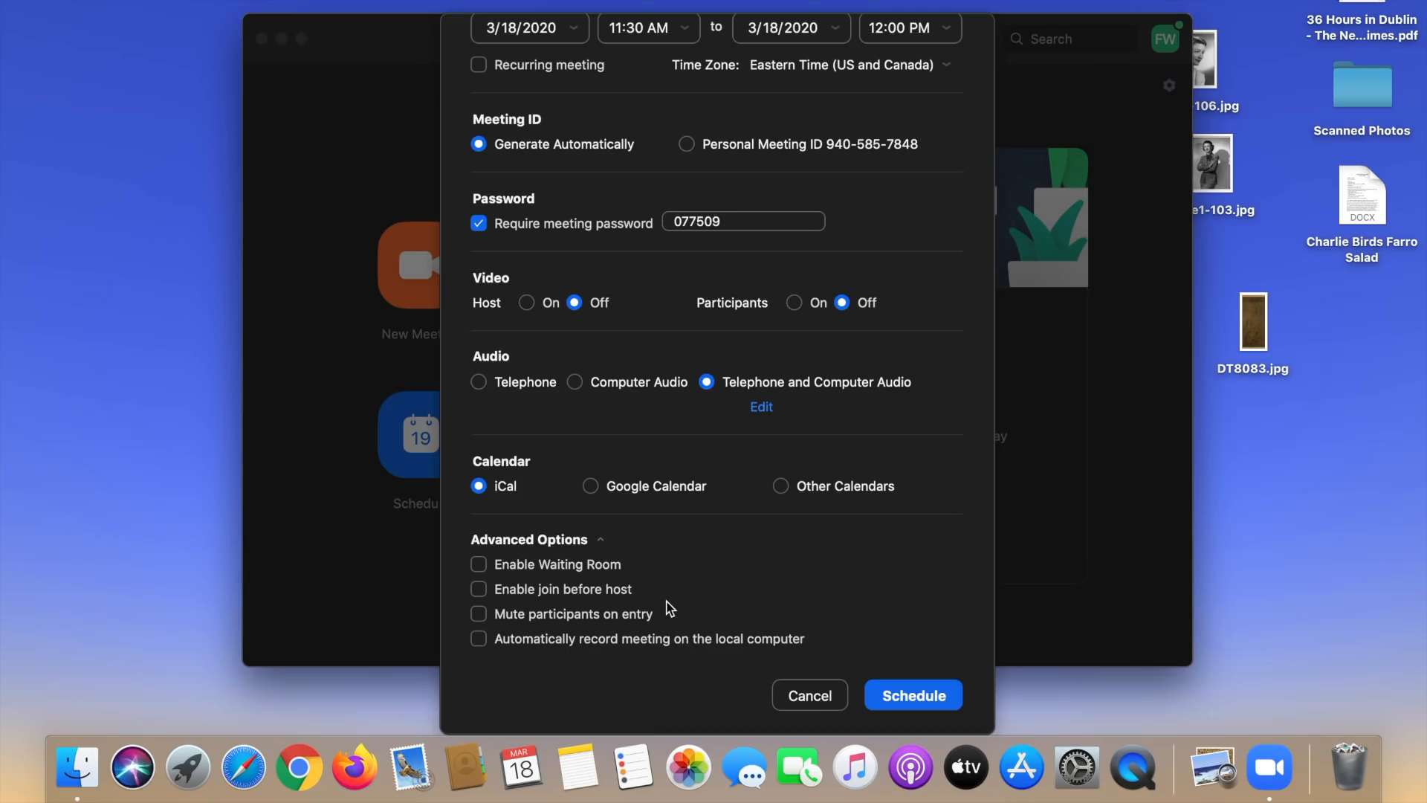
pyautogui.scroll(3)
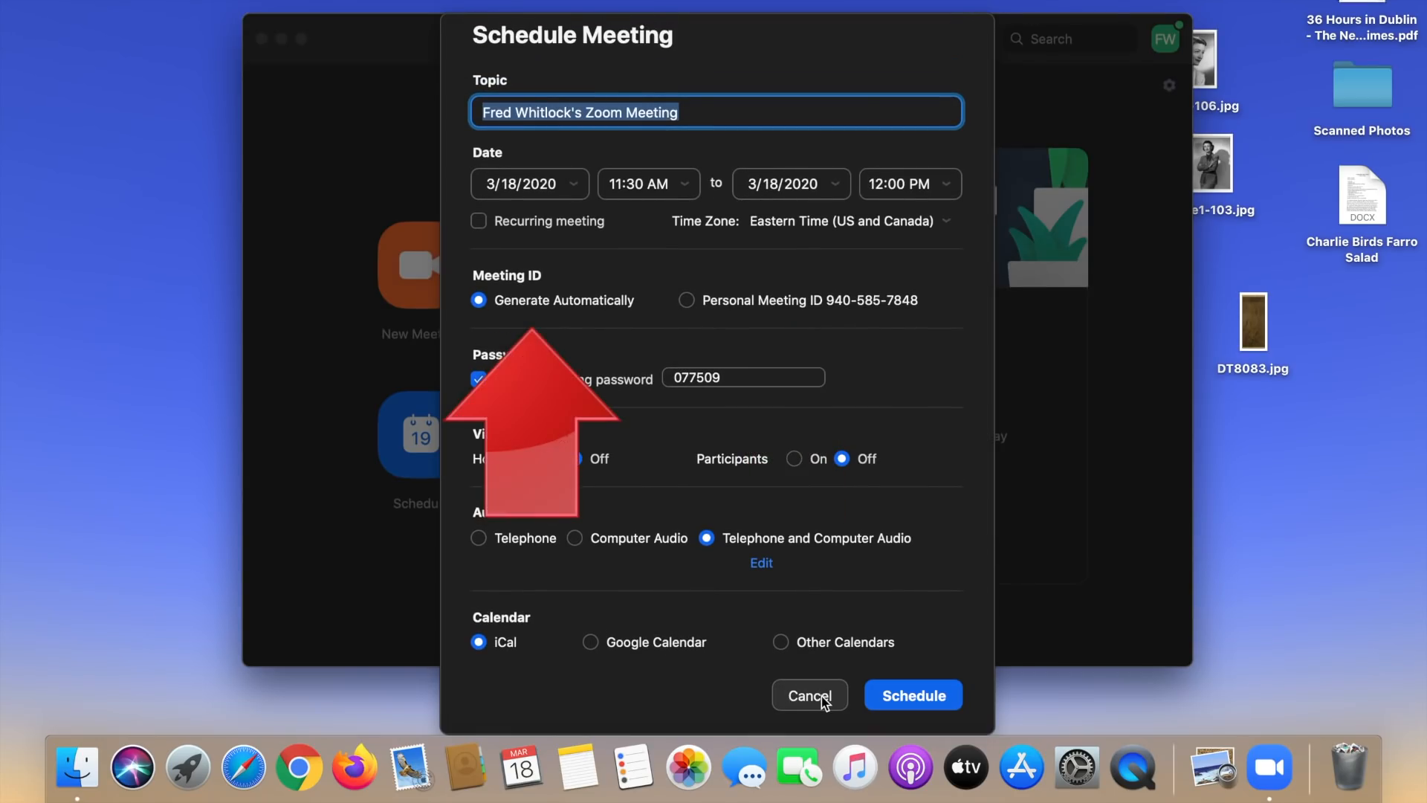
pyautogui.click(809, 695)
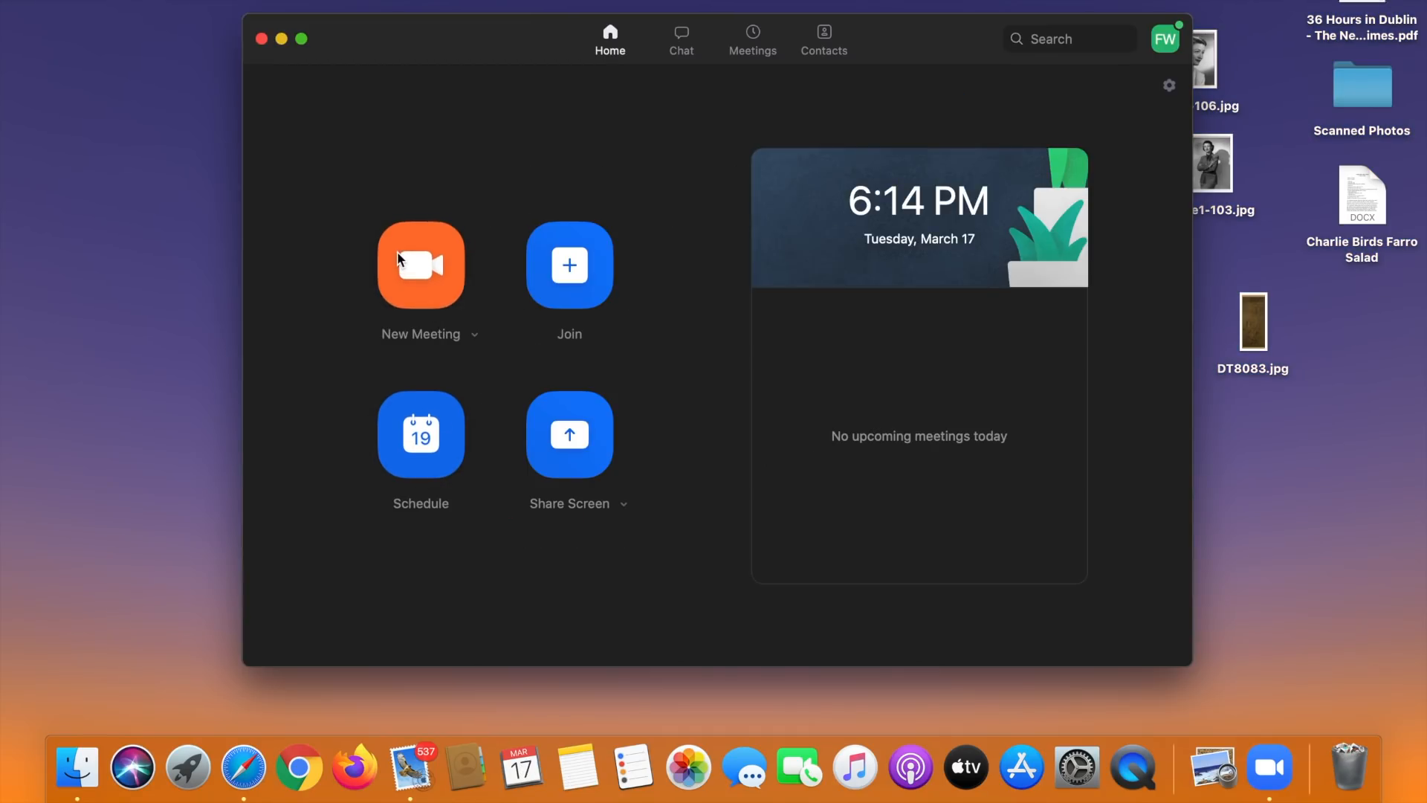
# Start a New Meeting from the Home tab with your video on.
pyautogui.click(421, 265)
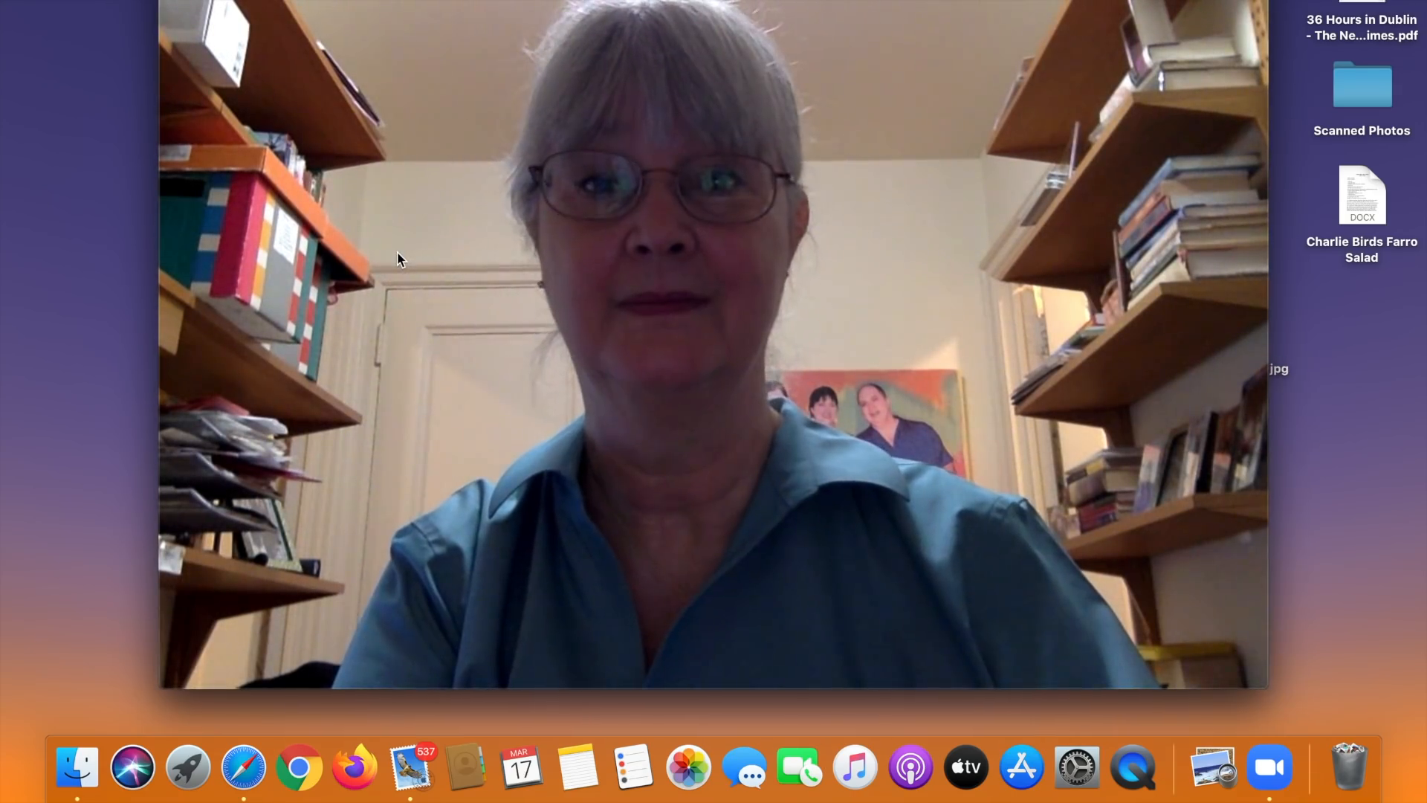
pyautogui.moveTo(744, 319)
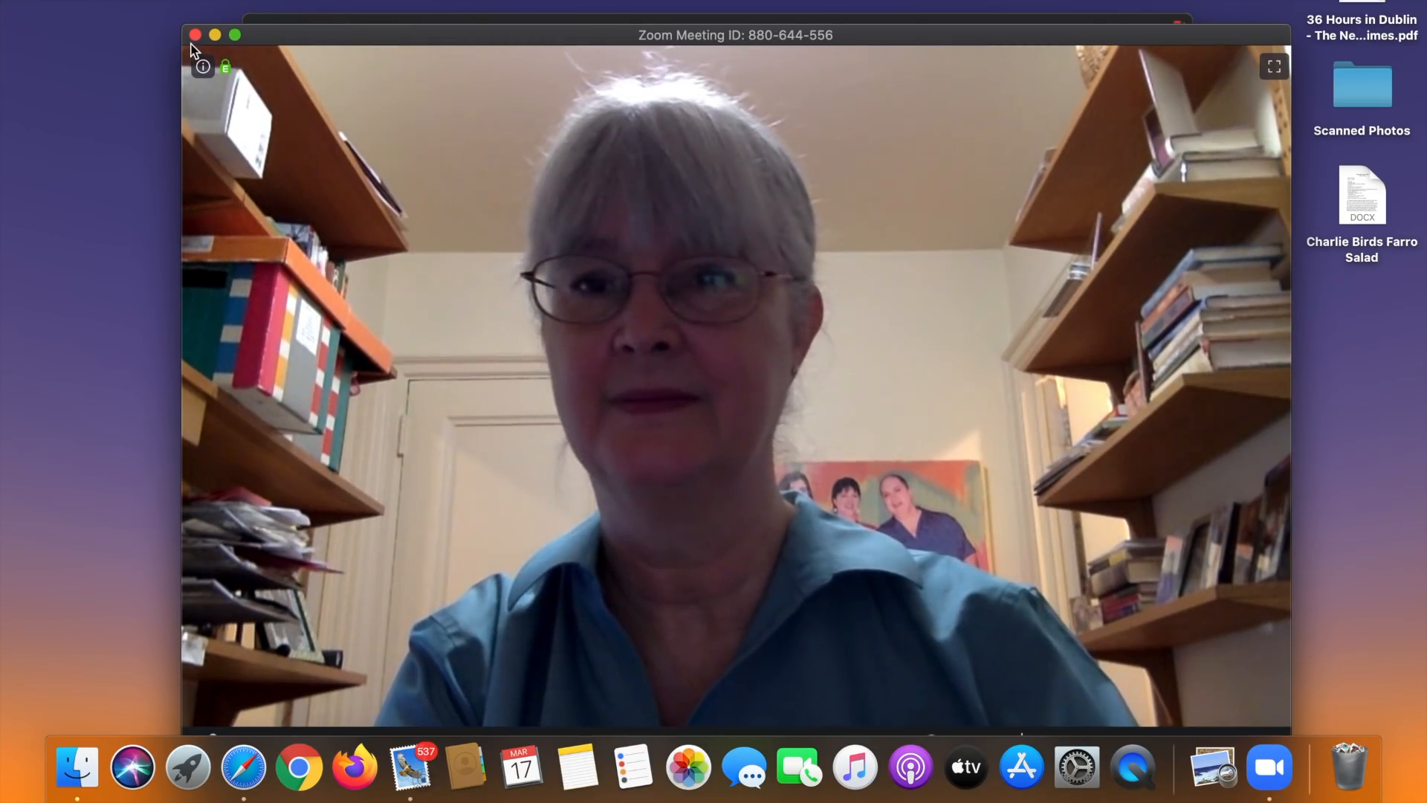
pyautogui.click(202, 67)
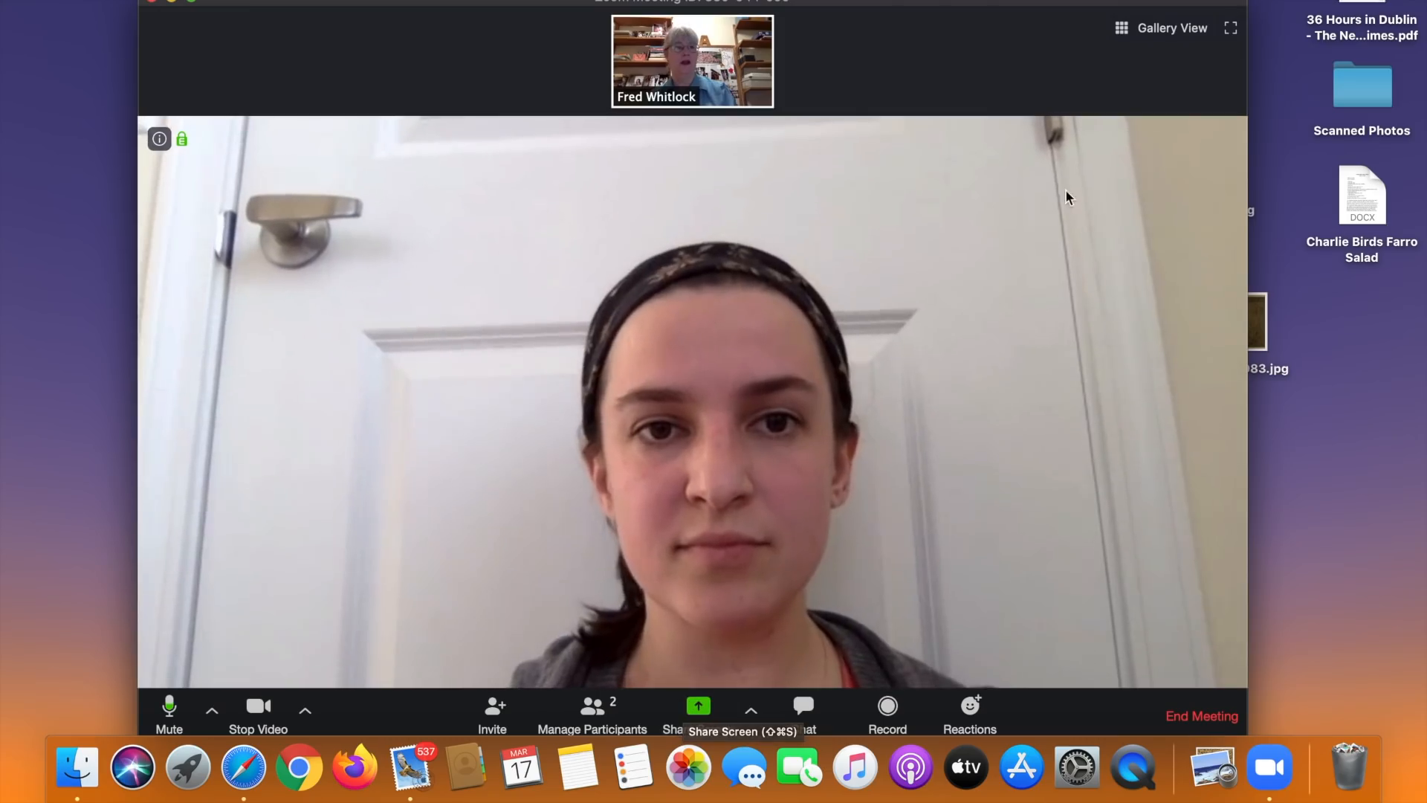
# Switch to Gallery View and back to Speaker View, then end the meeting for all.
pyautogui.click(1162, 28)
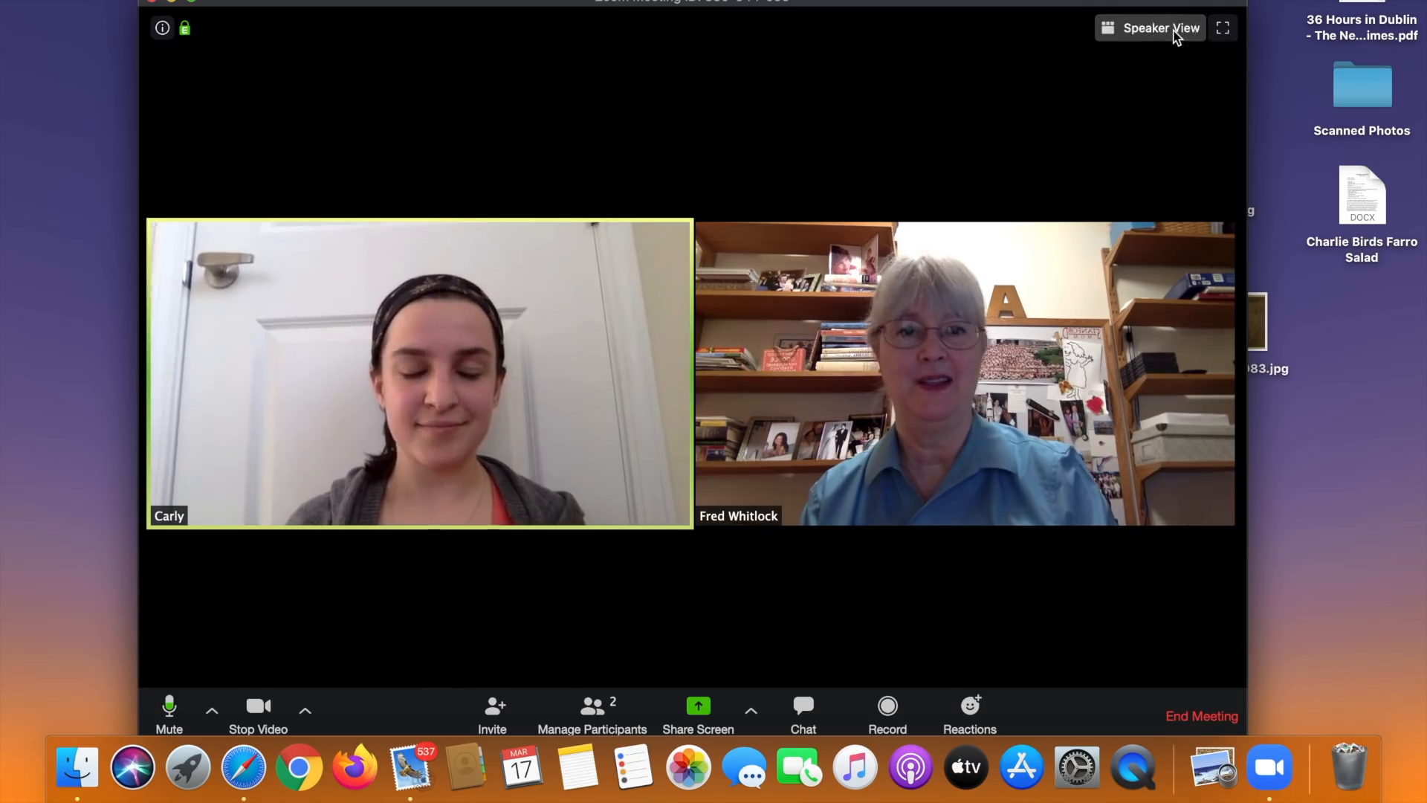
pyautogui.click(1151, 28)
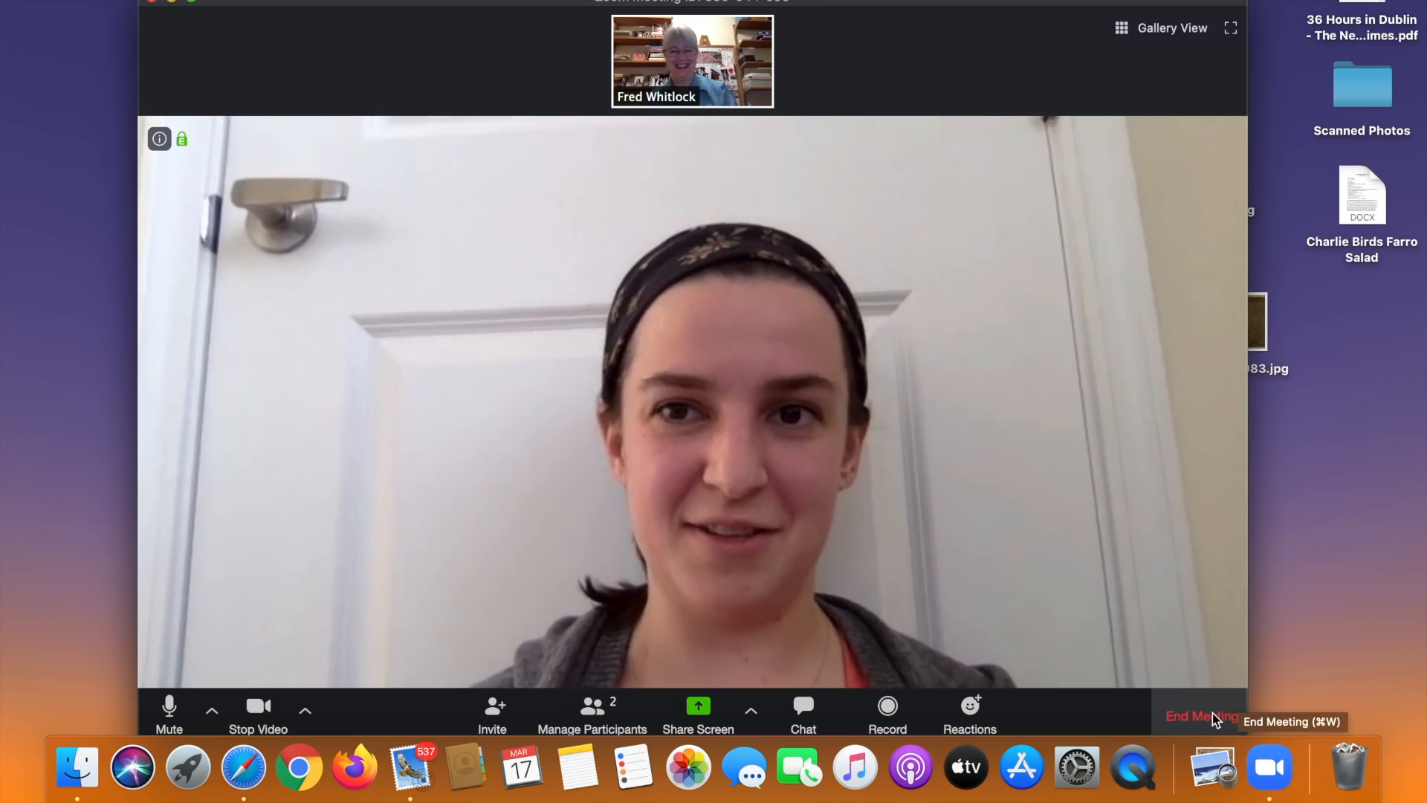
pyautogui.click(1202, 715)
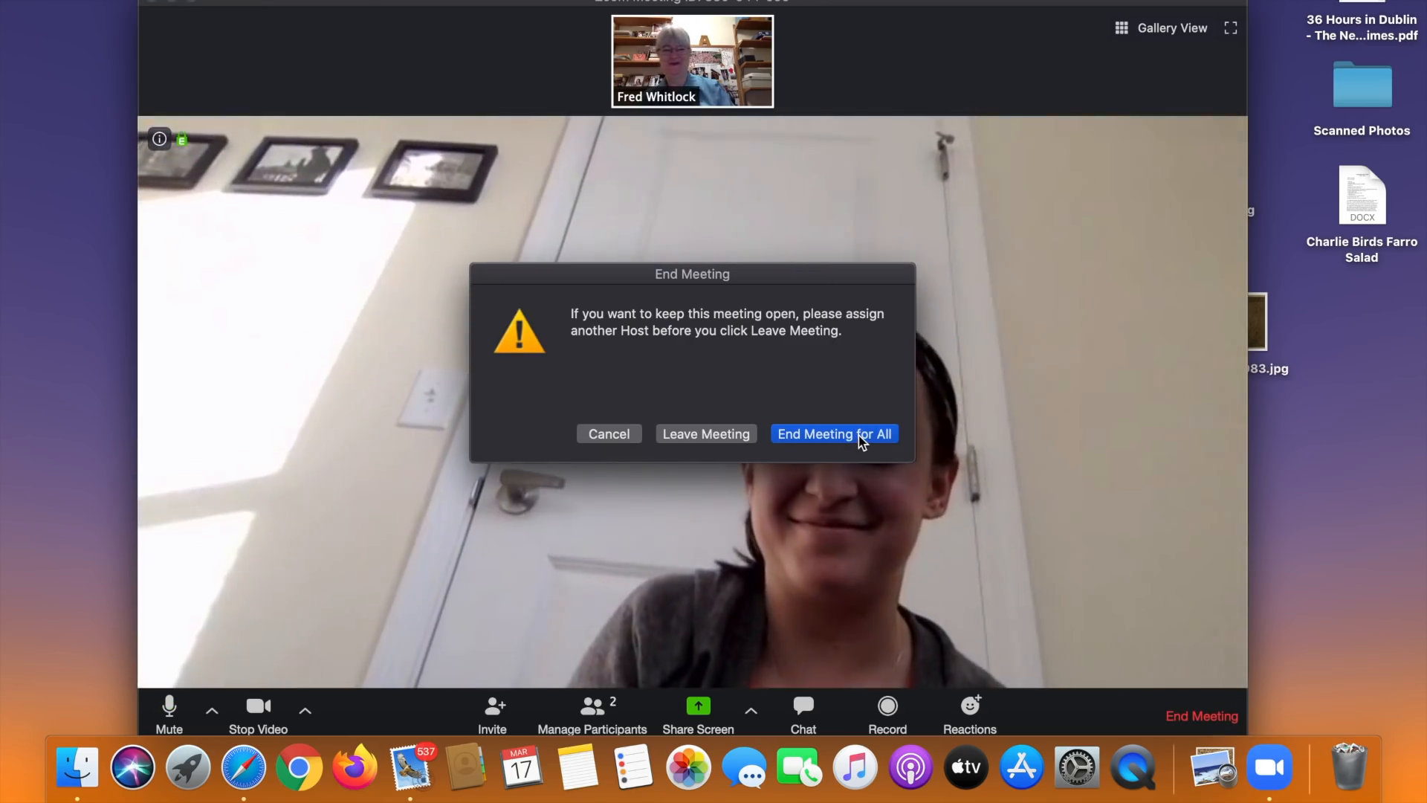
pyautogui.click(835, 433)
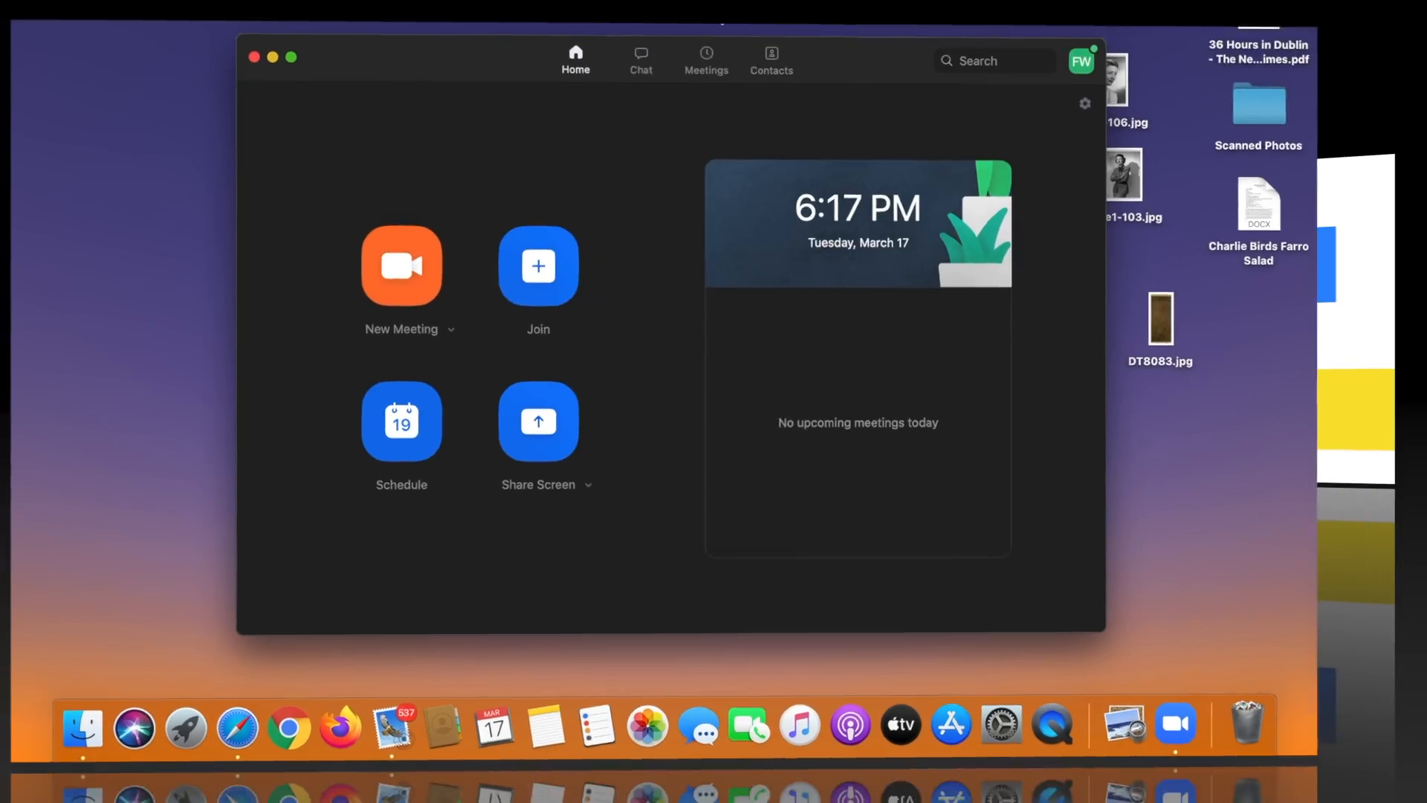